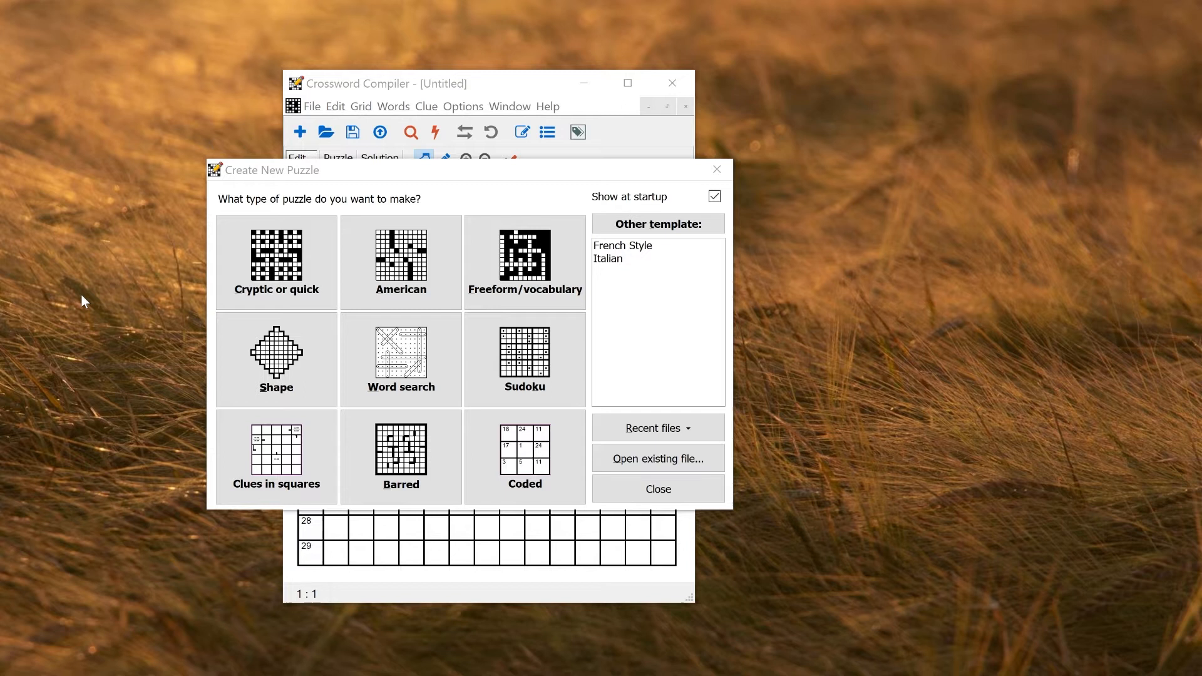
Start a new Freeform/vocabulary crossword and reach the grid size page of the wizard.
{"action": "left_click", "coordinate": [401, 260]}
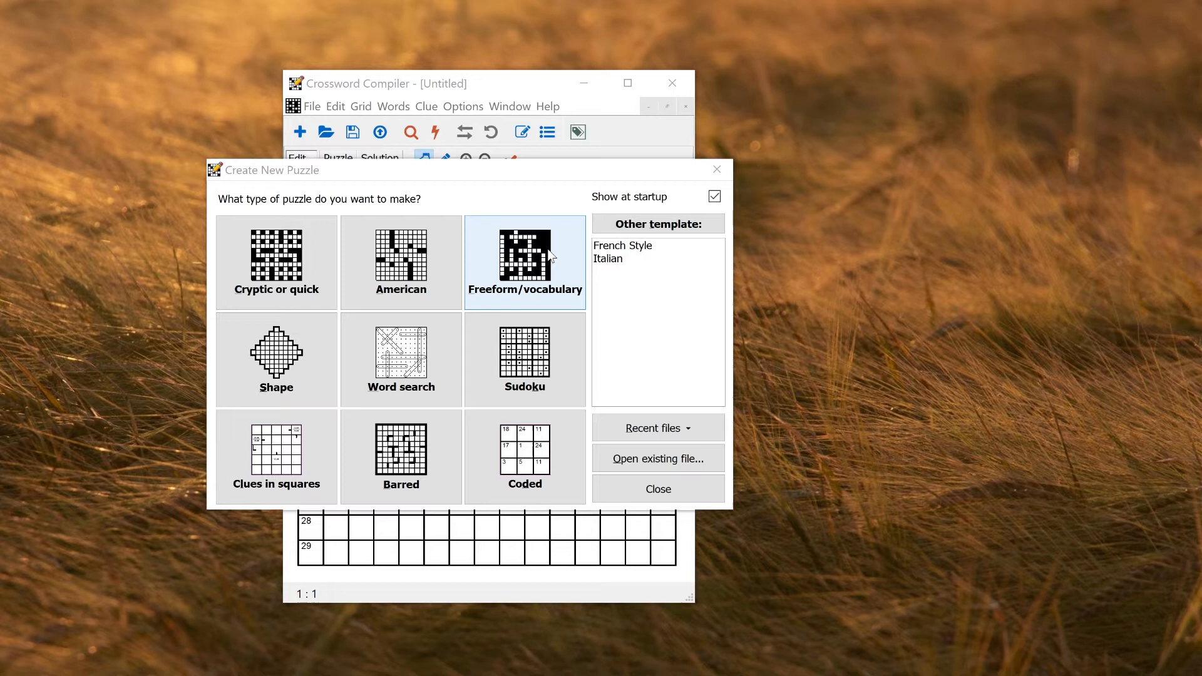
{"action": "left_click", "coordinate": [400, 358]}
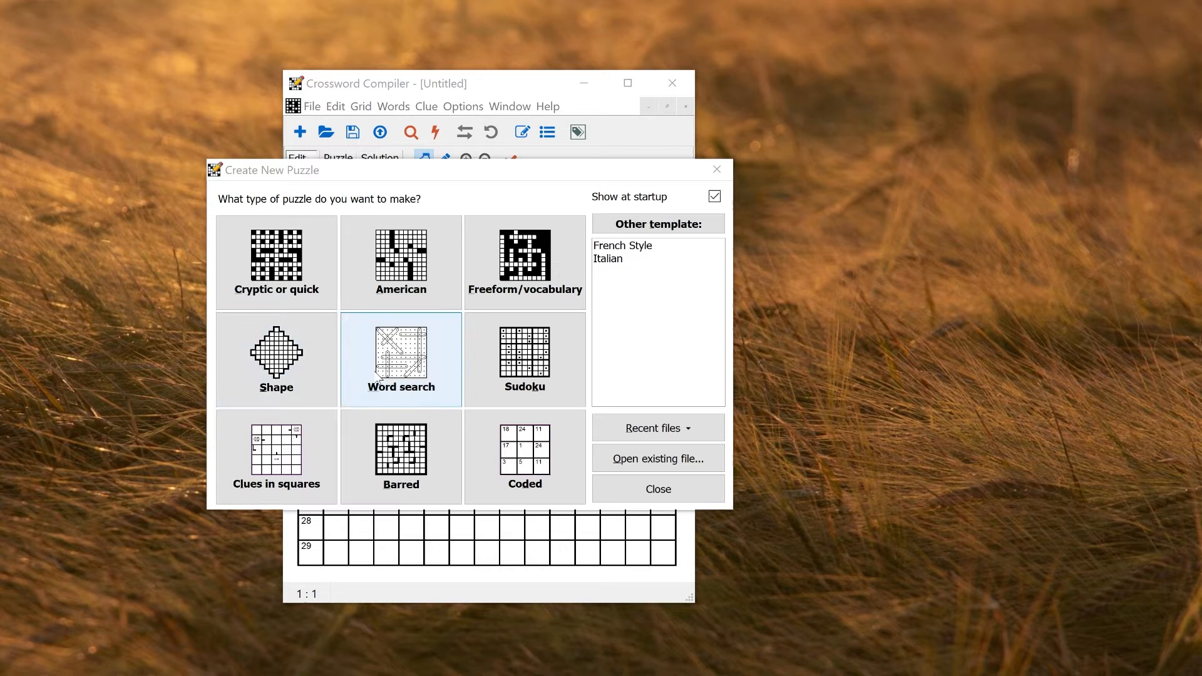
{"action": "left_click", "coordinate": [525, 260]}
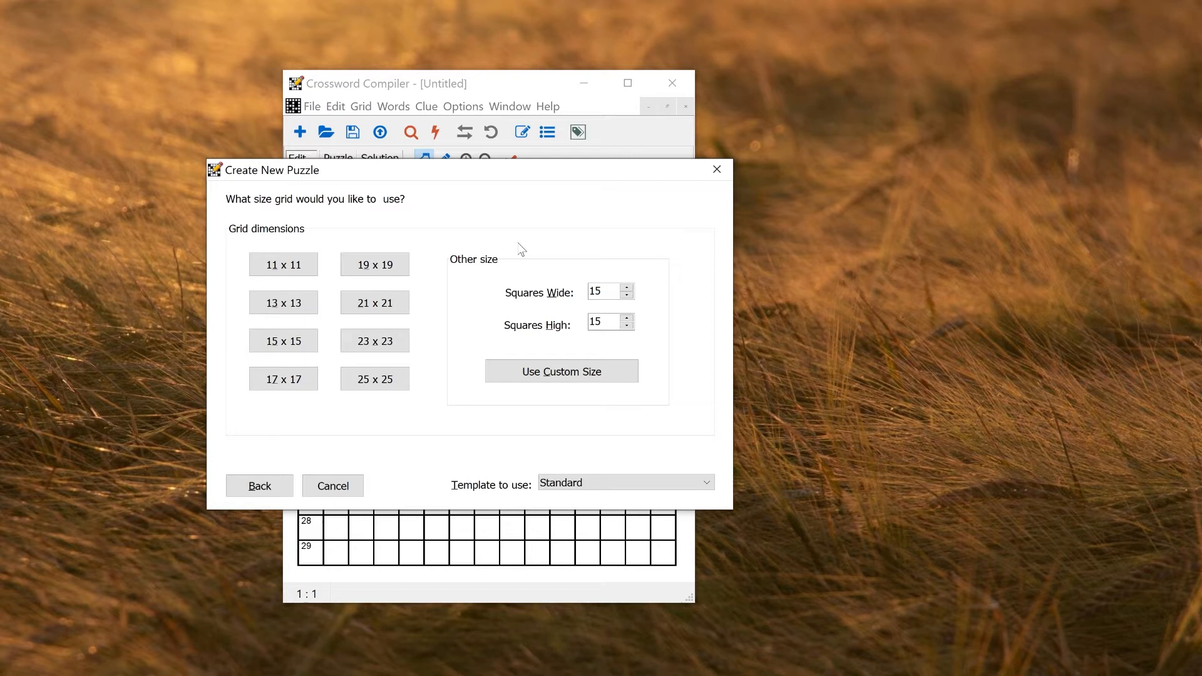
{"action": "mouse_move", "coordinate": [541, 326]}
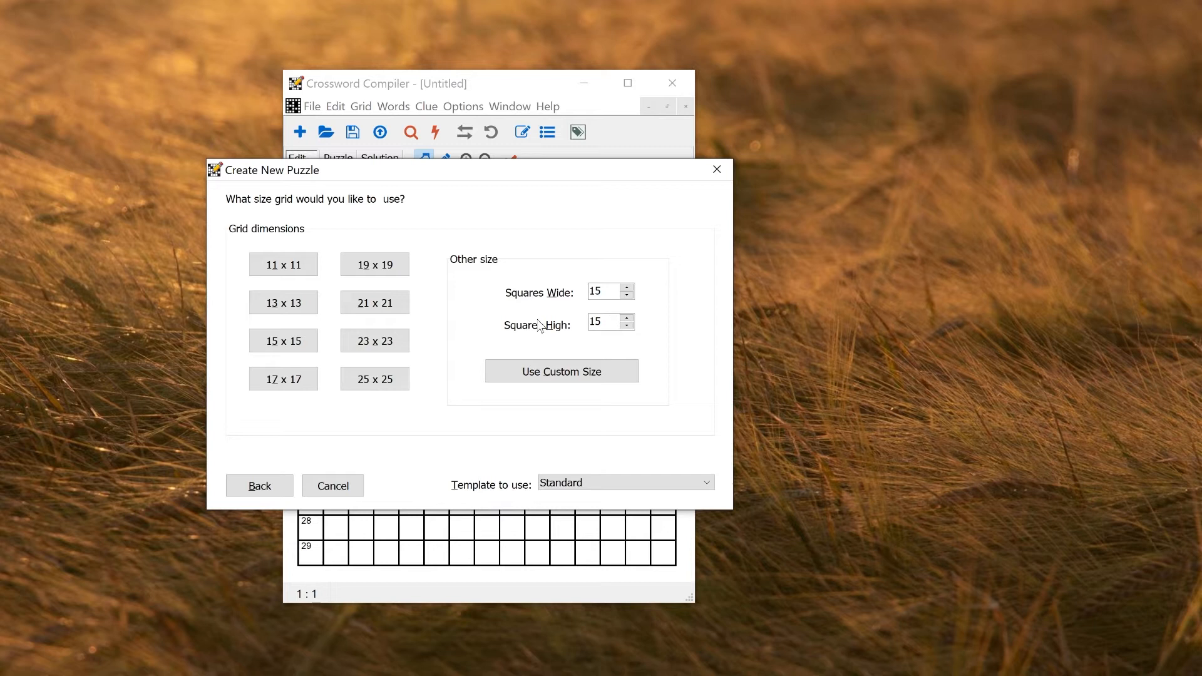
{"action": "mouse_move", "coordinate": [472, 319]}
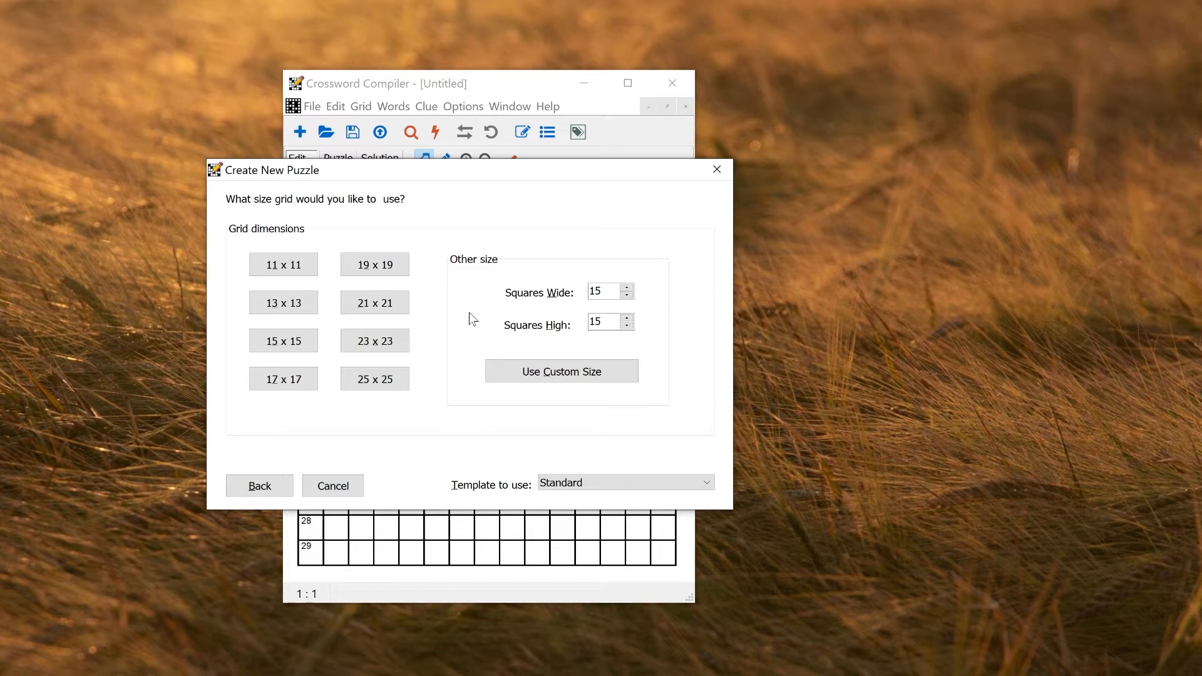
{"action": "mouse_move", "coordinate": [484, 313]}
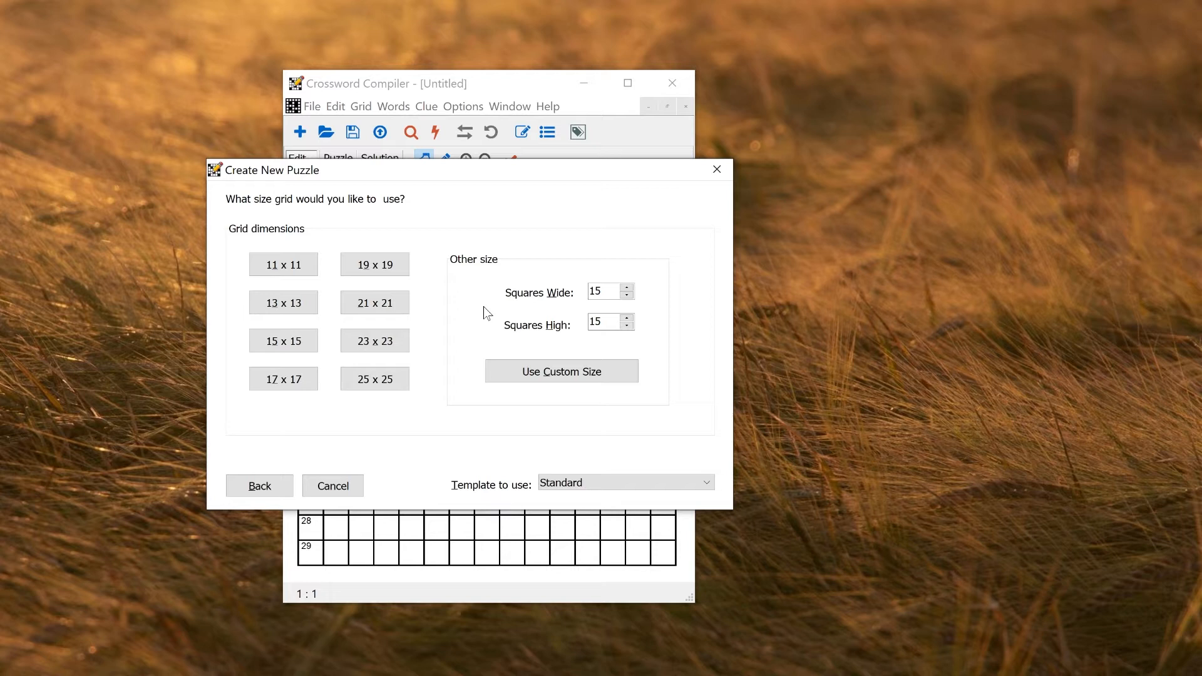
{"action": "mouse_move", "coordinate": [453, 327]}
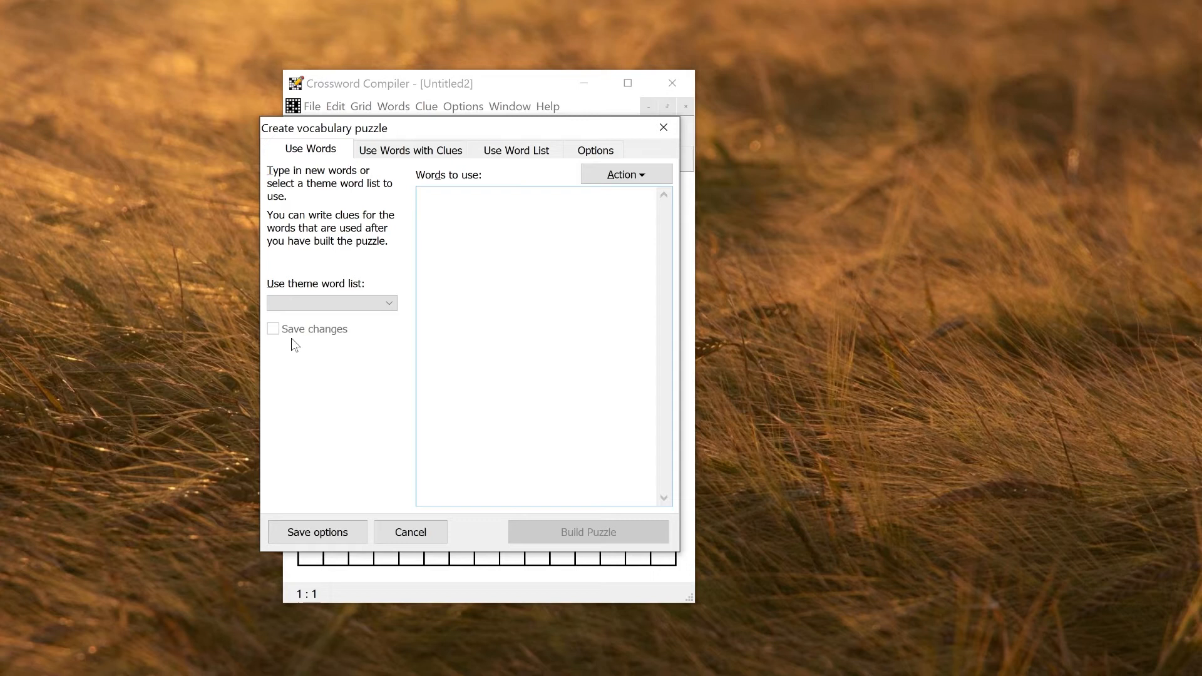
Enter Antony, Crossword Compiler, puzzle and word search into the Words to use list.
{"action": "left_click", "coordinate": [537, 345]}
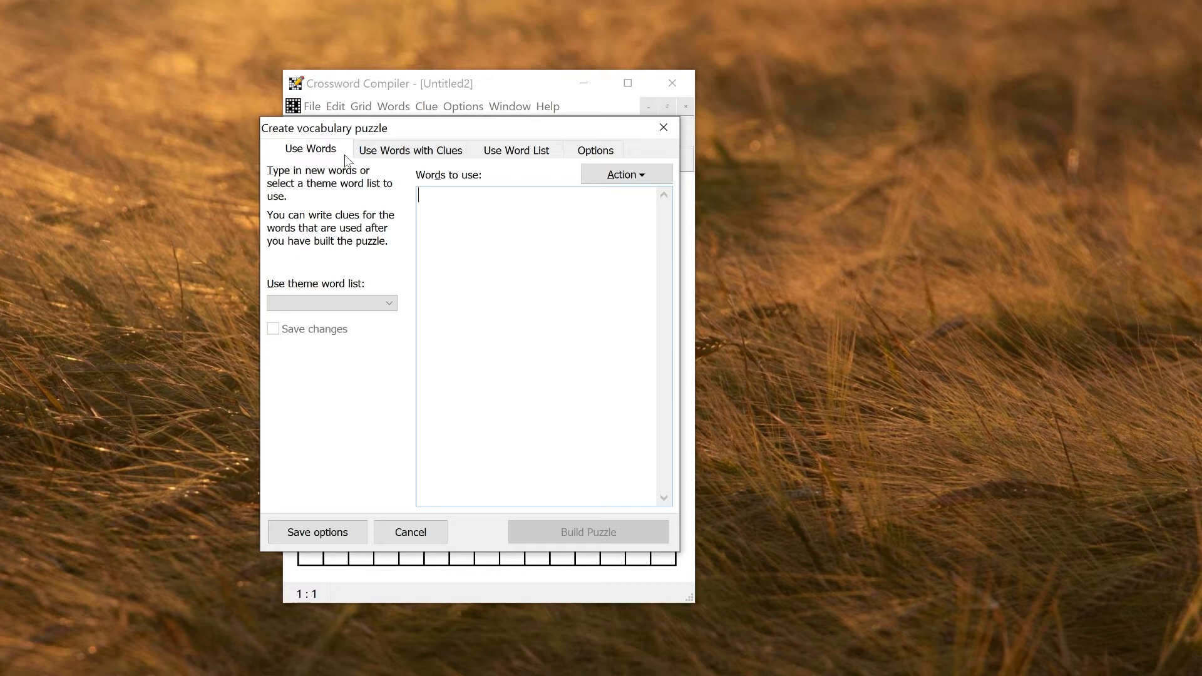
{"action": "mouse_move", "coordinate": [346, 162]}
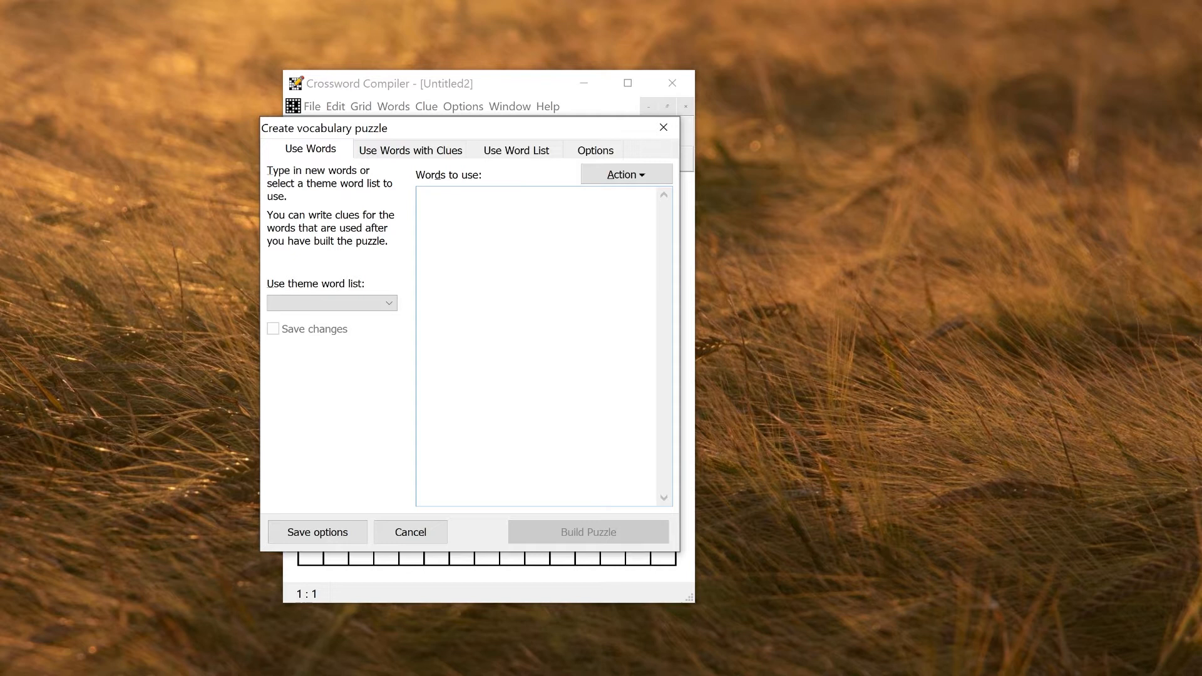
{"action": "type", "text": "Ant"}
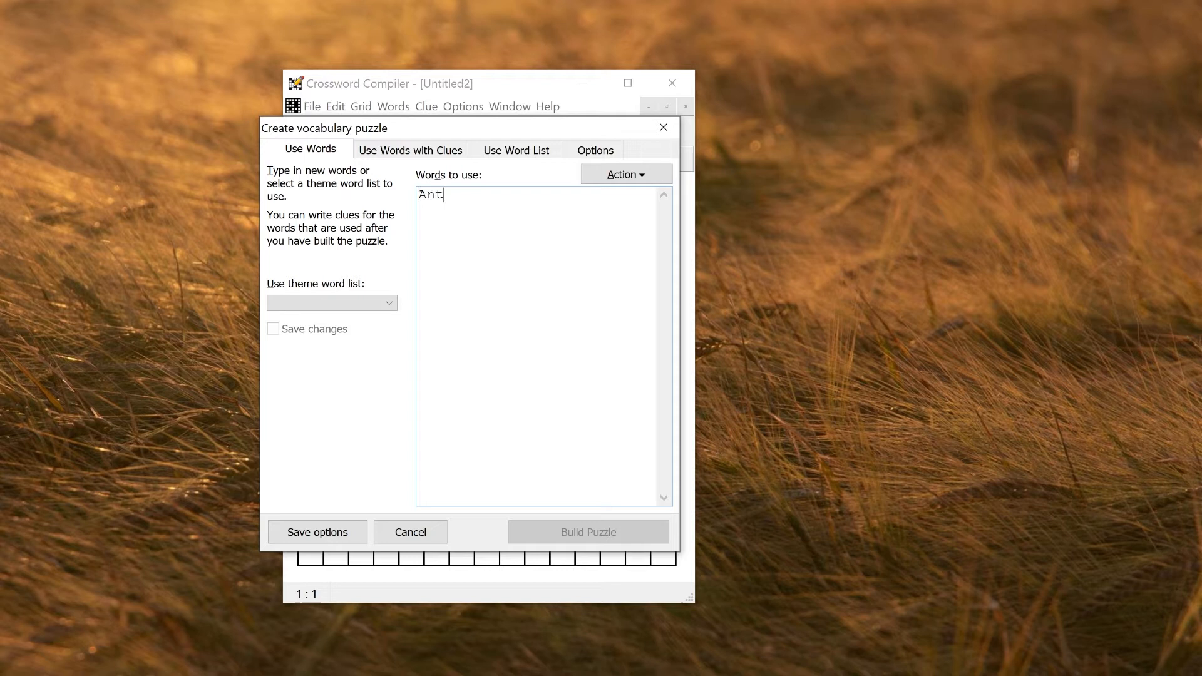
{"action": "type", "text": "ony"}
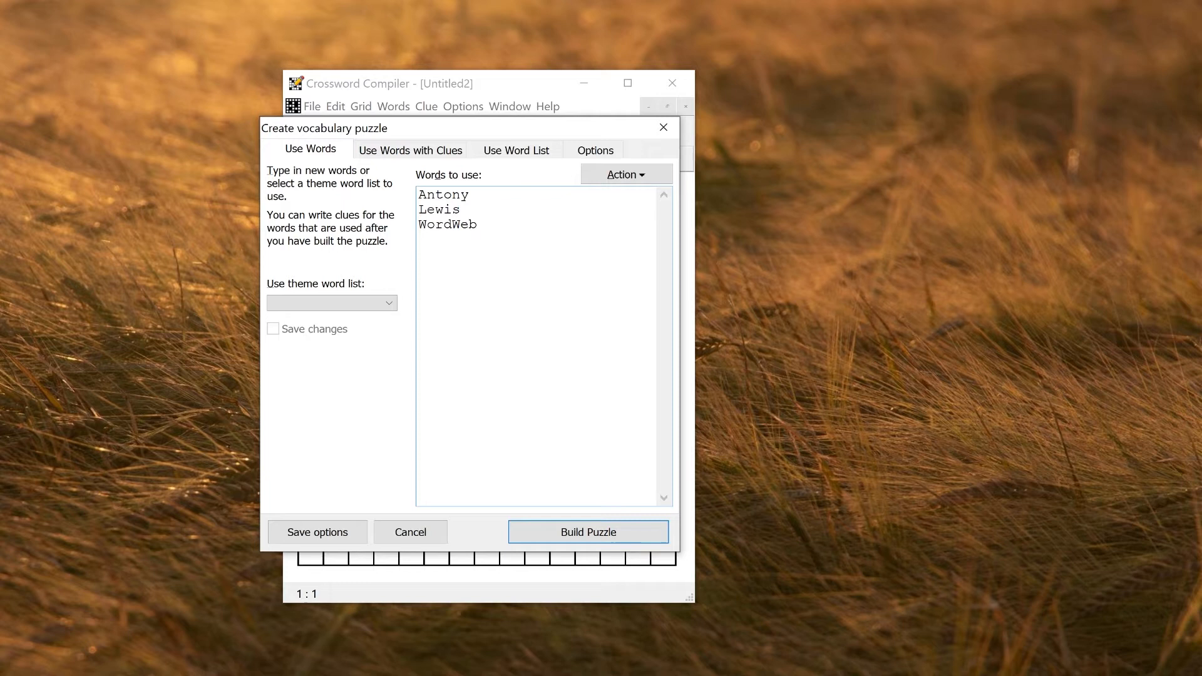
{"action": "type", "text": "Crossword Compiler"}
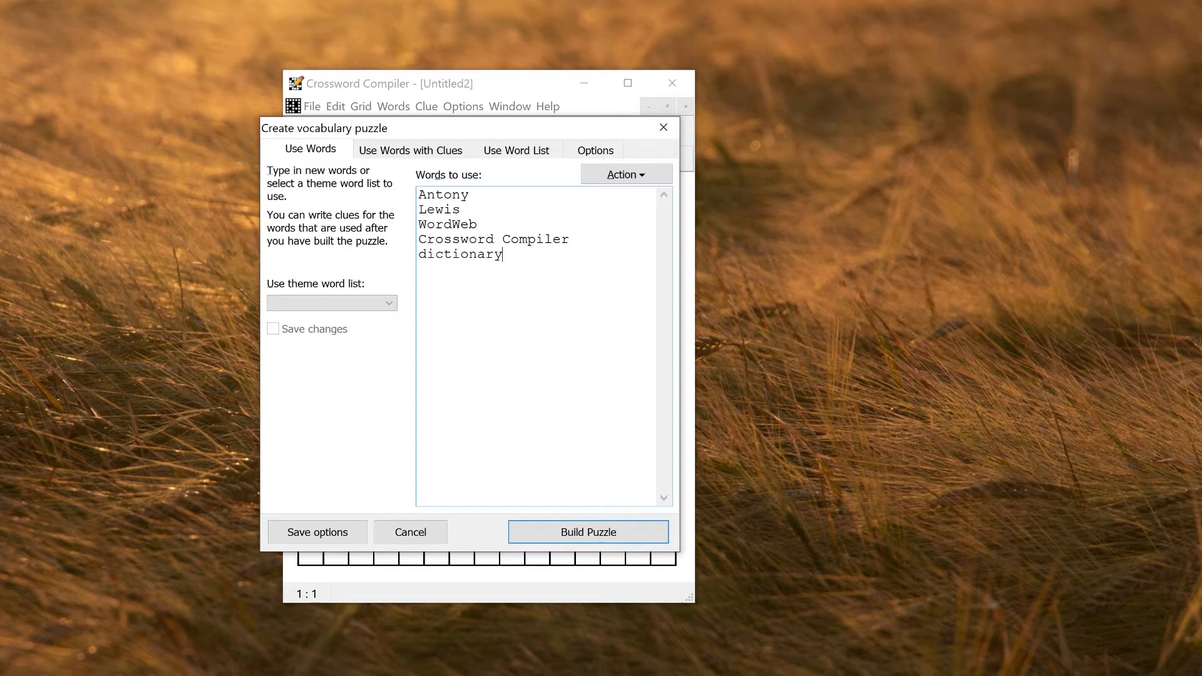
{"action": "type", "text": "puzzle"}
{"action": "type", "text": "sudoku"}
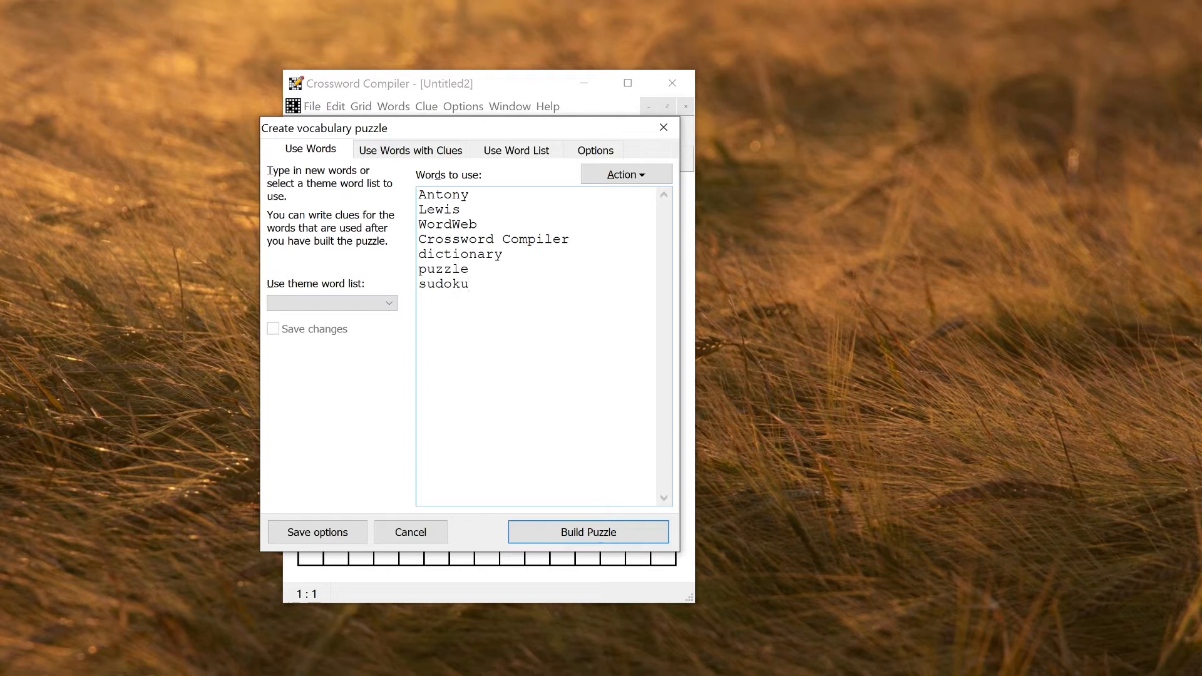
{"action": "type", "text": "word search"}
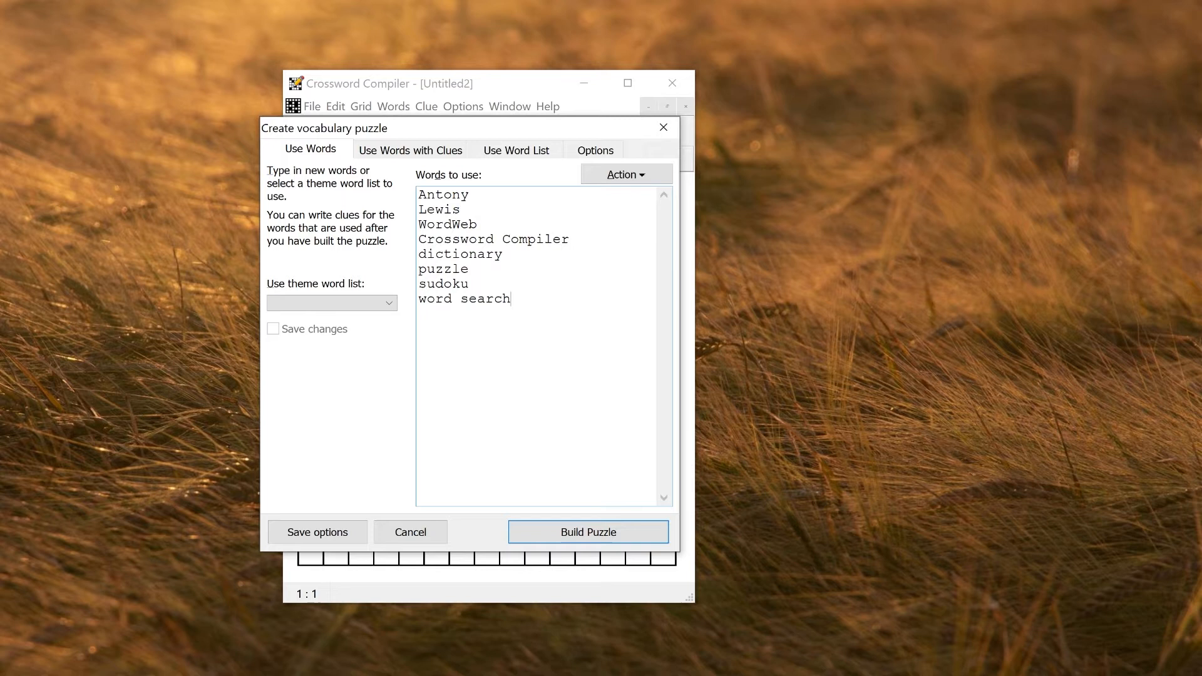
Build the grid from the word list and cycle through alternative fills to one using seven words.
{"action": "left_click", "coordinate": [587, 532]}
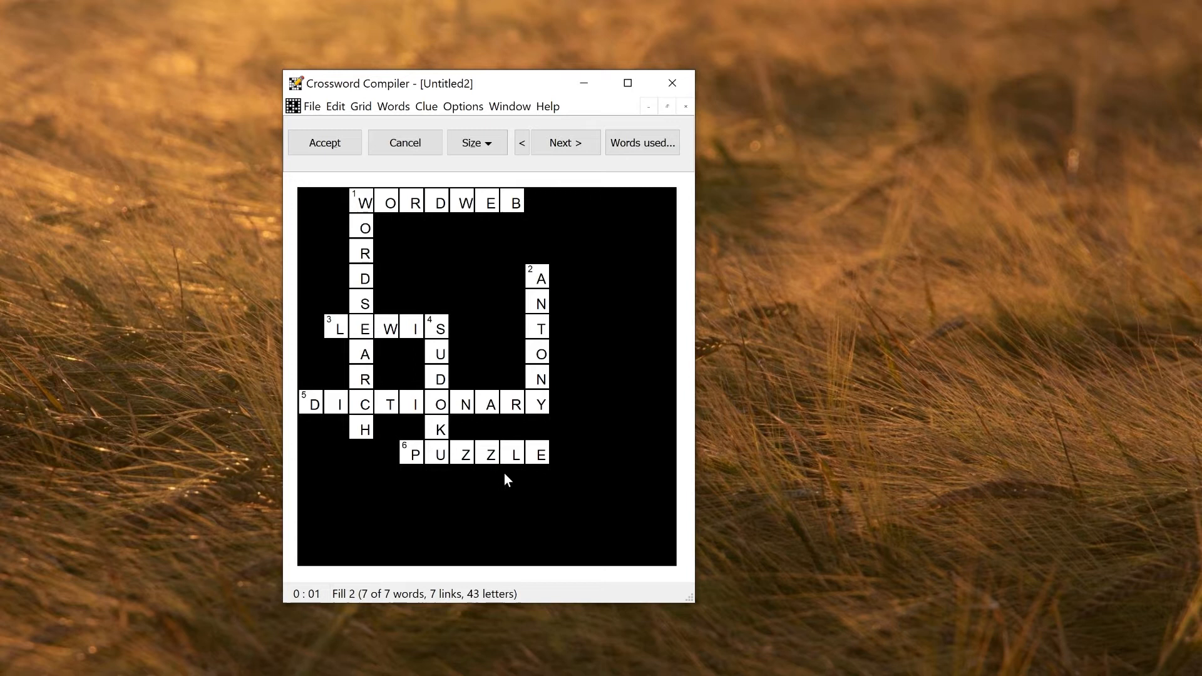
{"action": "mouse_move", "coordinate": [641, 221]}
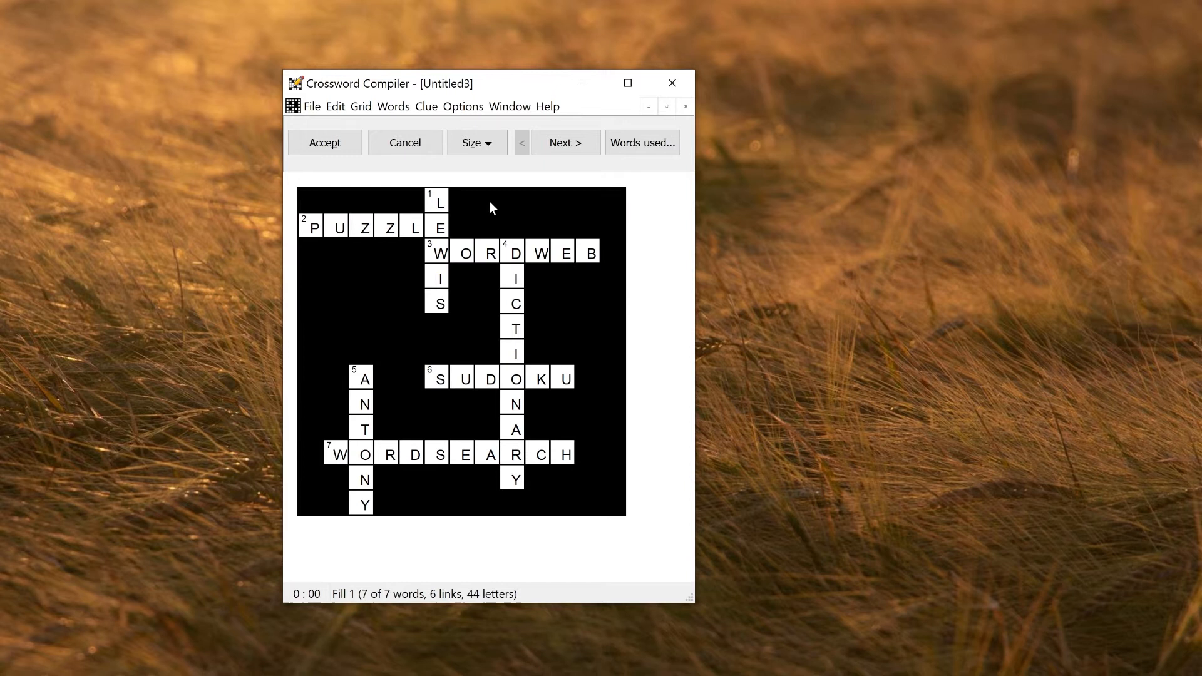
{"action": "left_click", "coordinate": [565, 143]}
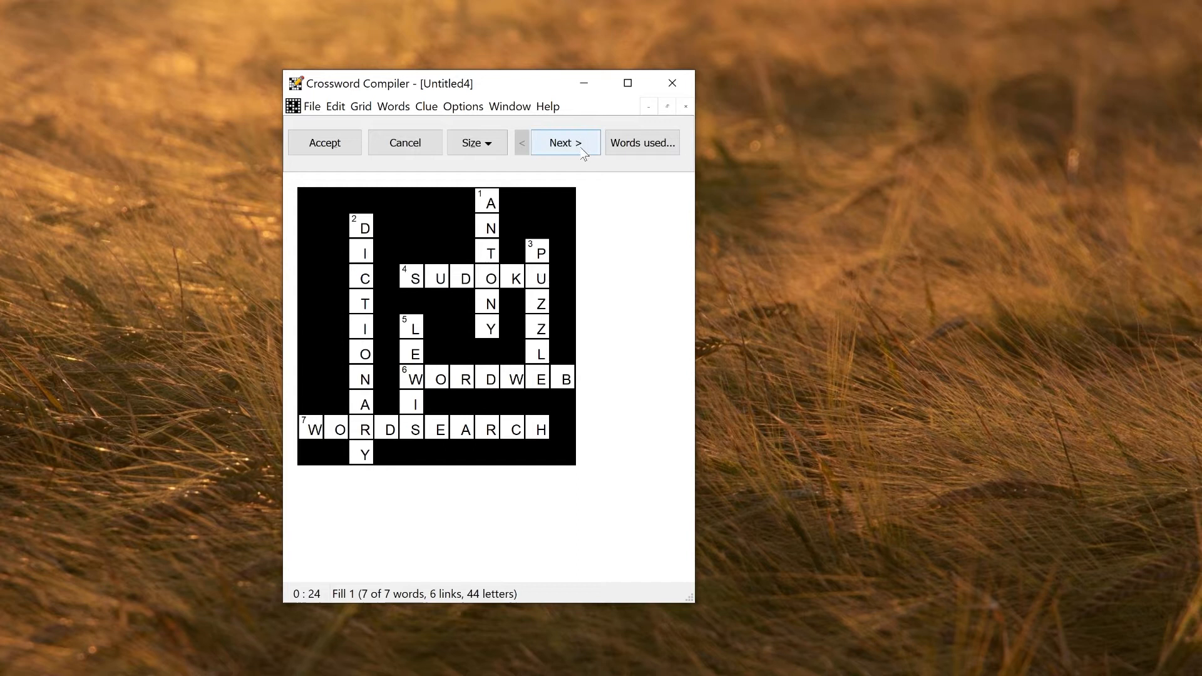
{"action": "left_click", "coordinate": [565, 143]}
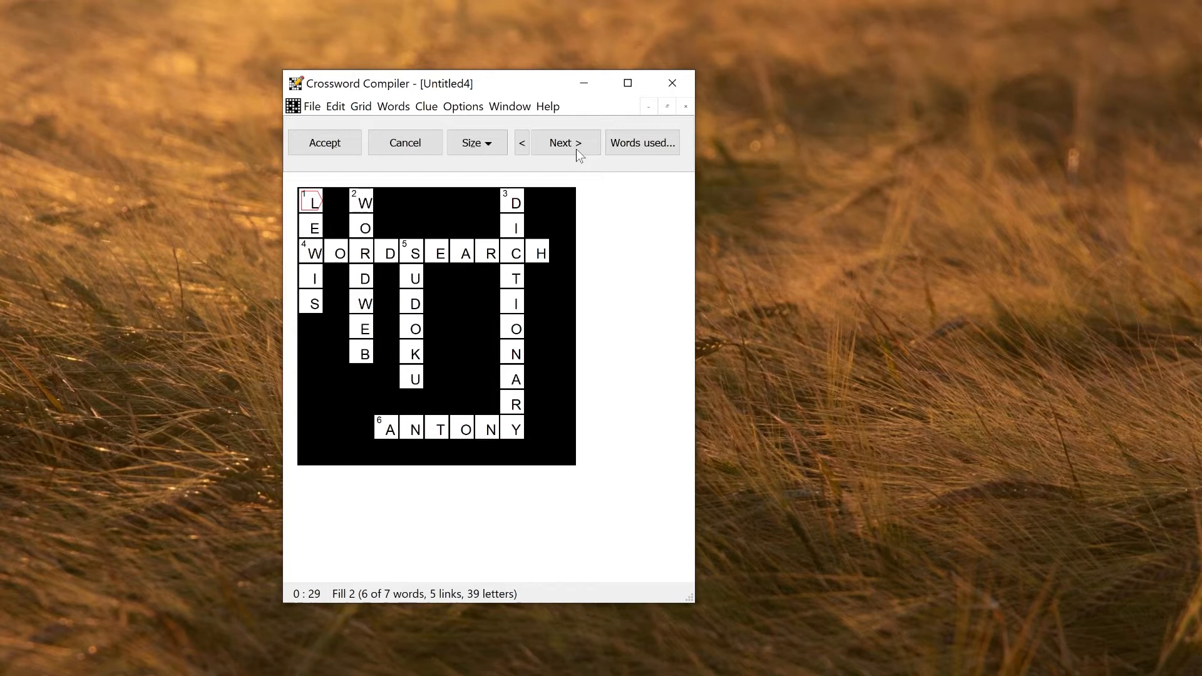
{"action": "left_click", "coordinate": [564, 143]}
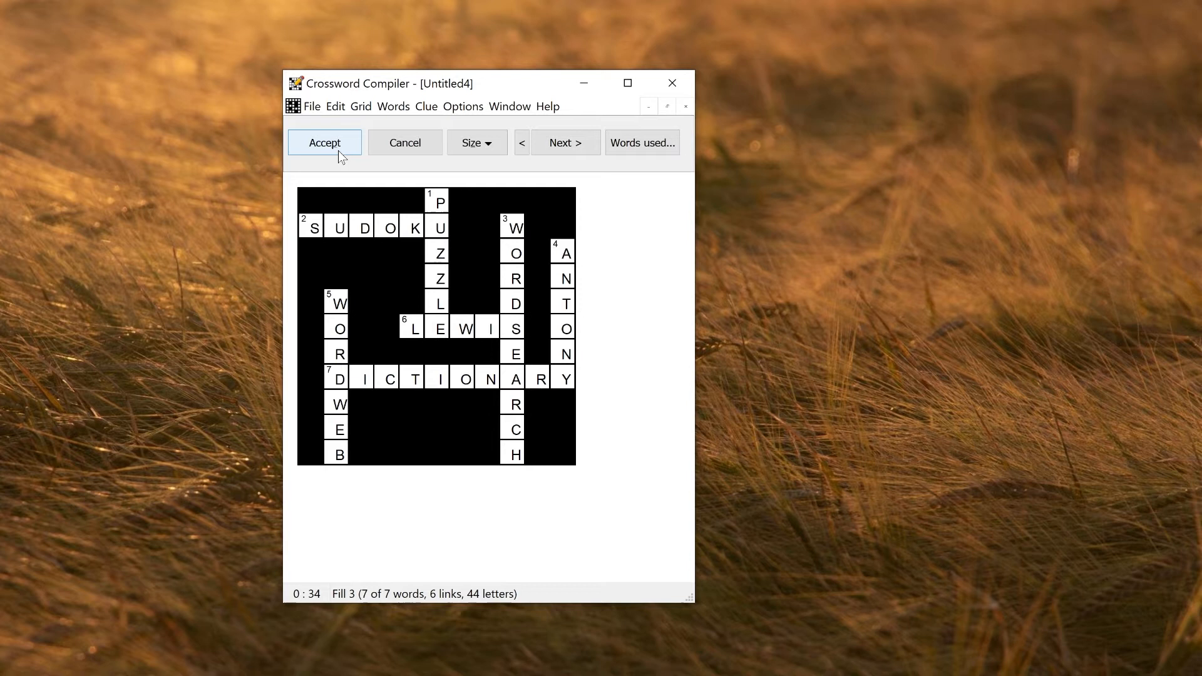
Accept the seven-word layout, review its clues, and begin a new puzzle via File > New.
{"action": "left_click", "coordinate": [323, 142]}
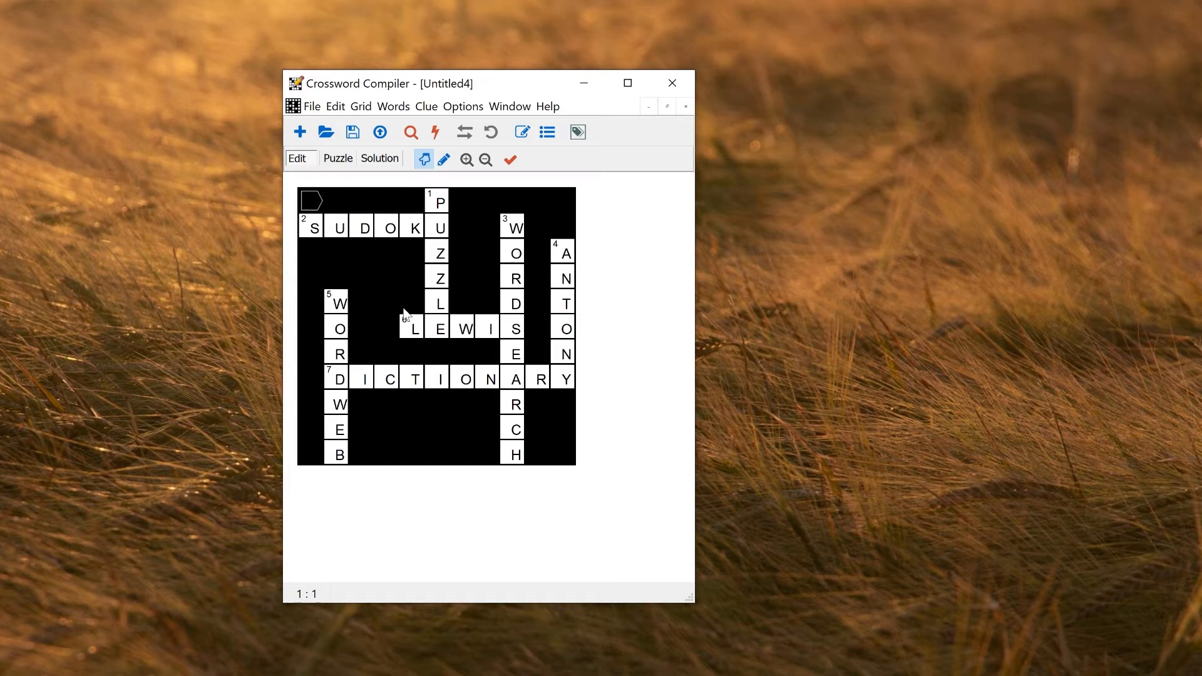
{"action": "mouse_move", "coordinate": [410, 132]}
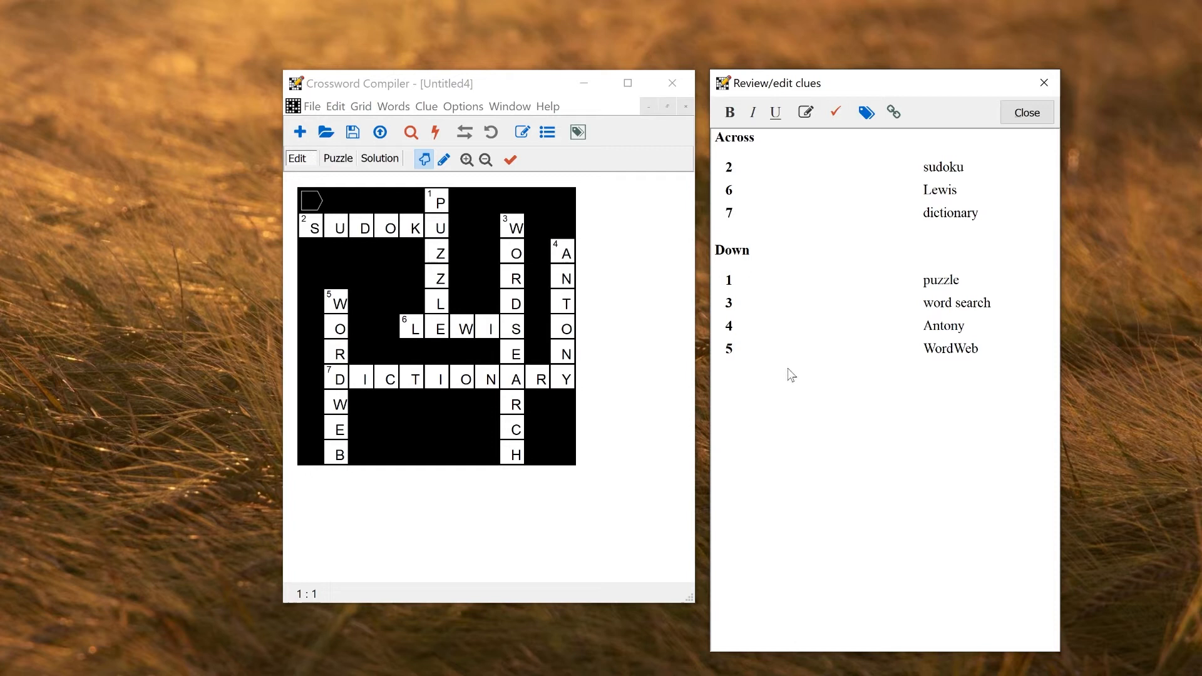
{"action": "left_click", "coordinate": [299, 132]}
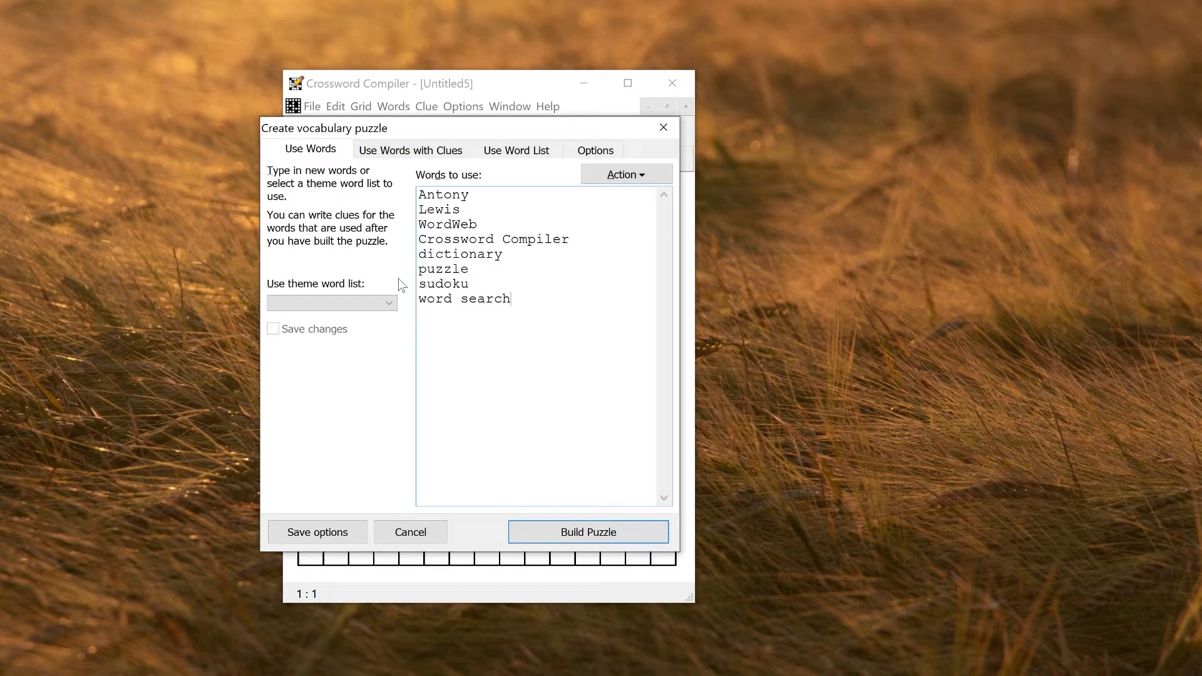
Load the Astronomy theme word list and build a grid fitting 21 of its 97 words.
{"action": "left_click", "coordinate": [390, 303]}
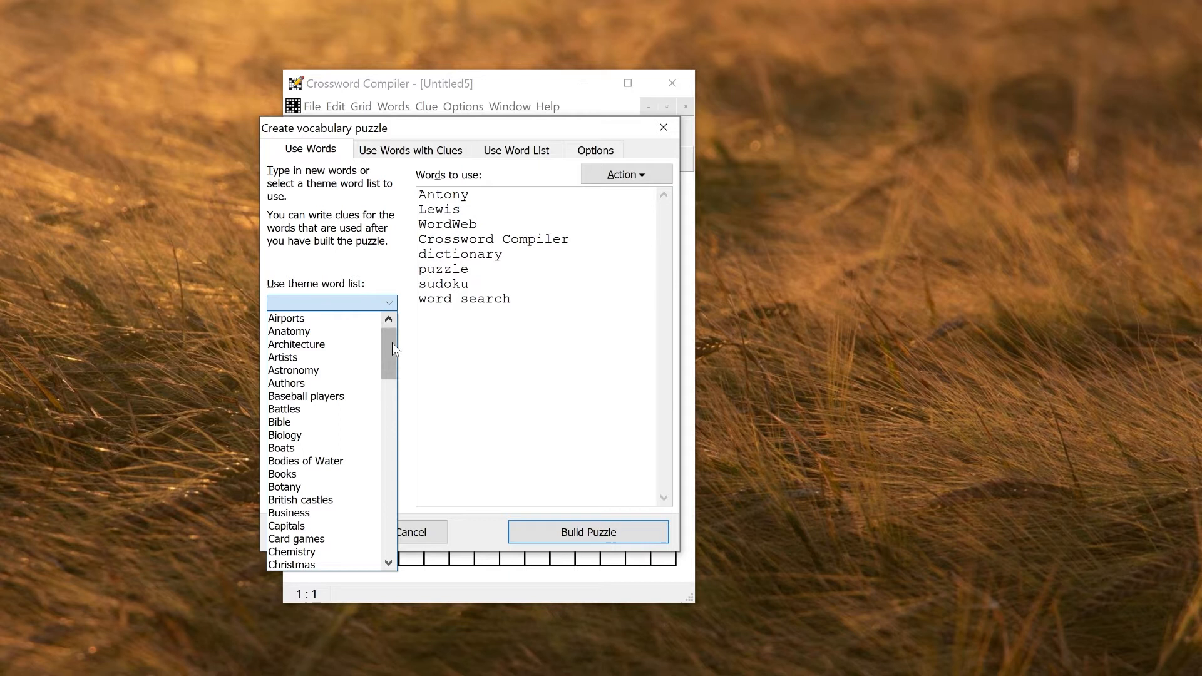
{"action": "left_click", "coordinate": [293, 371]}
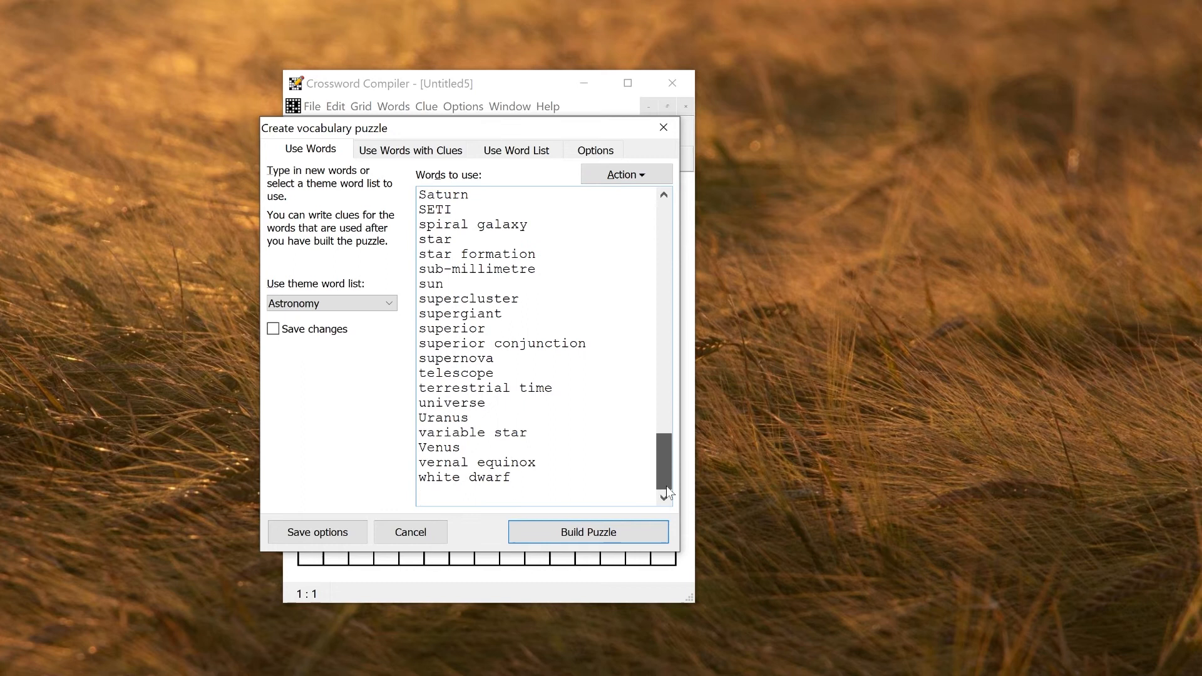
{"action": "scroll", "scroll_direction": "up", "scroll_amount": 3}
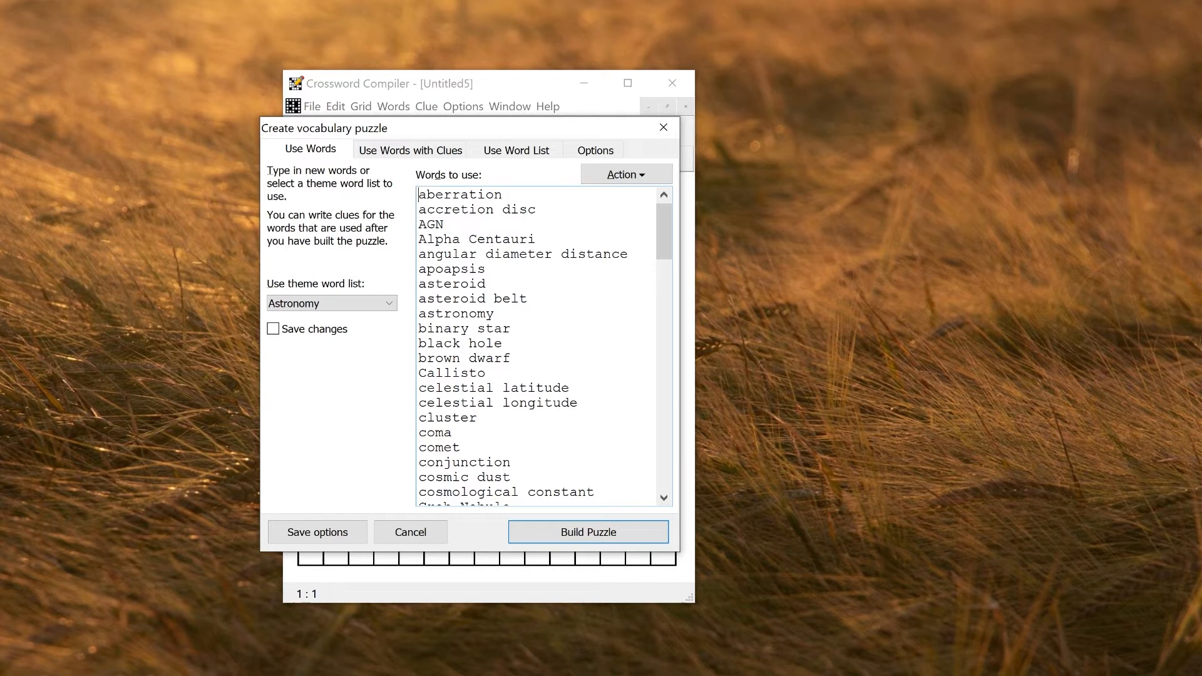
{"action": "left_click", "coordinate": [587, 531]}
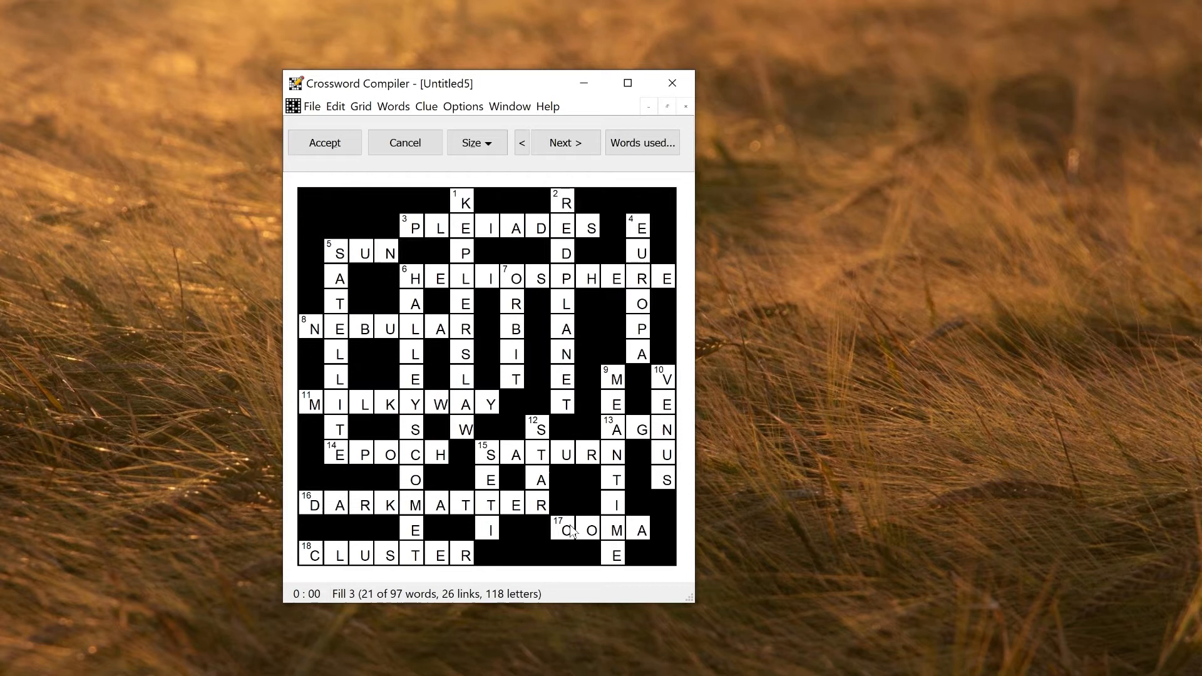
Step through astronomy fills with VENUS, ORBIT, GALACTIC PLANE and REDSHIFT up to Fill 11.
{"action": "left_click", "coordinate": [565, 143]}
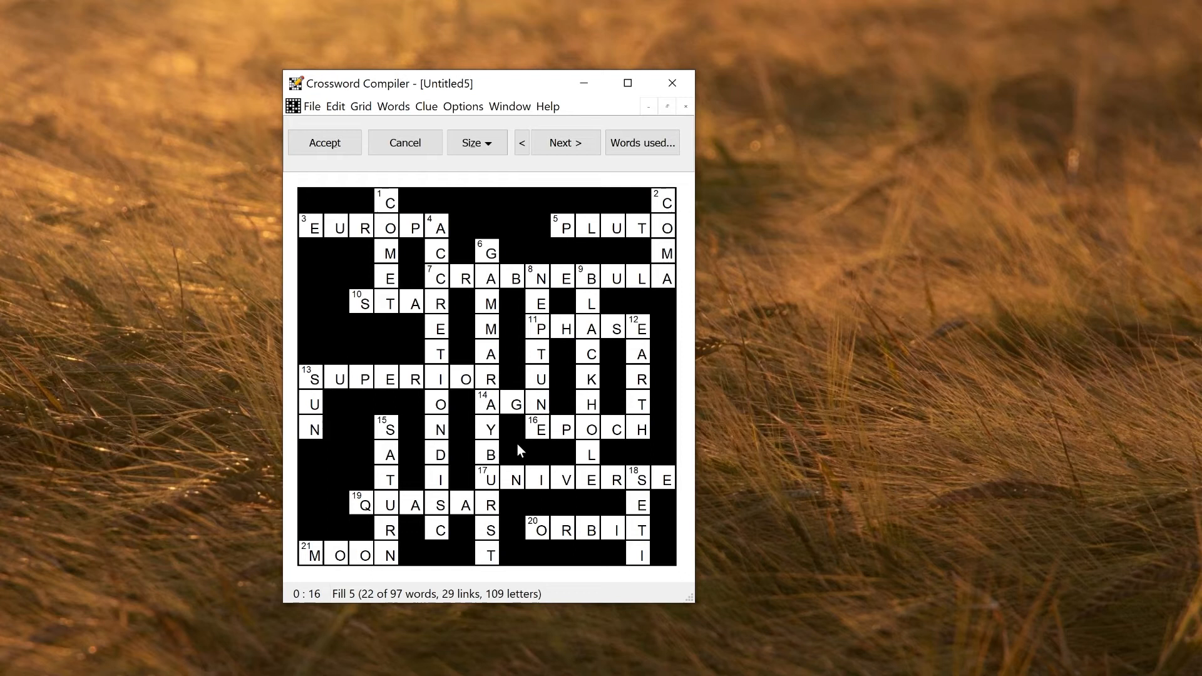
{"action": "left_click", "coordinate": [323, 143]}
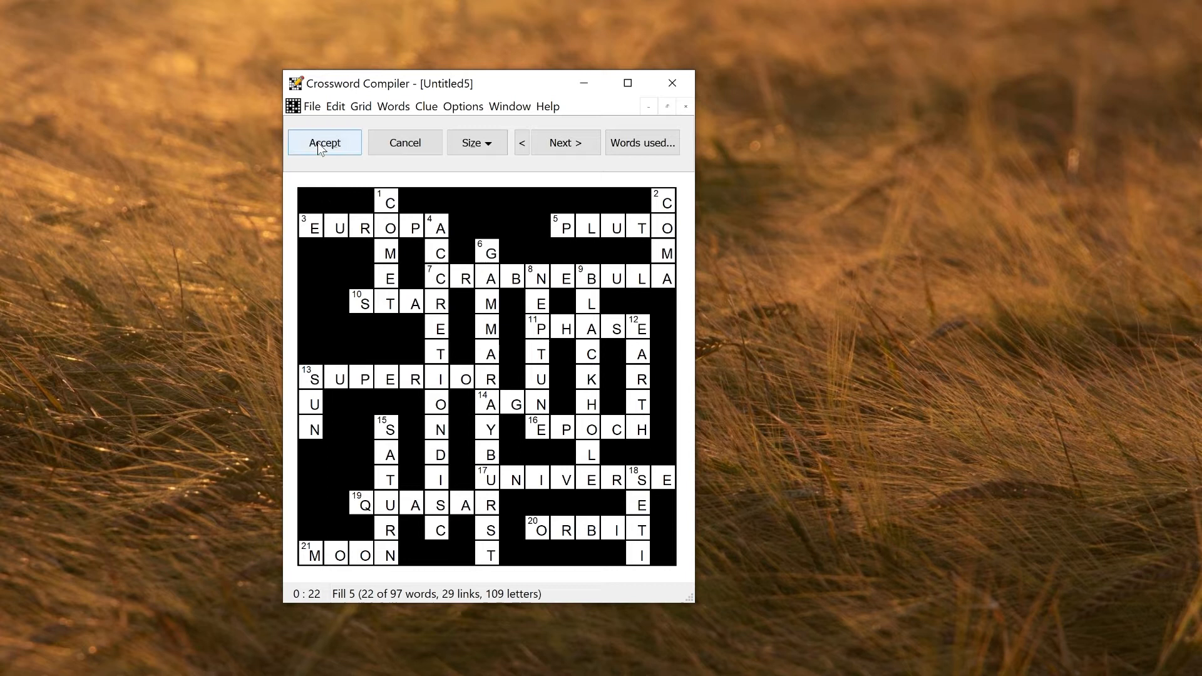
{"action": "left_click", "coordinate": [565, 143]}
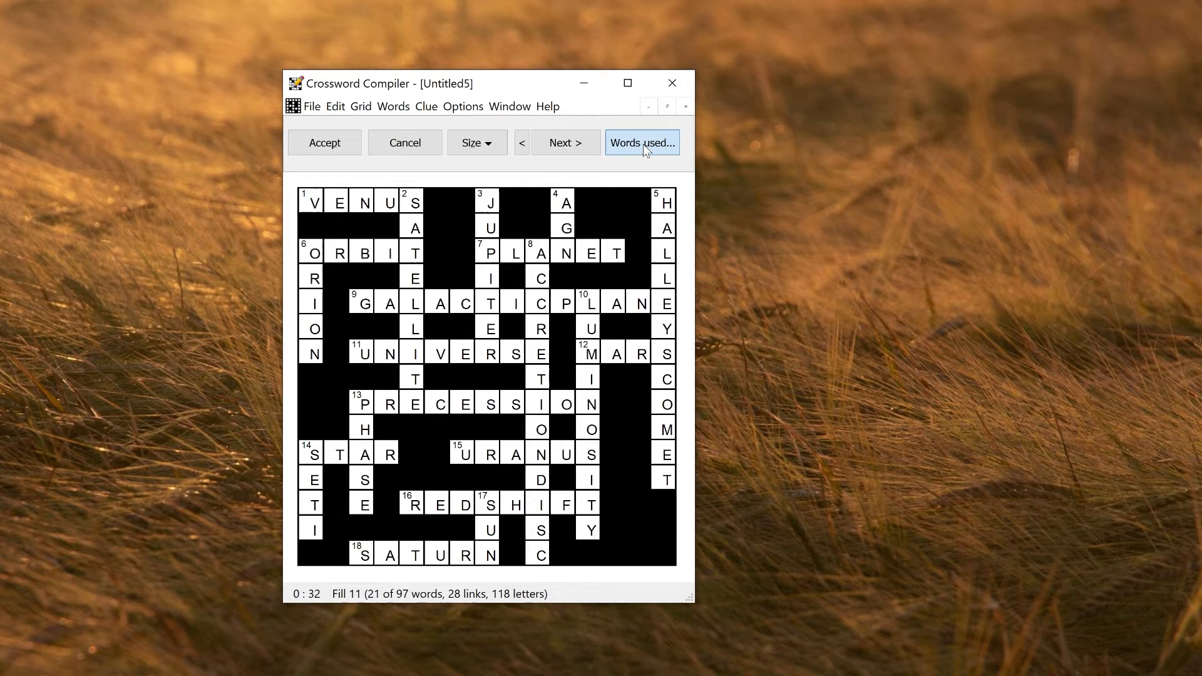
Check the used/unused words, compare neighbouring fills, and finish on Fill 11 with VENUS and ORBIT.
{"action": "left_click", "coordinate": [641, 143]}
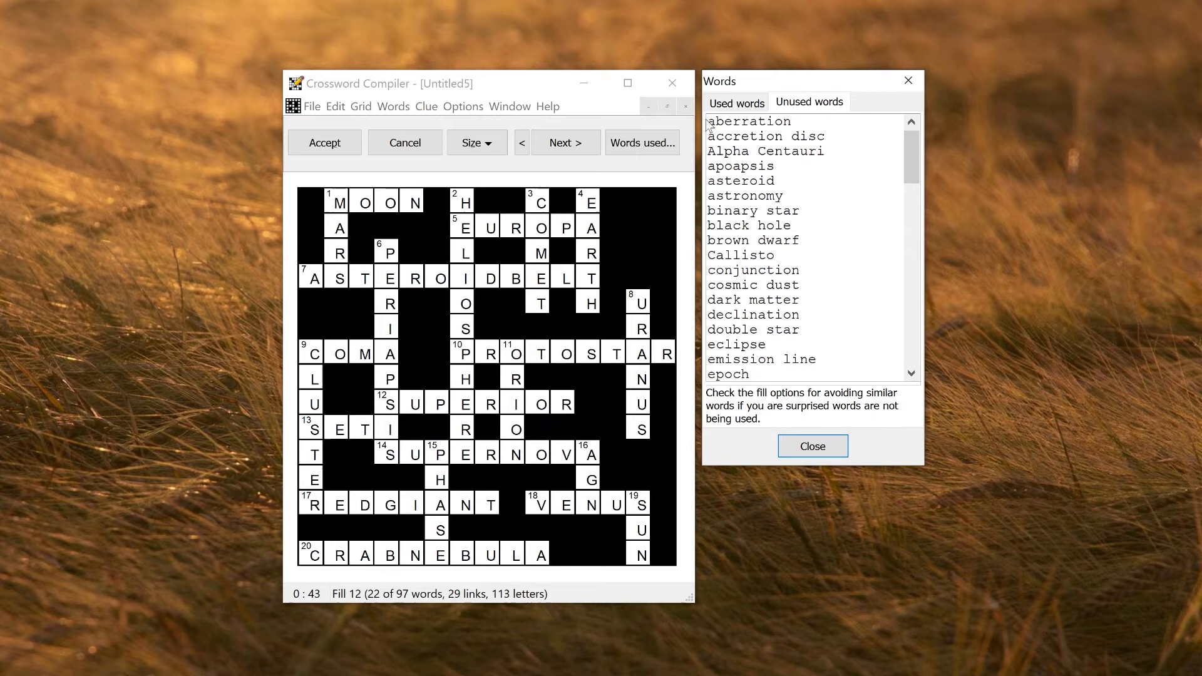
{"action": "mouse_move", "coordinate": [801, 112]}
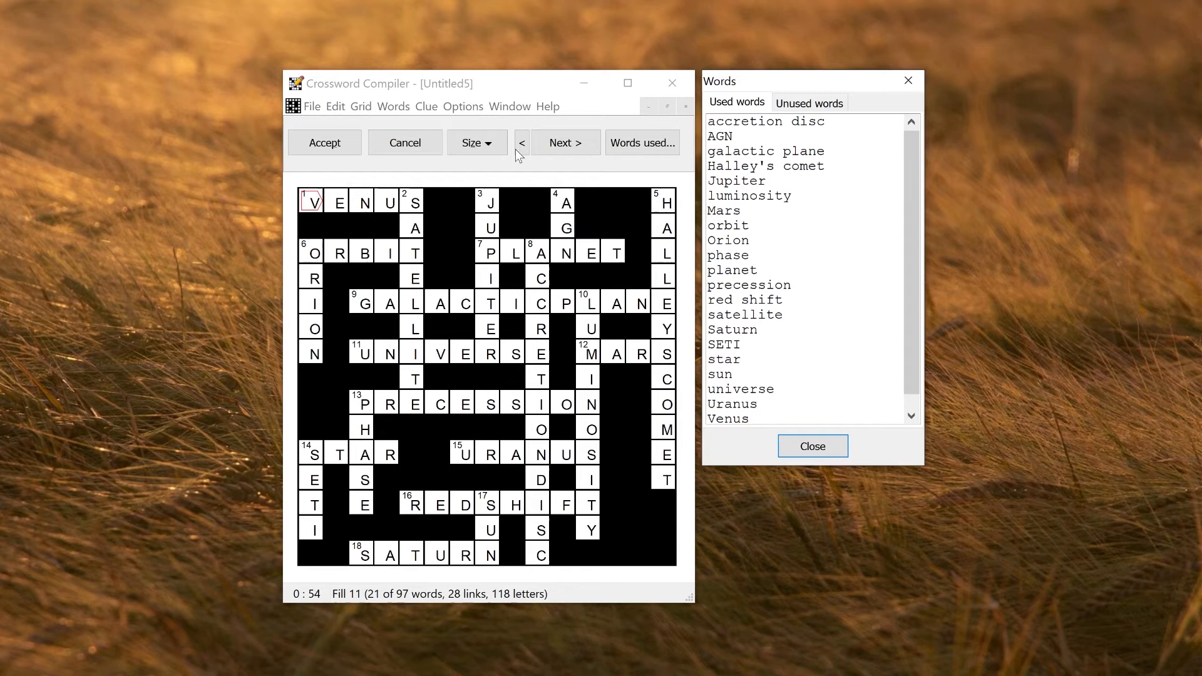
{"action": "left_click", "coordinate": [565, 143]}
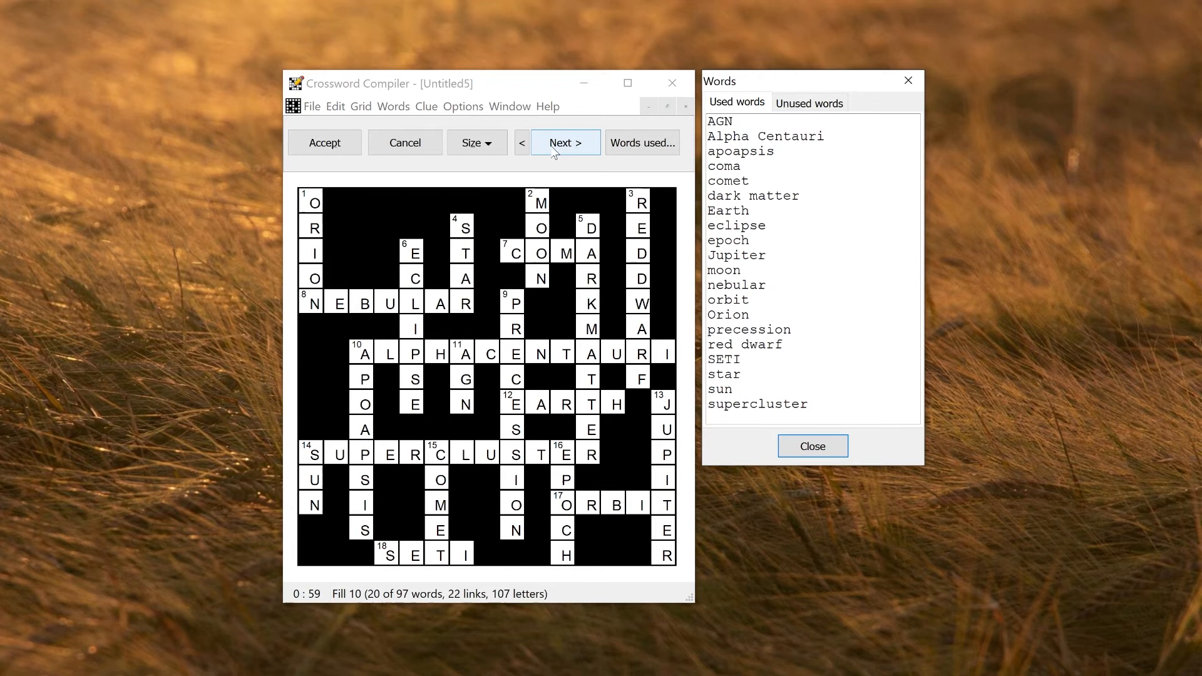
{"action": "left_click", "coordinate": [565, 143]}
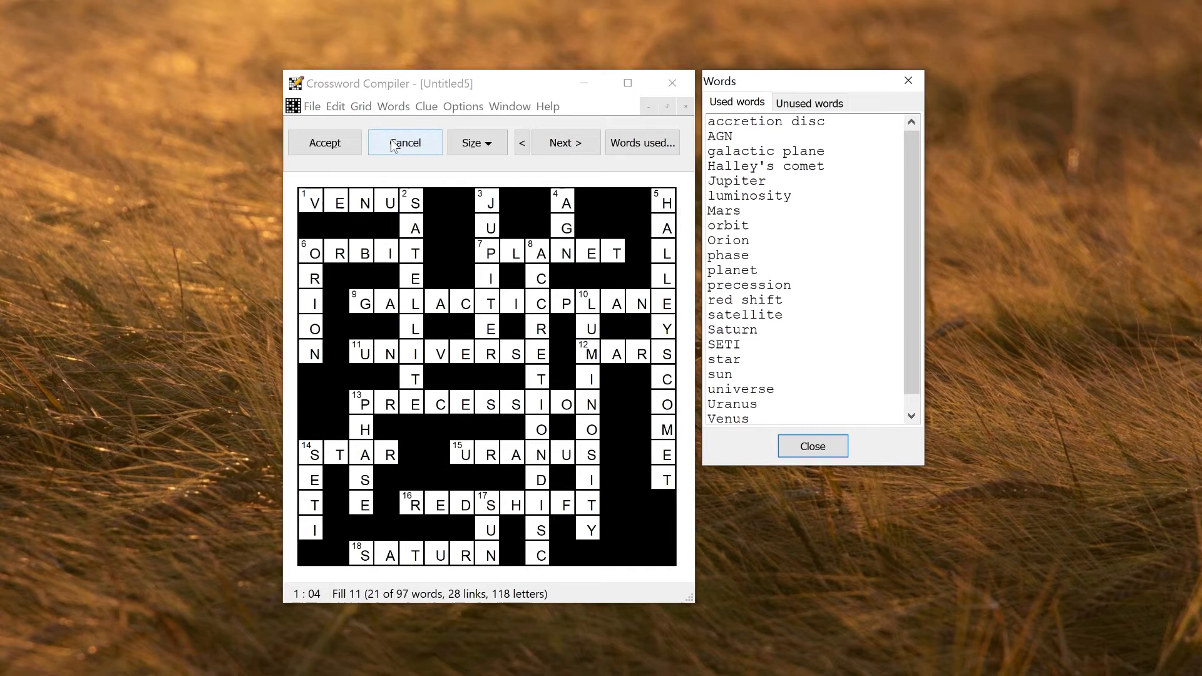
{"action": "left_click", "coordinate": [404, 143]}
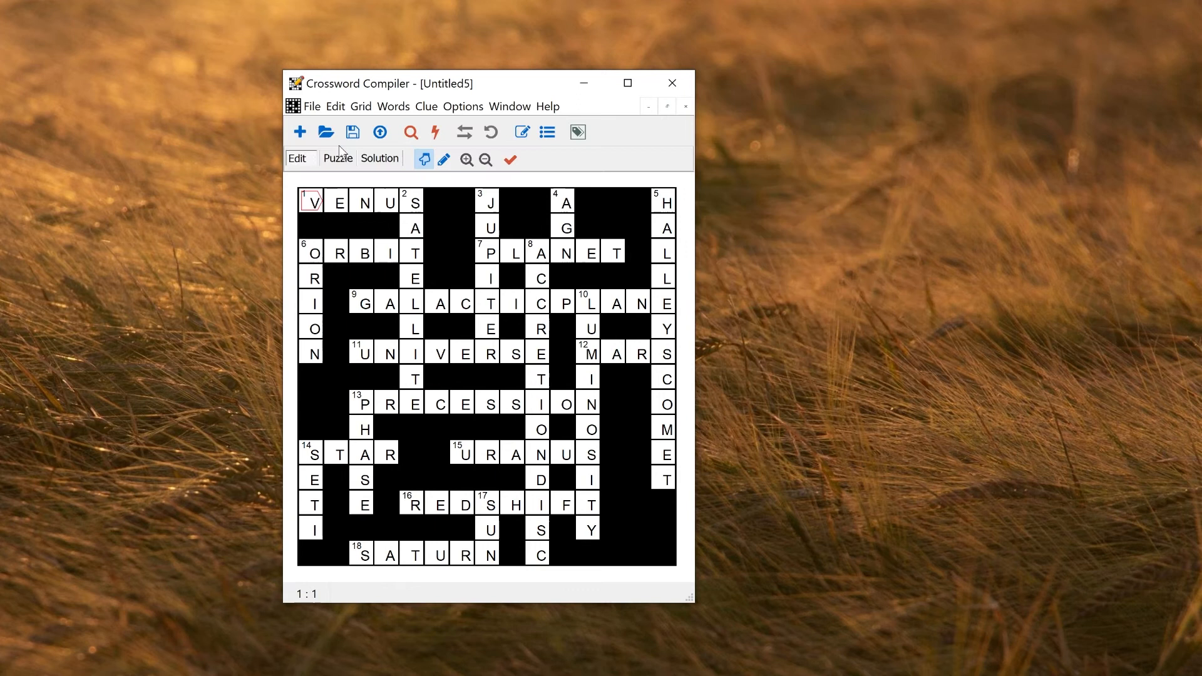
{"action": "left_click", "coordinate": [547, 132]}
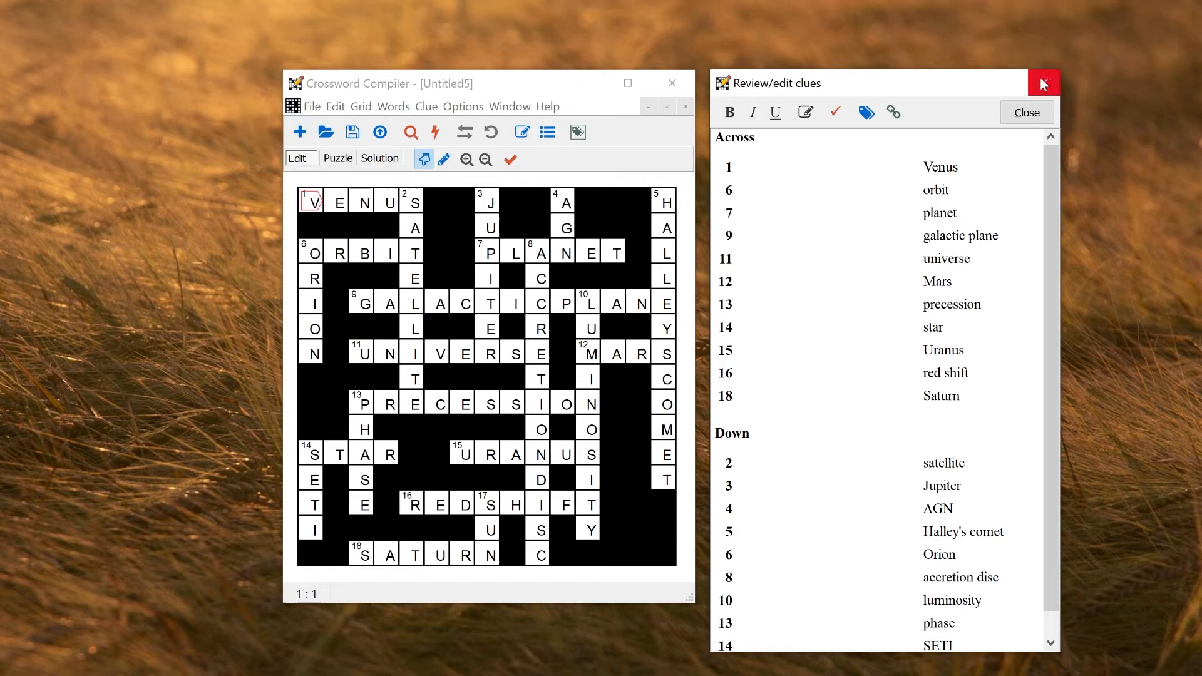
{"action": "left_click", "coordinate": [1043, 83]}
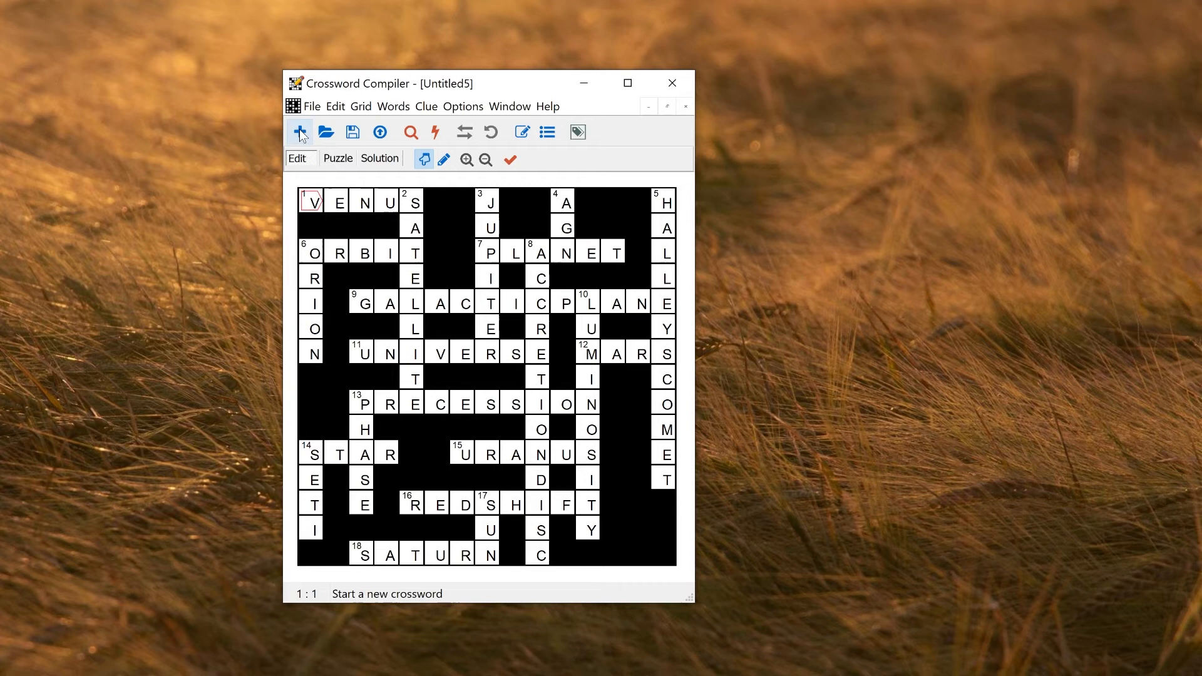
Remove last fill's words and build a second astronomy grid with EARTH, SUPERNOVA and CRAB NEBULA.
{"action": "left_click", "coordinate": [300, 132]}
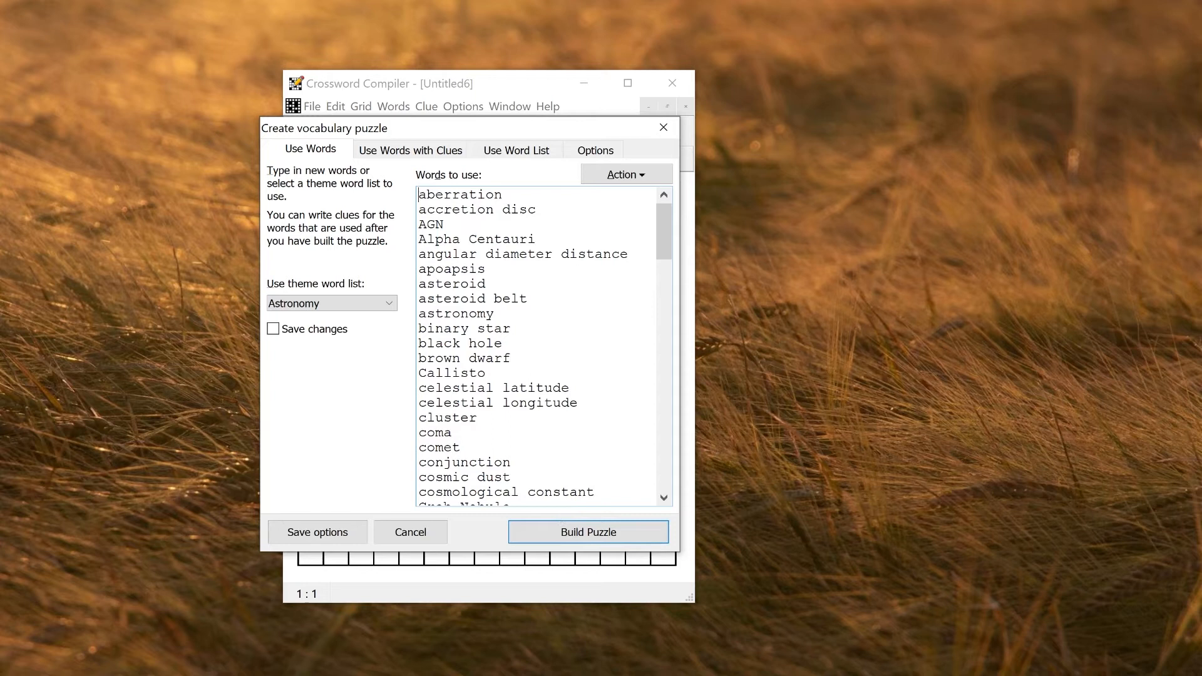
{"action": "left_click", "coordinate": [626, 174]}
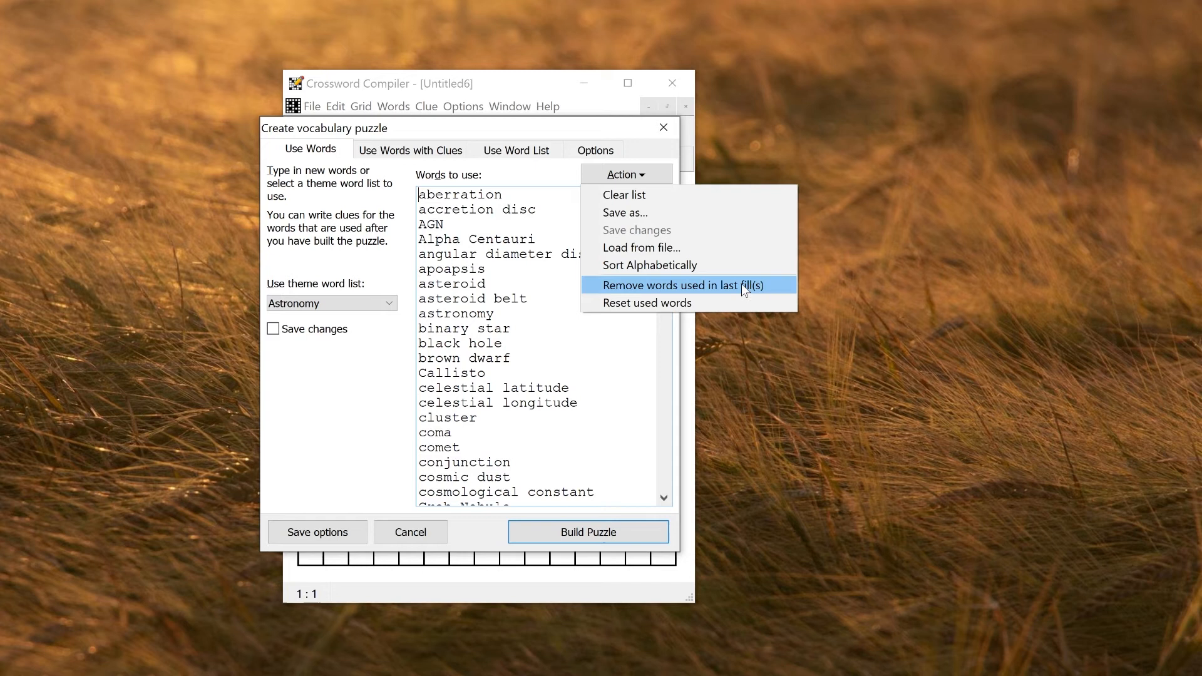
{"action": "left_click", "coordinate": [675, 286]}
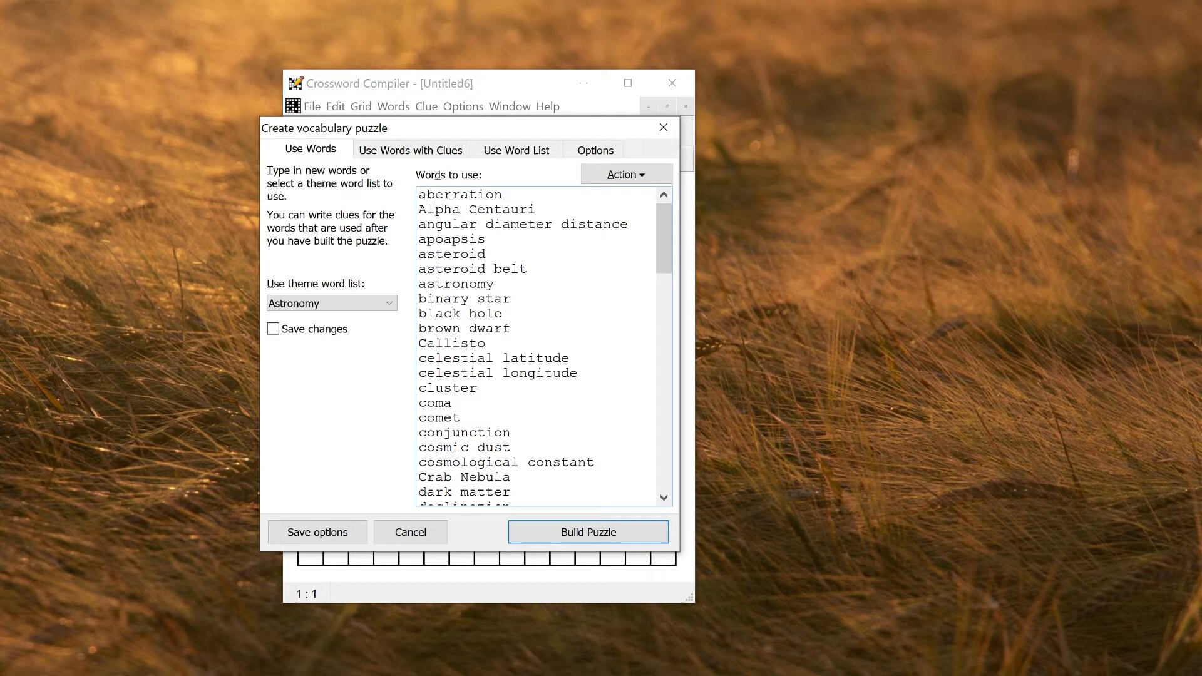
{"action": "left_click", "coordinate": [588, 531]}
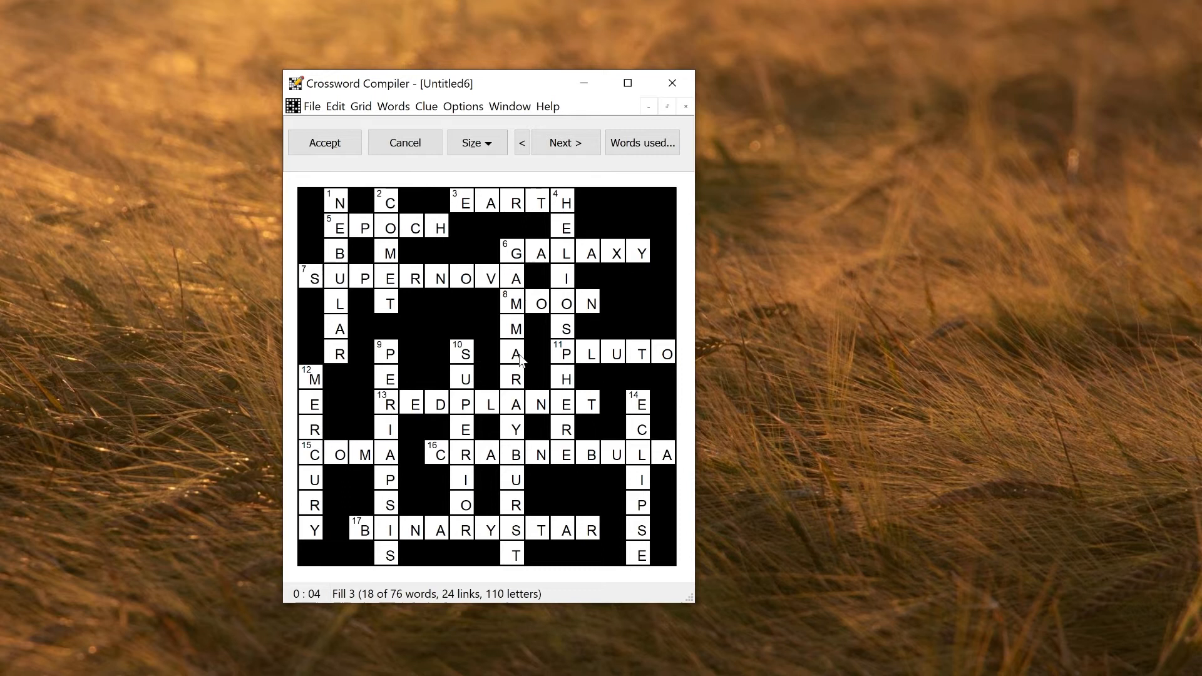
{"action": "left_click", "coordinate": [509, 105]}
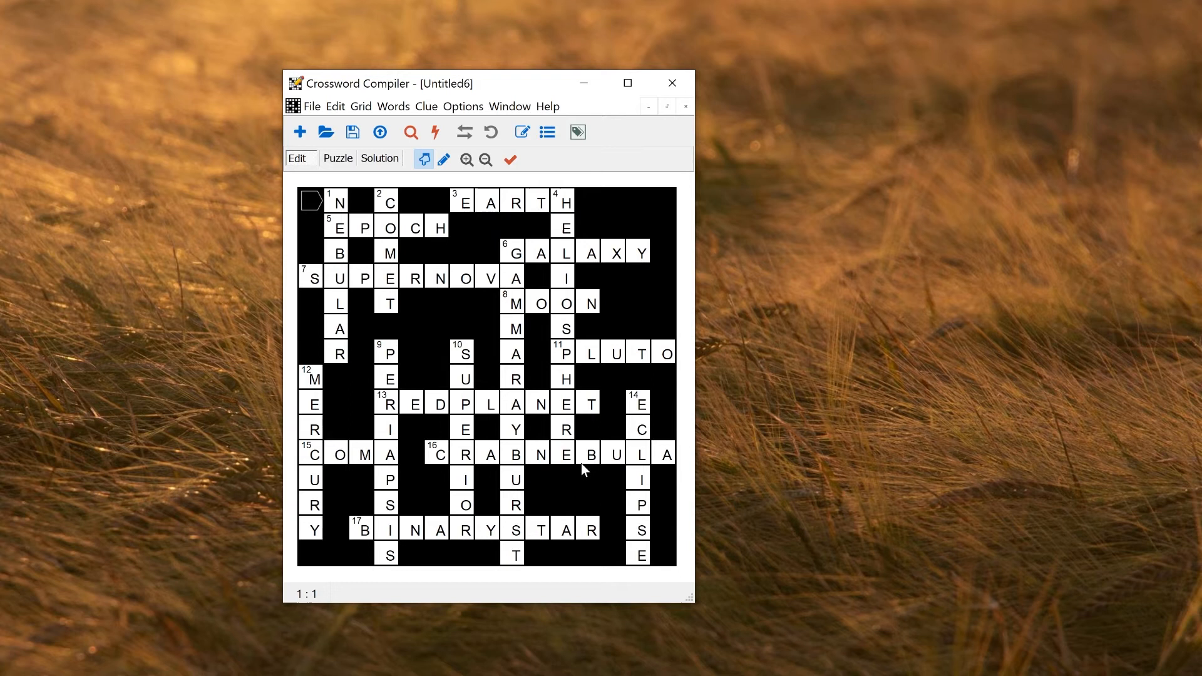
{"action": "mouse_move", "coordinate": [582, 449]}
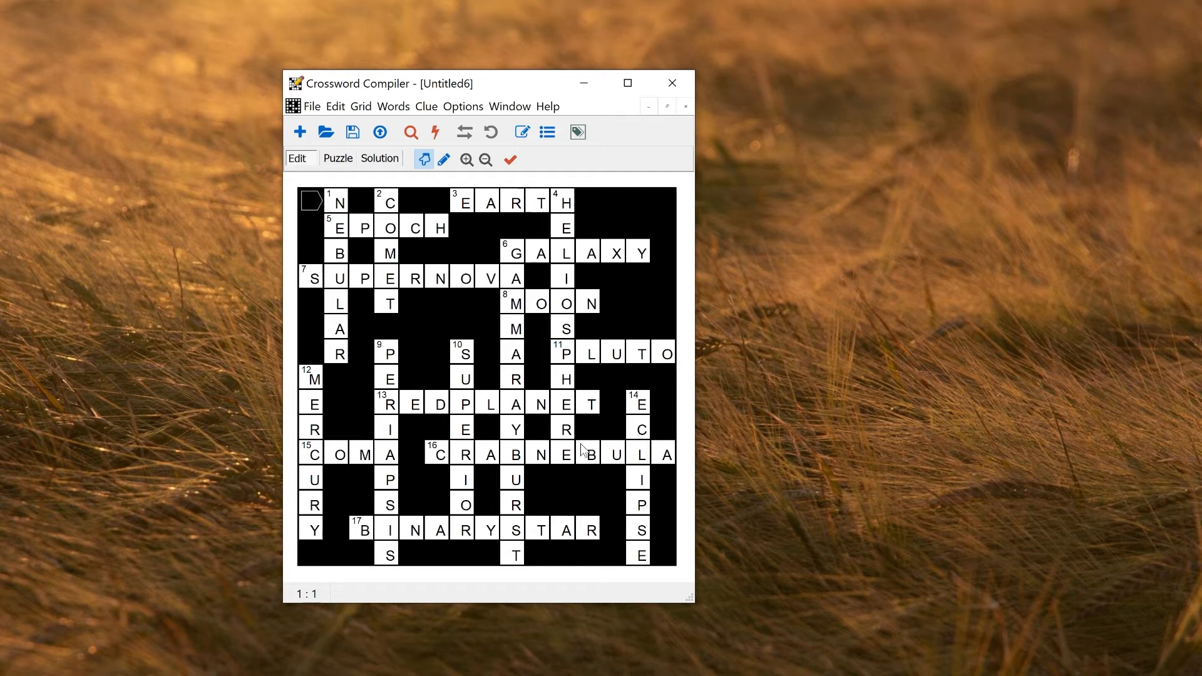
List copper Cu, hydrogen H, manganese Mn, mercury Hg and tungsten W as words with clues.
{"action": "left_click", "coordinate": [300, 132]}
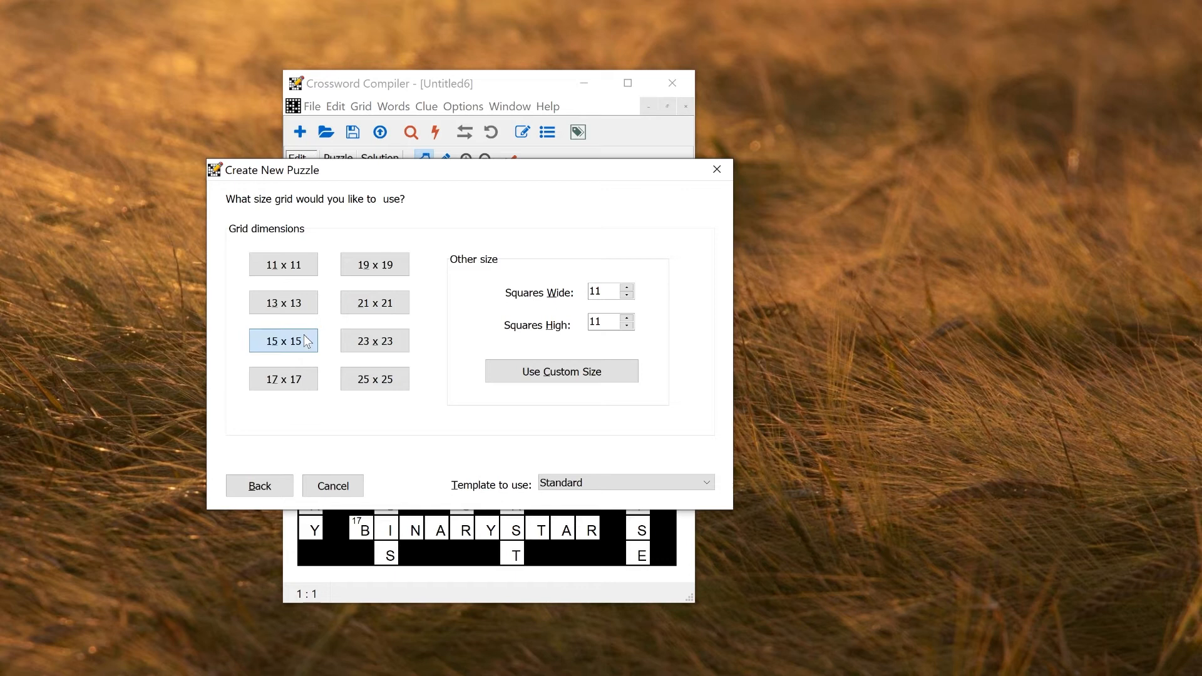
{"action": "left_click", "coordinate": [283, 341]}
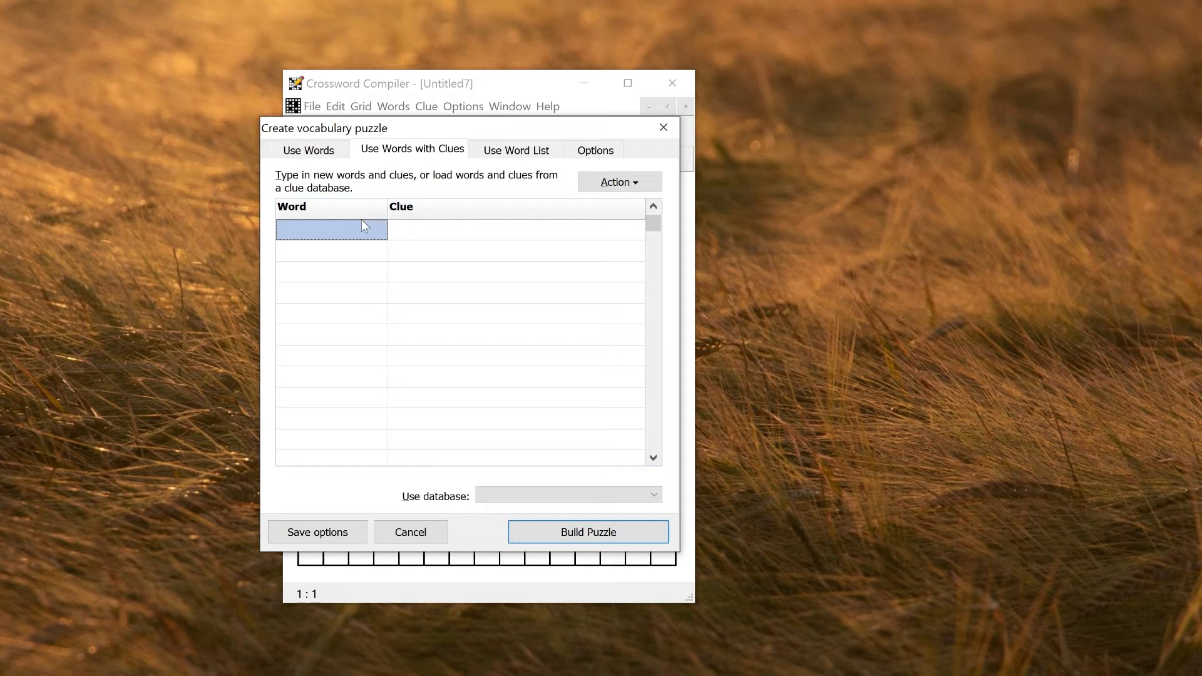
{"action": "left_click", "coordinate": [331, 228]}
{"action": "type", "text": "tungsten"}
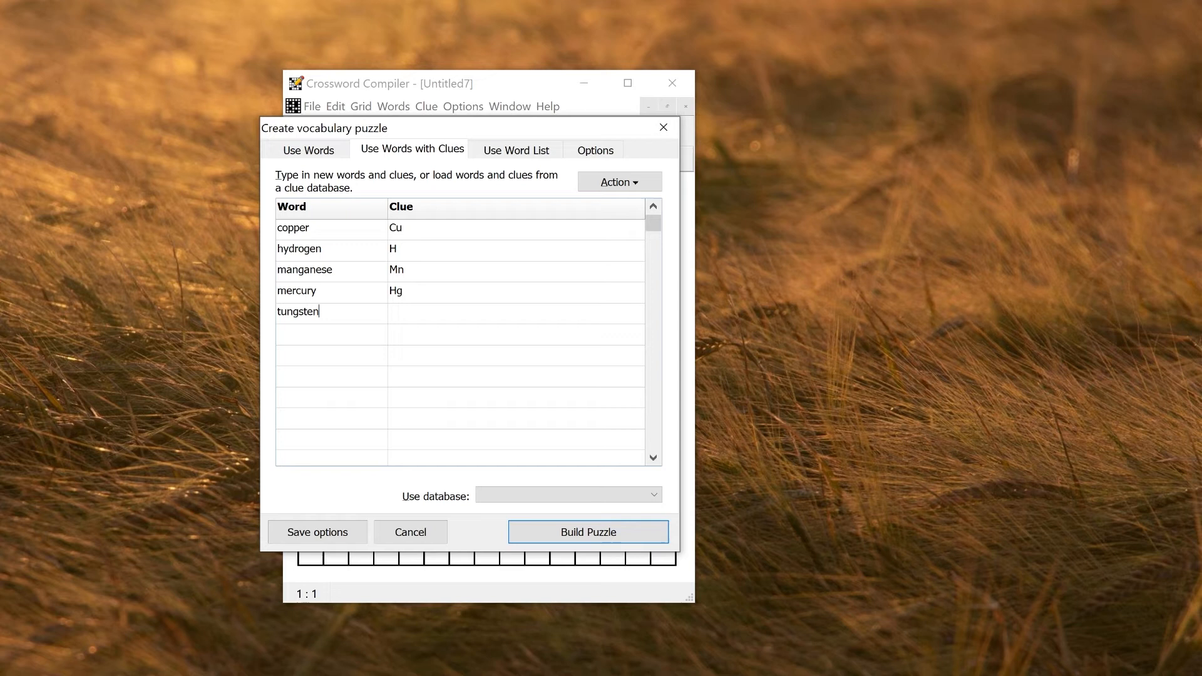
{"action": "type", "text": "W"}
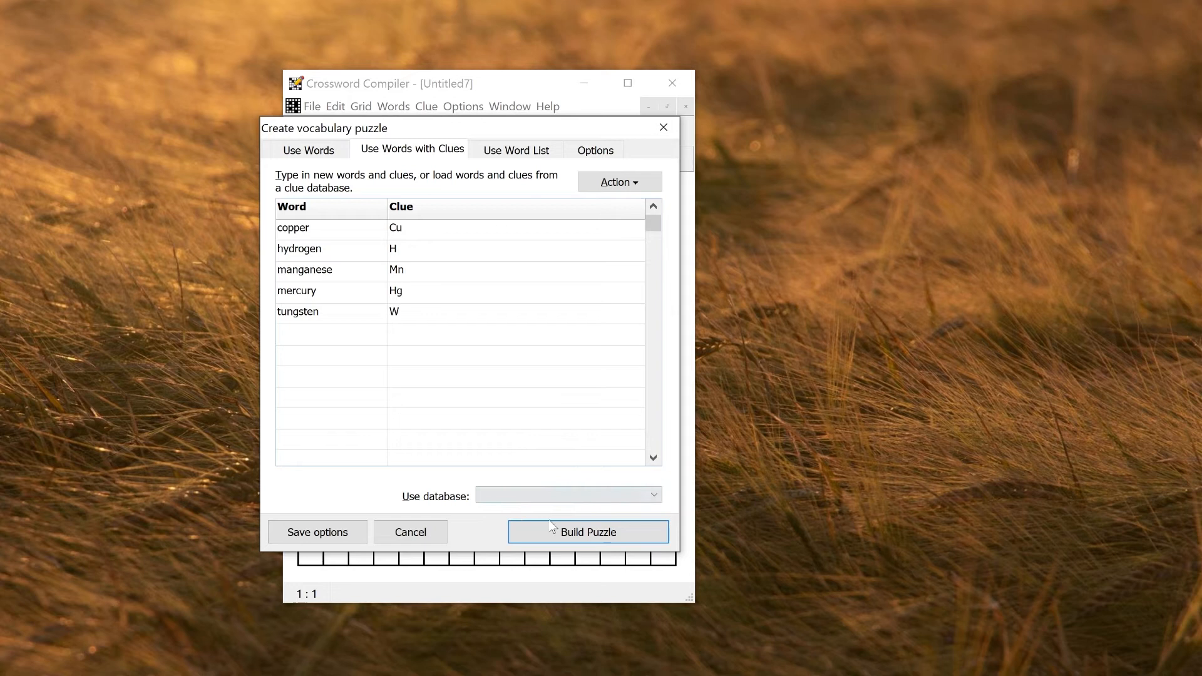
Build a compact five-element grid, accept it, and review the chemical-symbol clue list.
{"action": "left_click", "coordinate": [588, 530]}
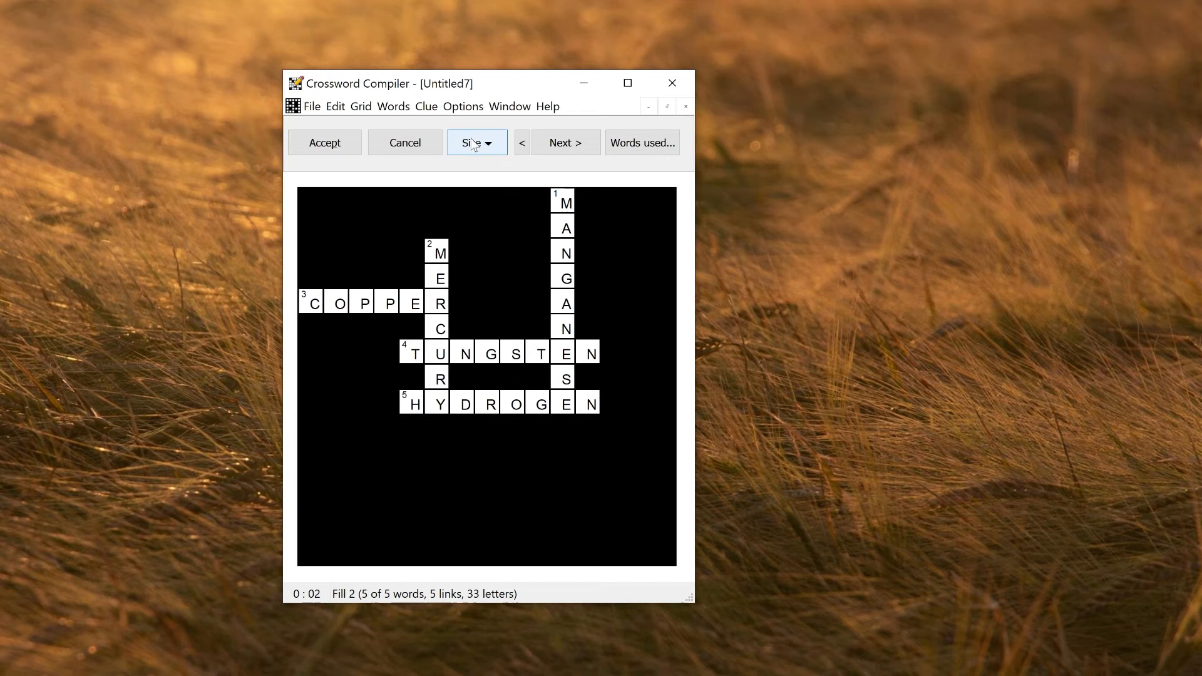
{"action": "left_click", "coordinate": [476, 143]}
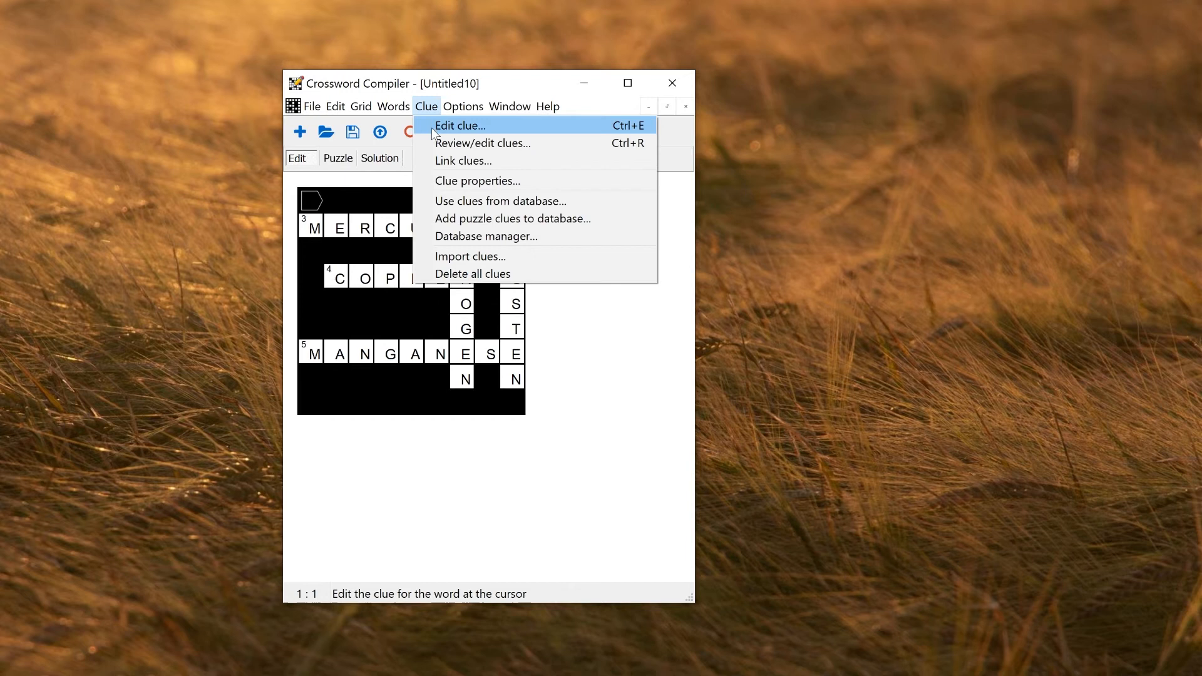
{"action": "left_click", "coordinate": [483, 142]}
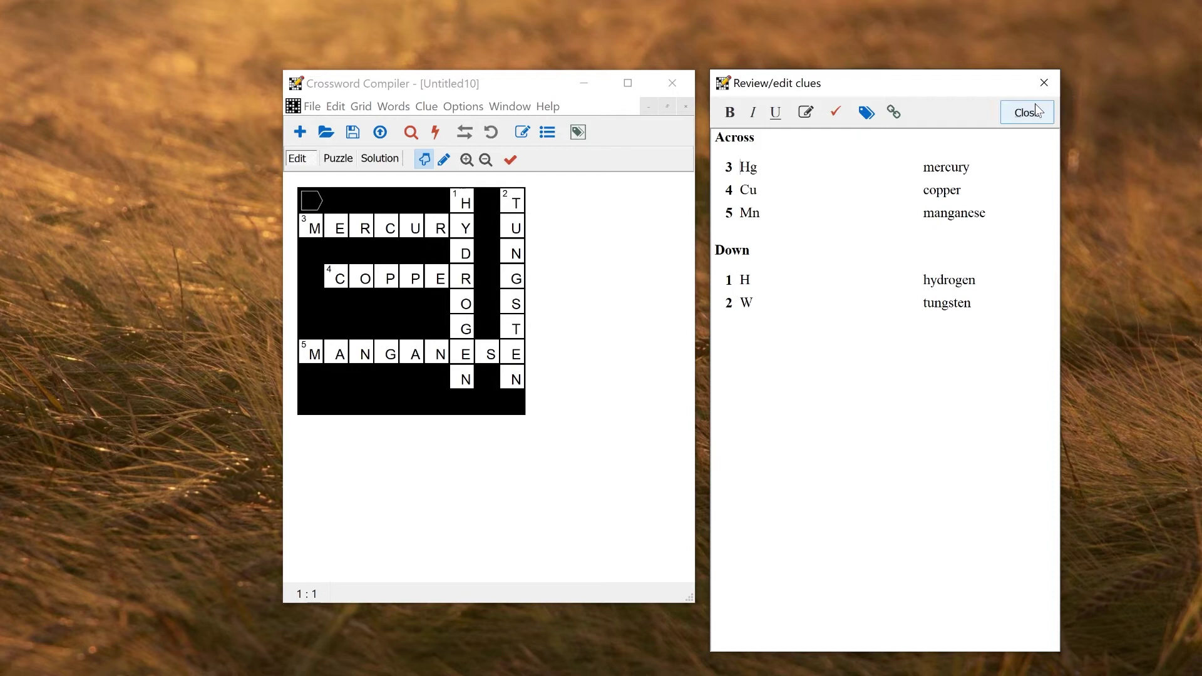
{"action": "left_click", "coordinate": [311, 105]}
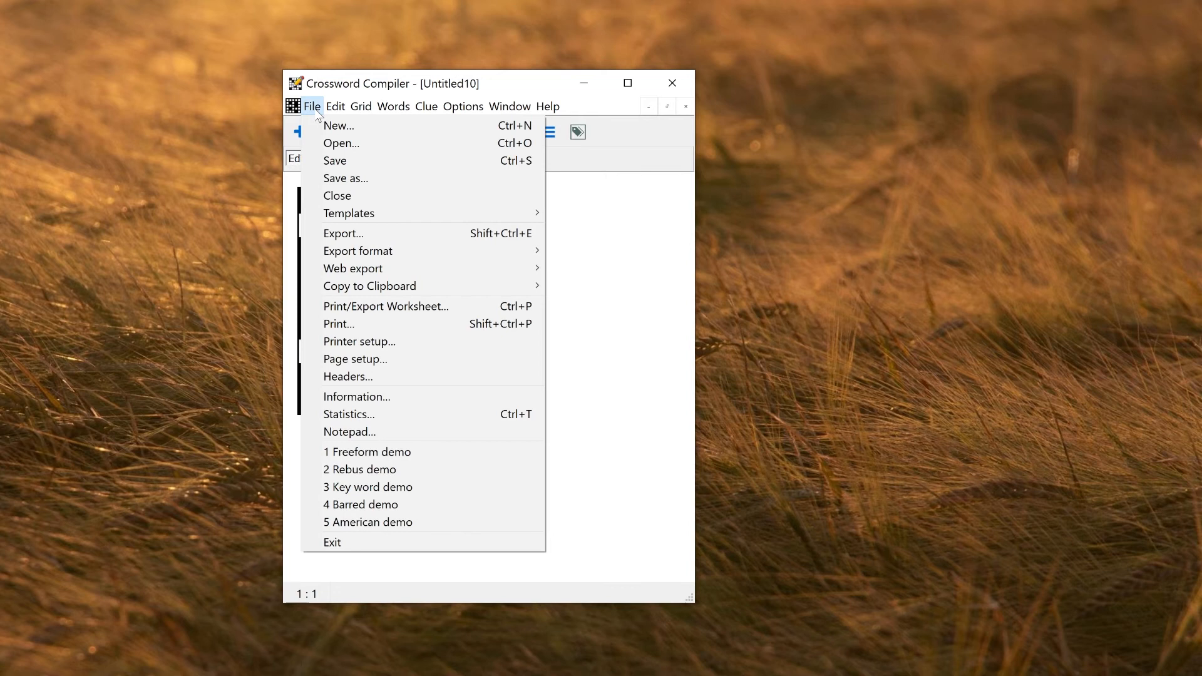
{"action": "mouse_move", "coordinate": [384, 305]}
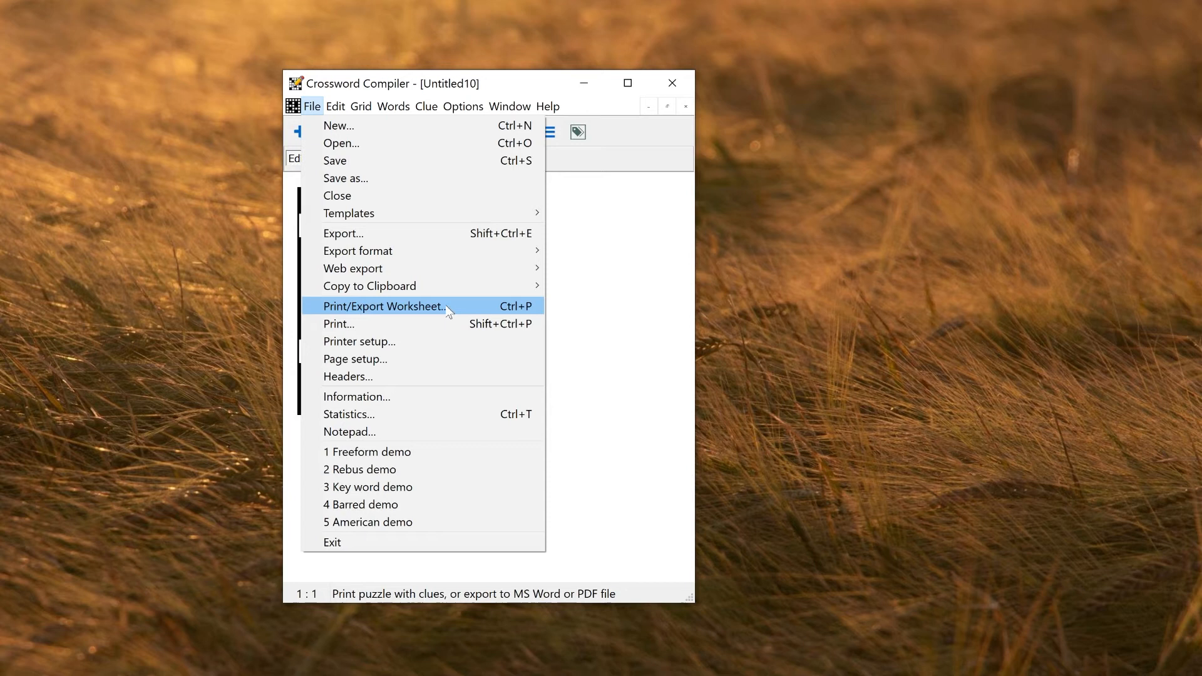
{"action": "left_click", "coordinate": [383, 305]}
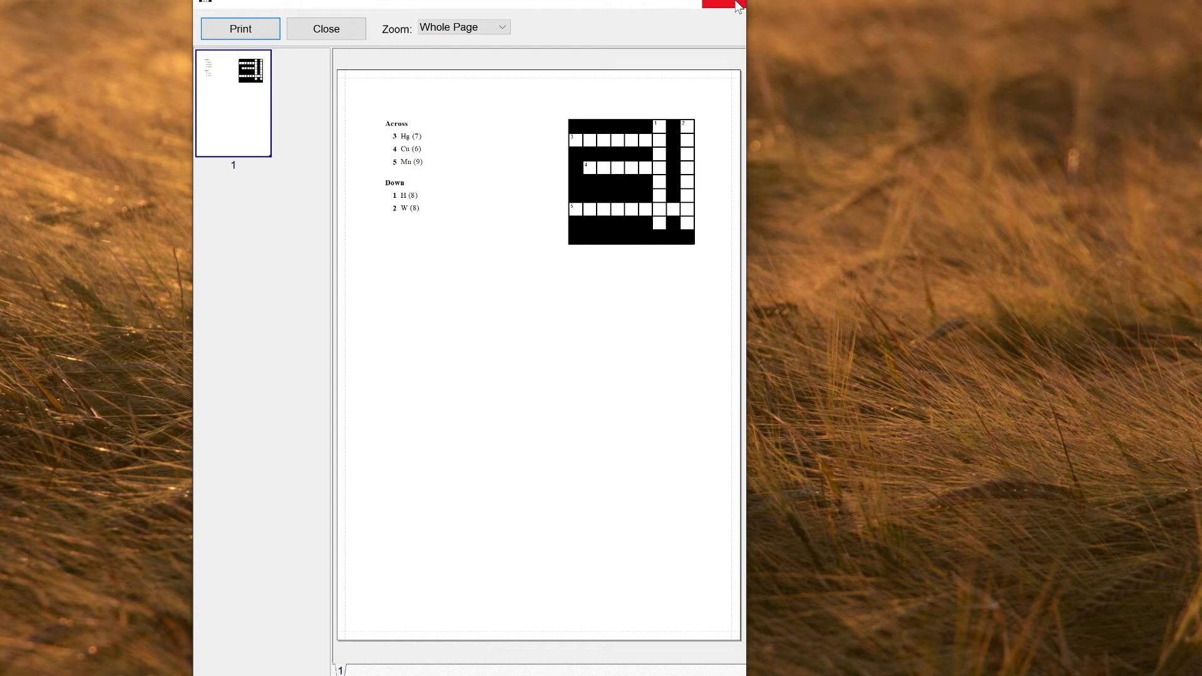
{"action": "left_click", "coordinate": [326, 29]}
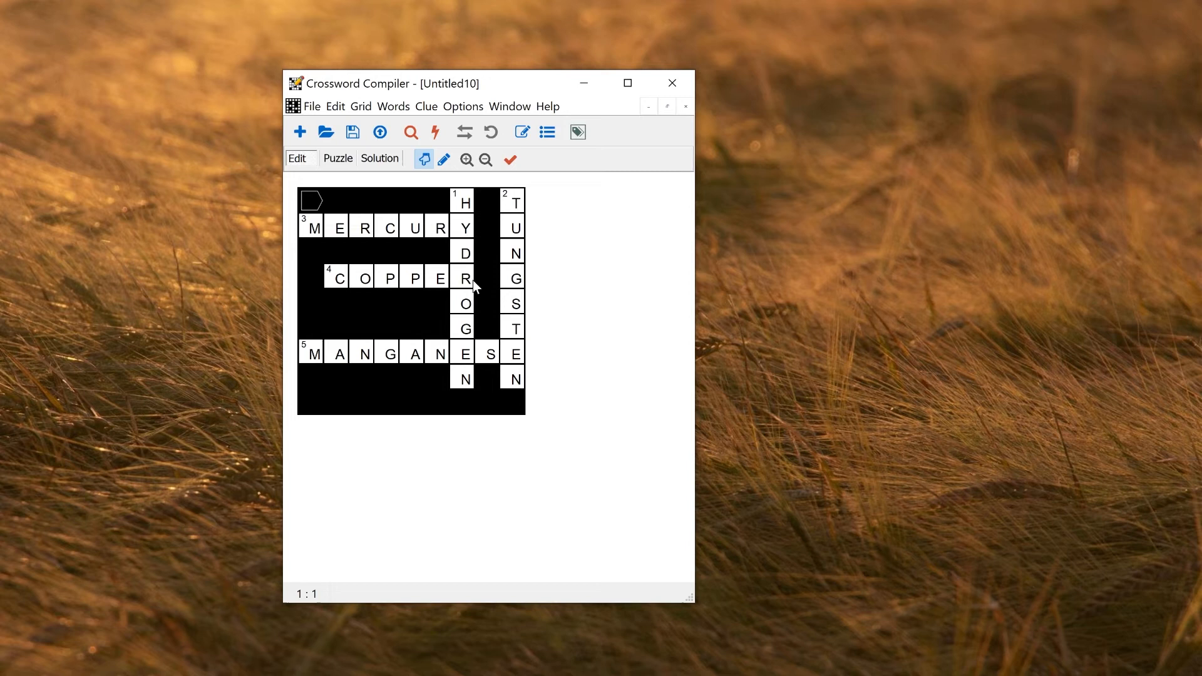
Start a new shaped puzzle using the Dog [27x18] grid shape.
{"action": "left_click", "coordinate": [299, 132]}
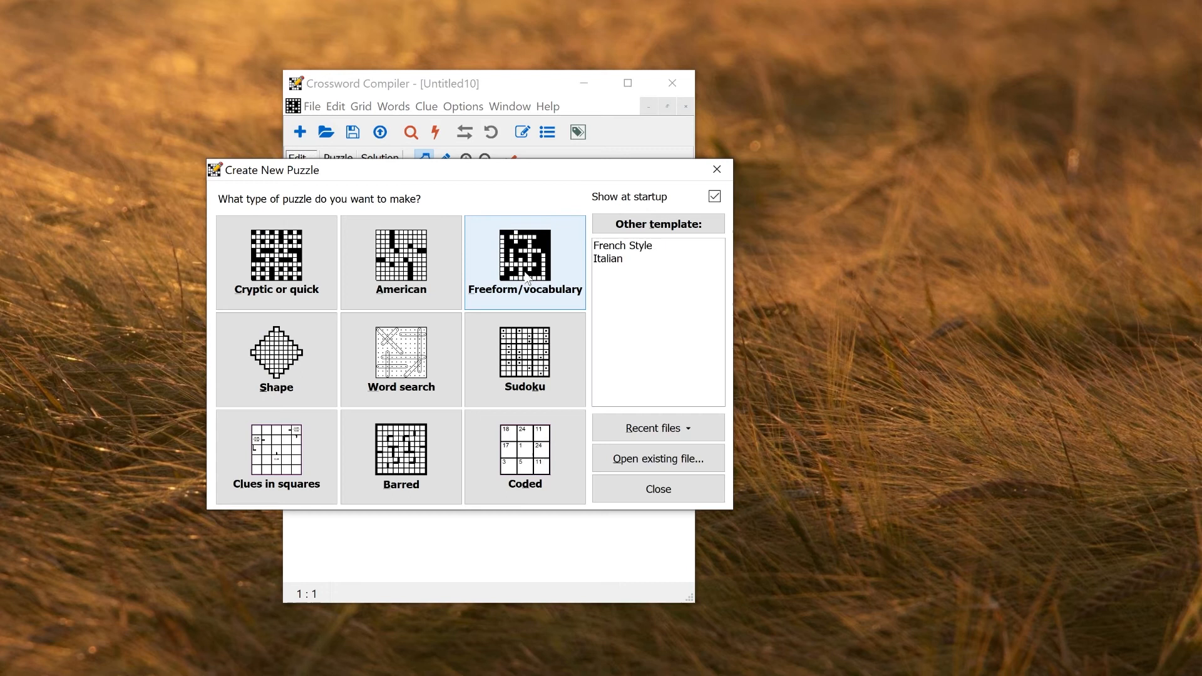
{"action": "left_click", "coordinate": [276, 358]}
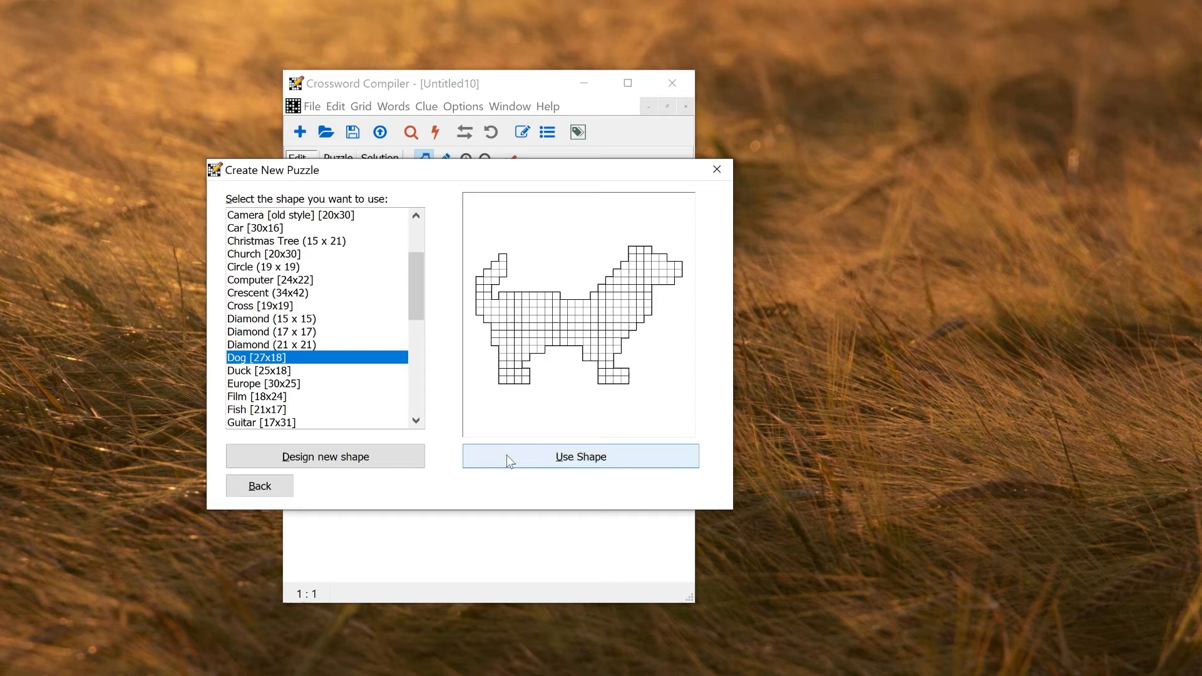
{"action": "left_click", "coordinate": [580, 456]}
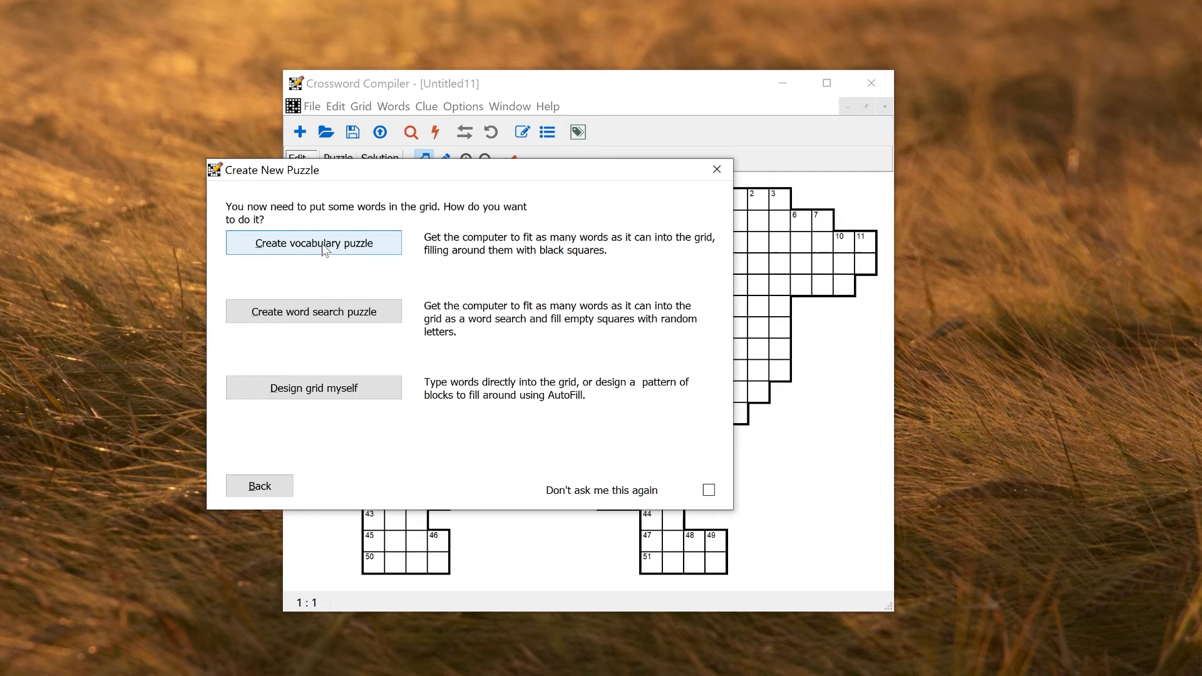
Let the computer fit words, reload clues from the Elements database, and show the Astronomy theme list.
{"action": "left_click", "coordinate": [313, 242]}
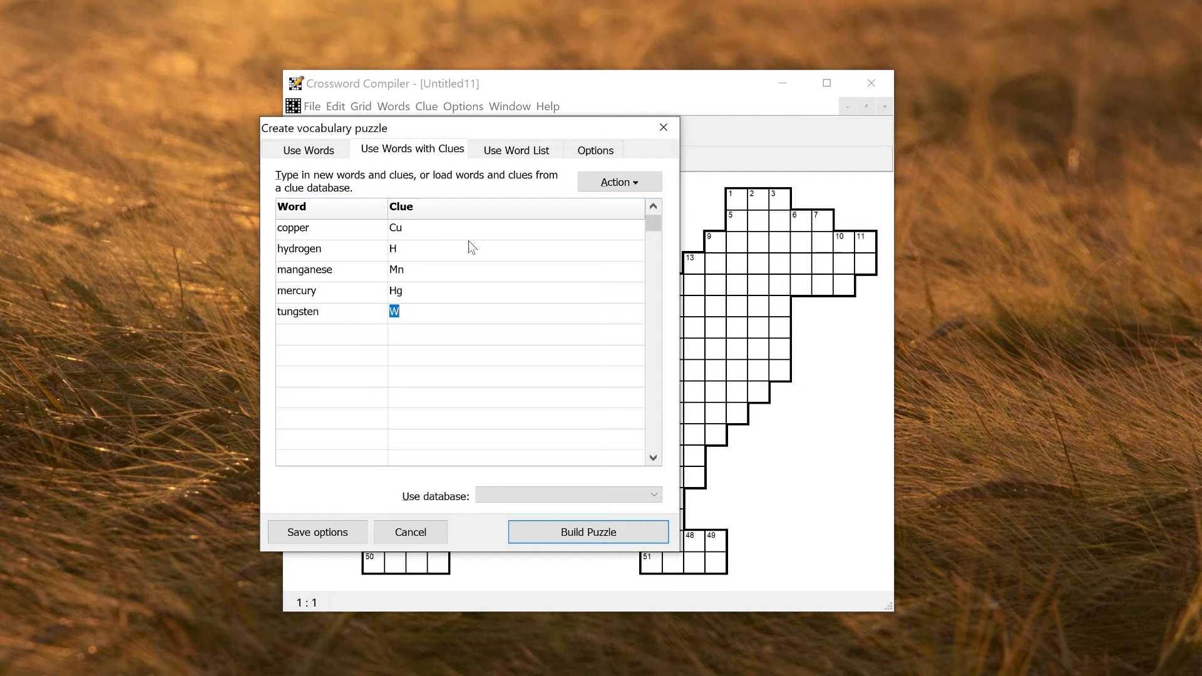
{"action": "left_click", "coordinate": [617, 181]}
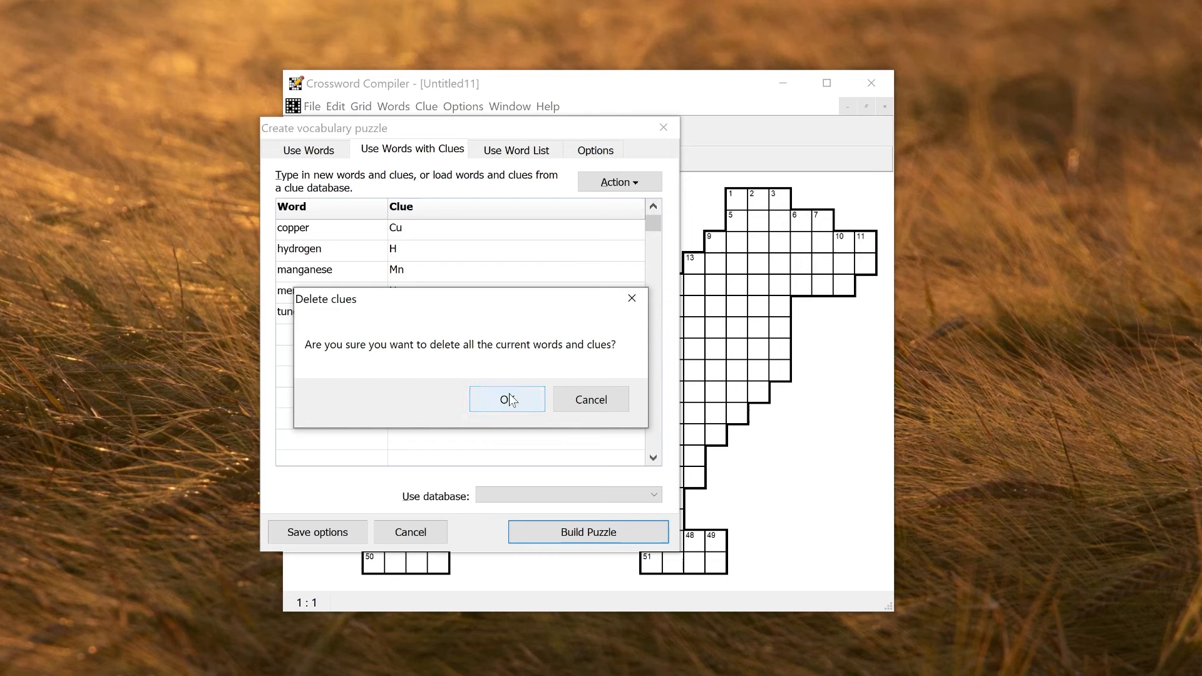
{"action": "left_click", "coordinate": [506, 399]}
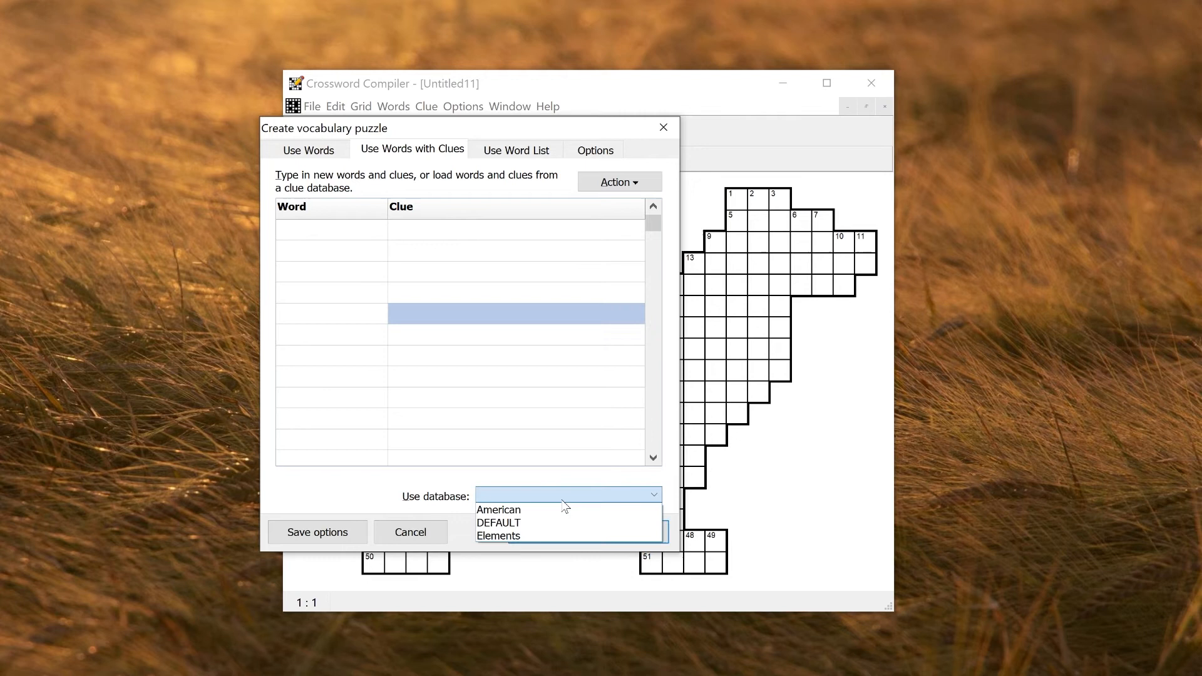
{"action": "left_click", "coordinate": [498, 535]}
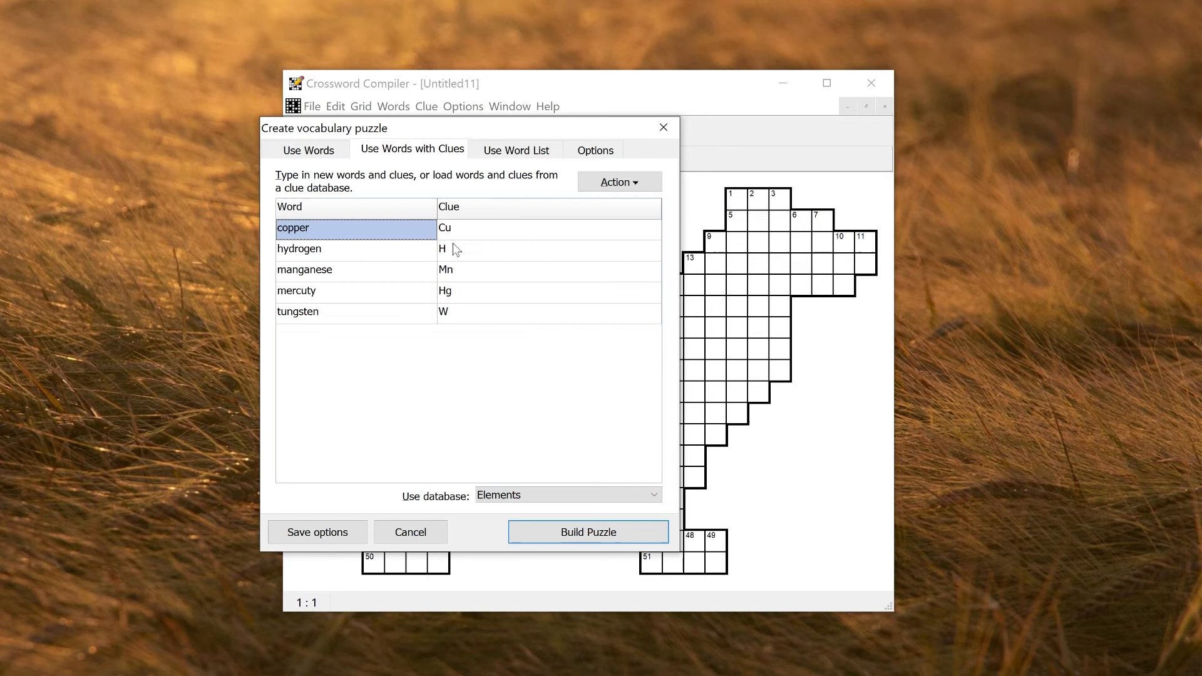
{"action": "left_click", "coordinate": [310, 149]}
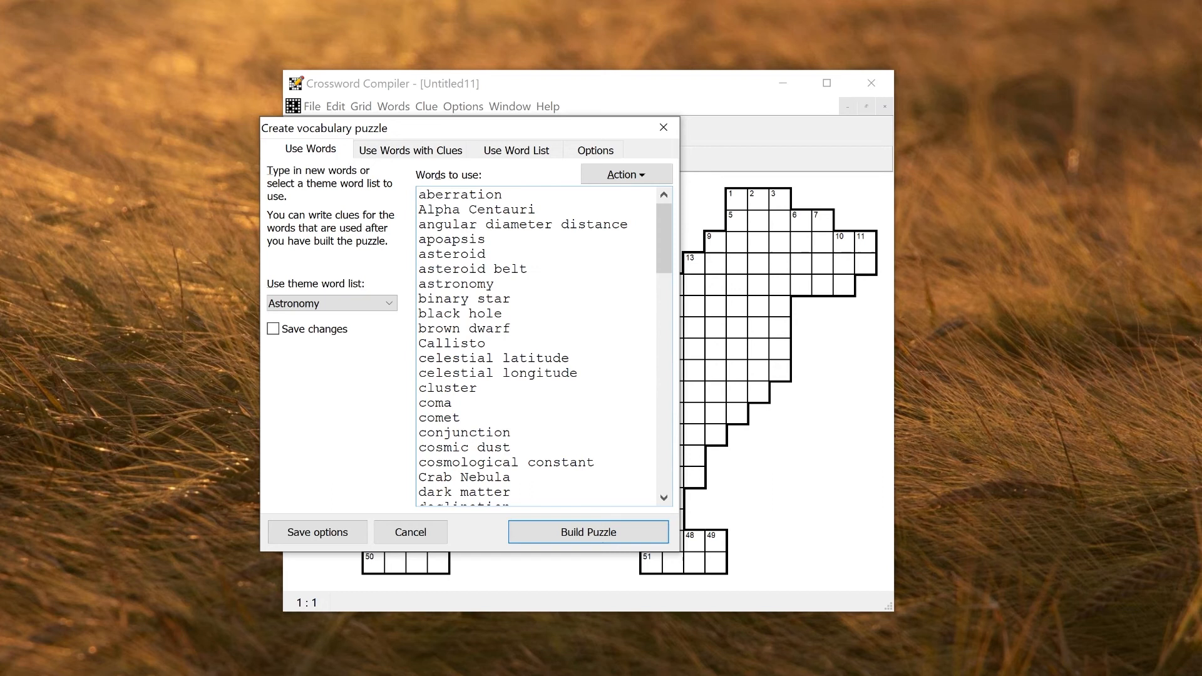
{"action": "mouse_move", "coordinate": [595, 149]}
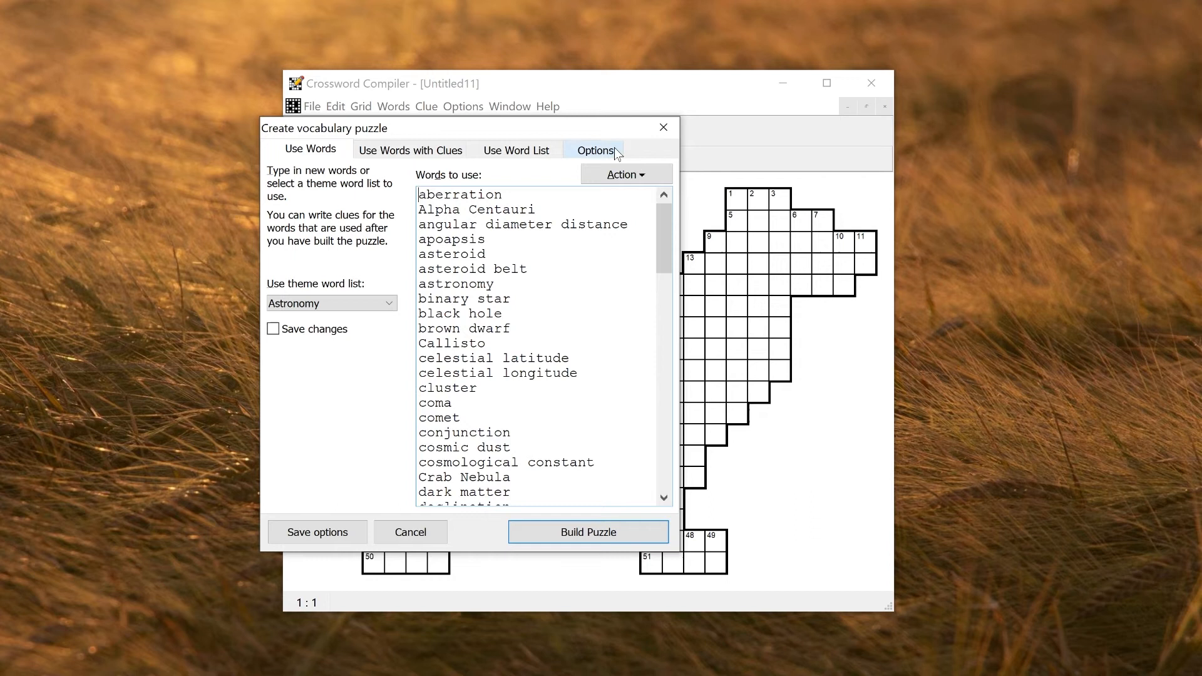
Close the setup and begin Words > Create vocabulary puzzle on the grid containing FIDO.
{"action": "left_click", "coordinate": [589, 532]}
{"action": "type", "text": "FIDO"}
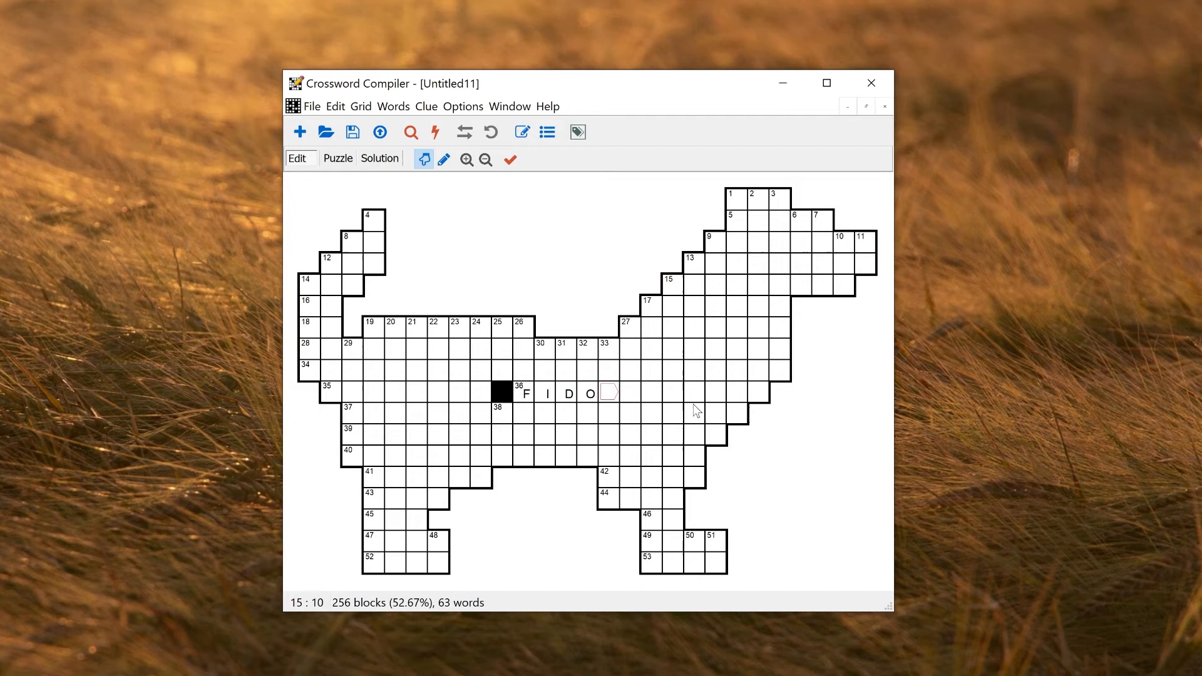
{"action": "left_click", "coordinate": [392, 105]}
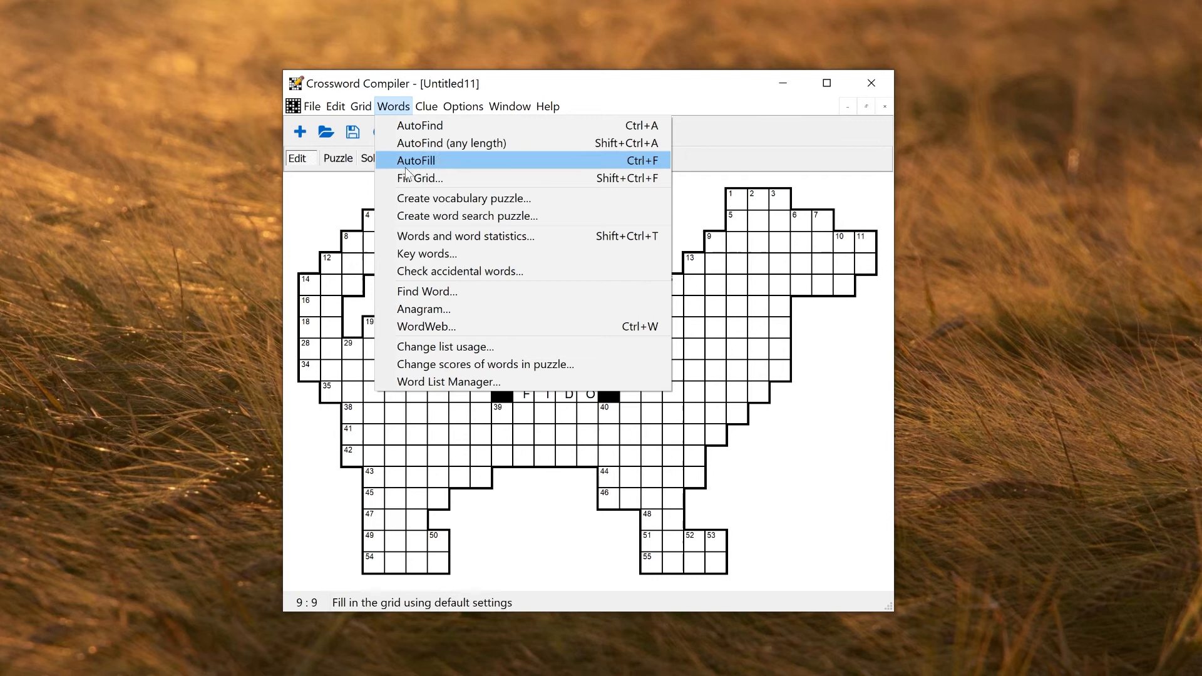
{"action": "left_click", "coordinate": [463, 198]}
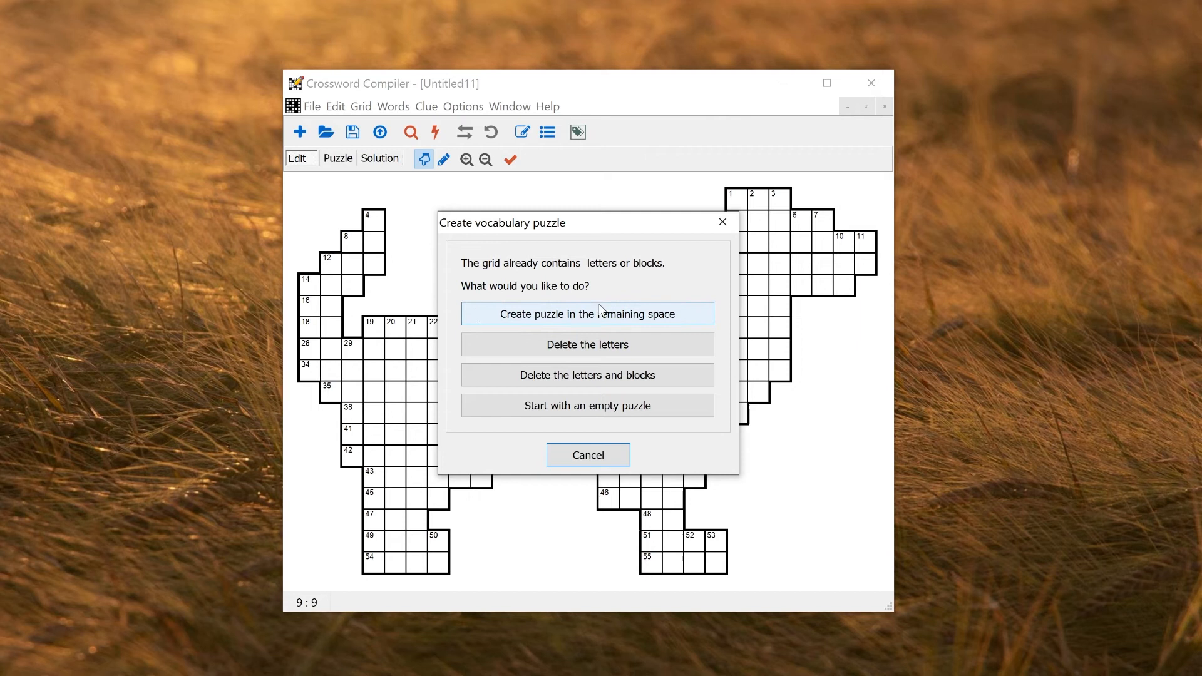
Keep FIDO, build in the remaining space with the Flowers theme word list.
{"action": "left_click", "coordinate": [586, 313]}
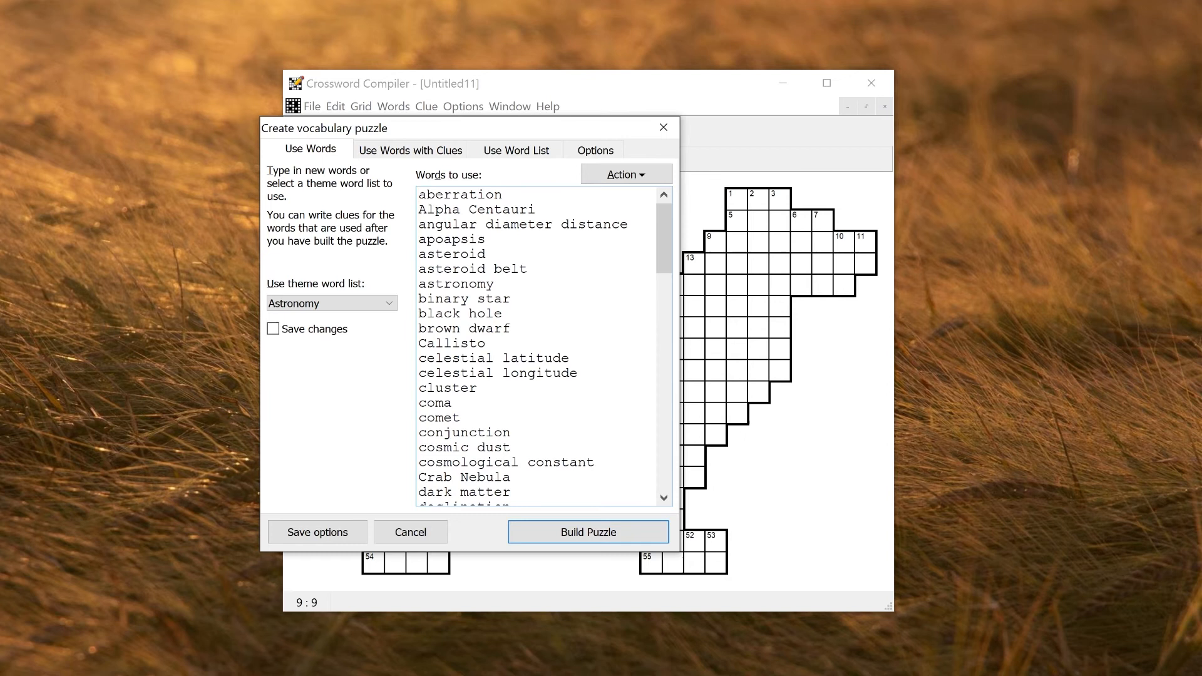
{"action": "left_click", "coordinate": [390, 302]}
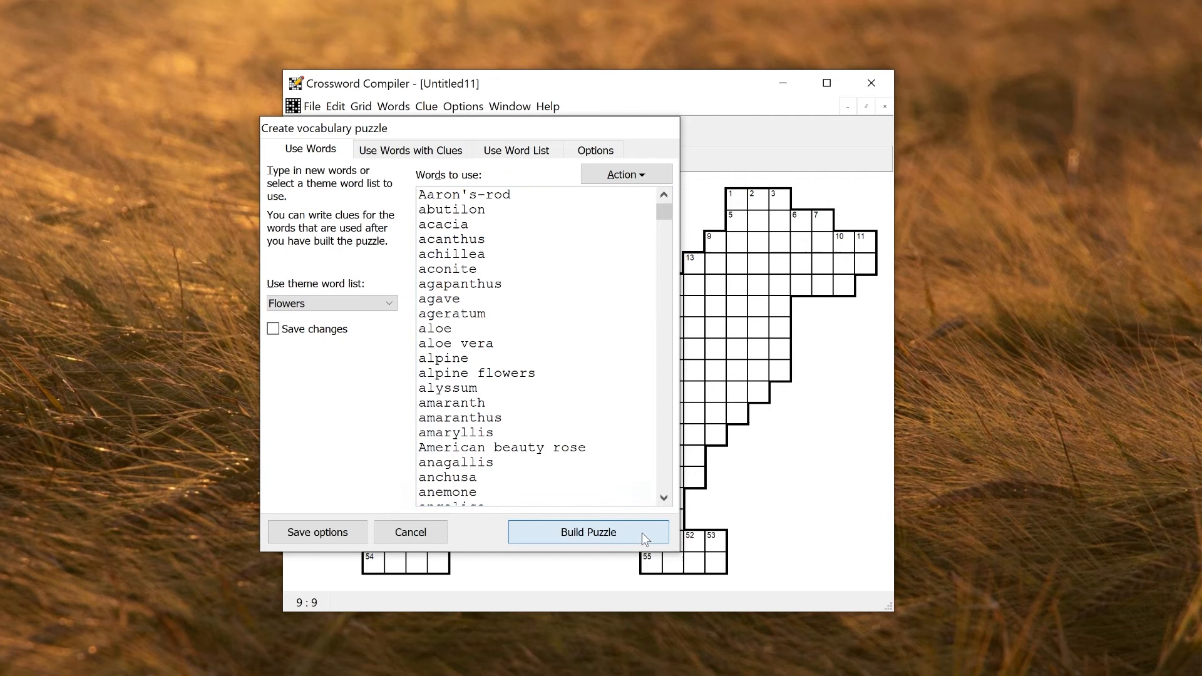
{"action": "left_click", "coordinate": [587, 532]}
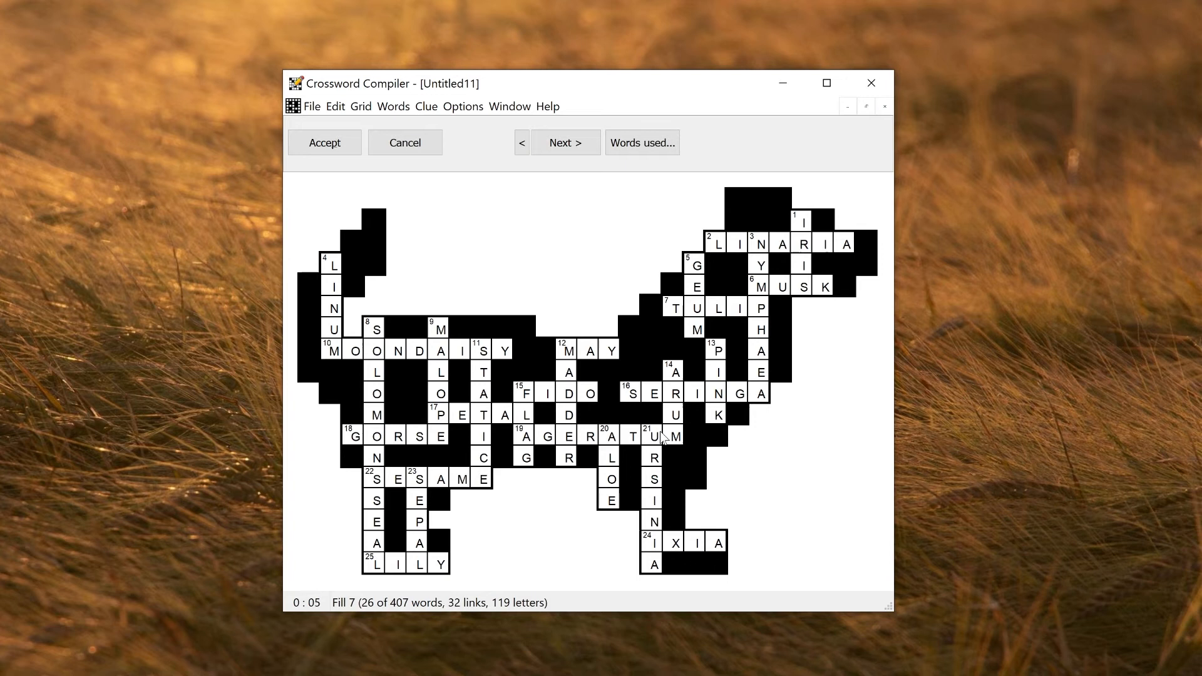
Browse alternative flower fills with Next and accept one with SAXIFRAGE and VERONICA.
{"action": "left_click", "coordinate": [565, 142]}
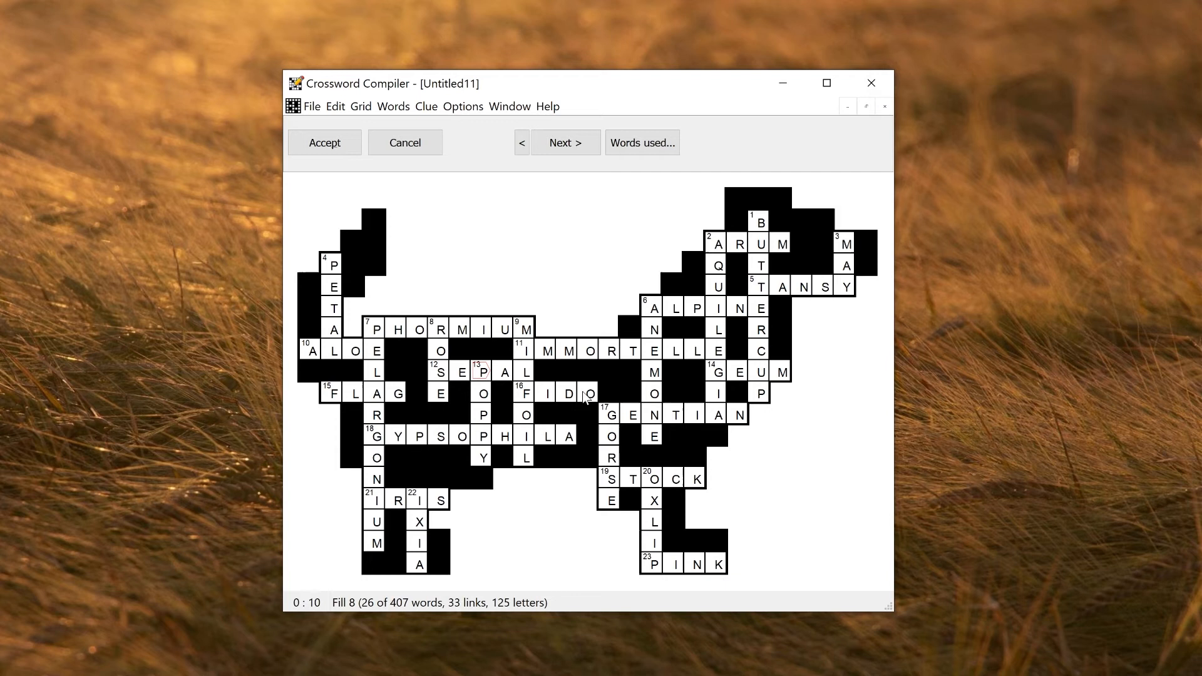
{"action": "left_click", "coordinate": [565, 143]}
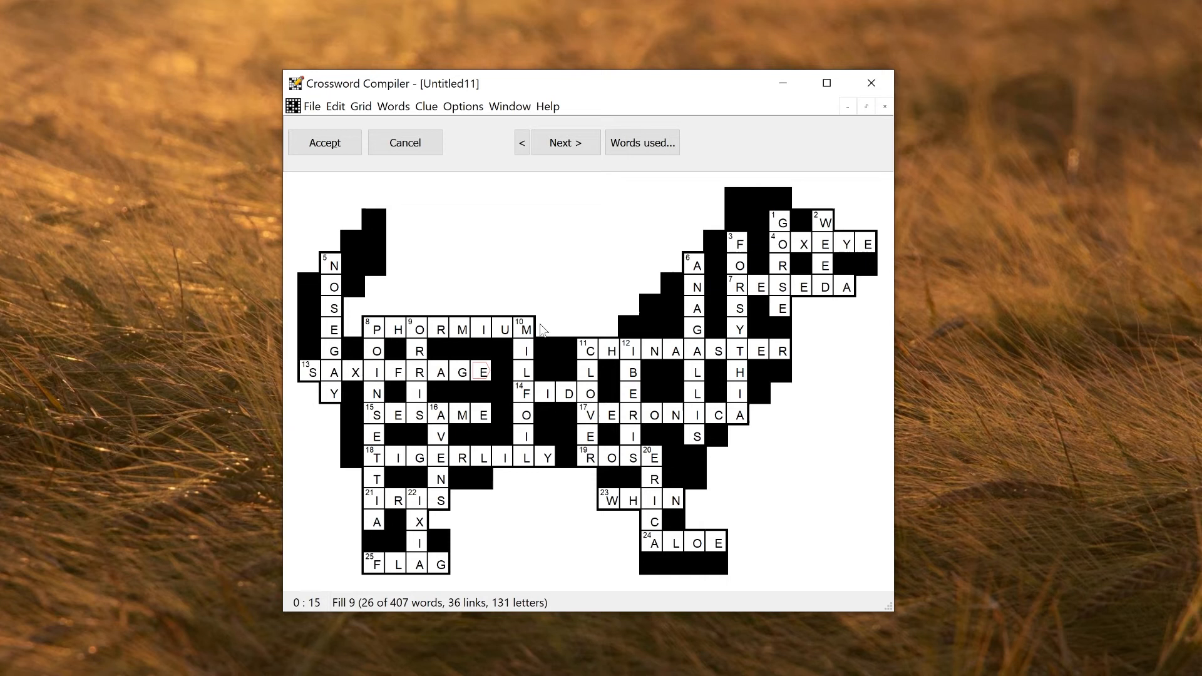
{"action": "left_click", "coordinate": [323, 143]}
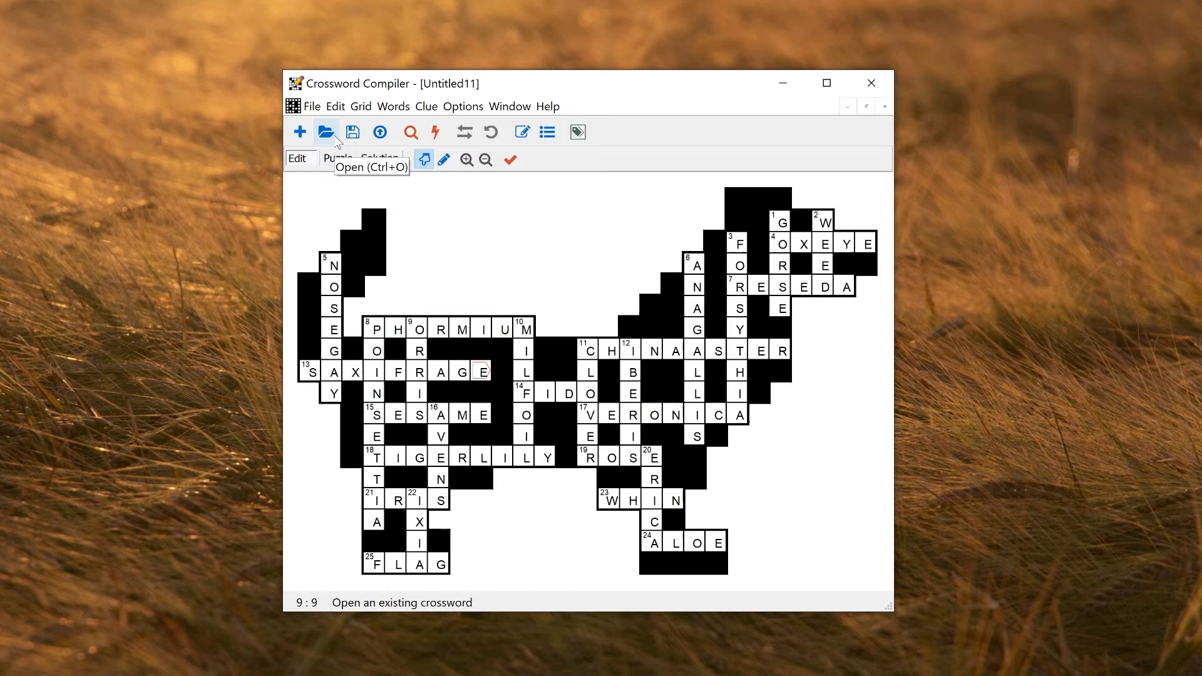
Build a new freeform flower crossword with JACINTH, ORCHID and SWEET PEA, and accept it.
{"action": "left_click", "coordinate": [299, 132]}
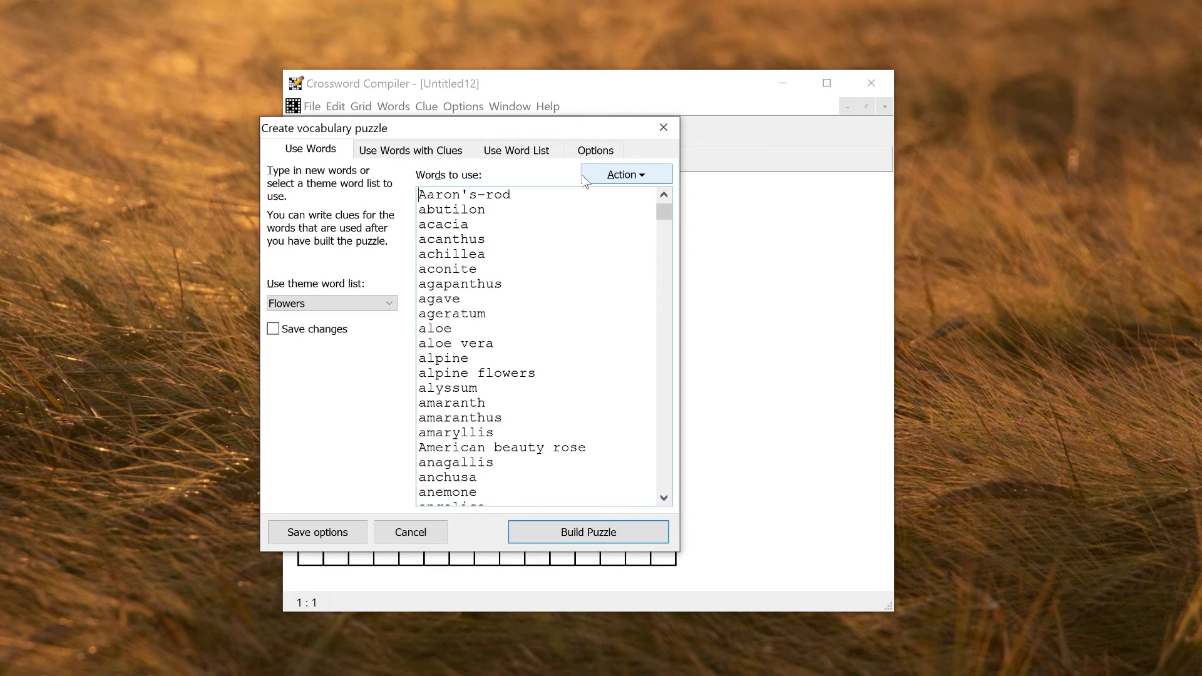
{"action": "left_click", "coordinate": [594, 149]}
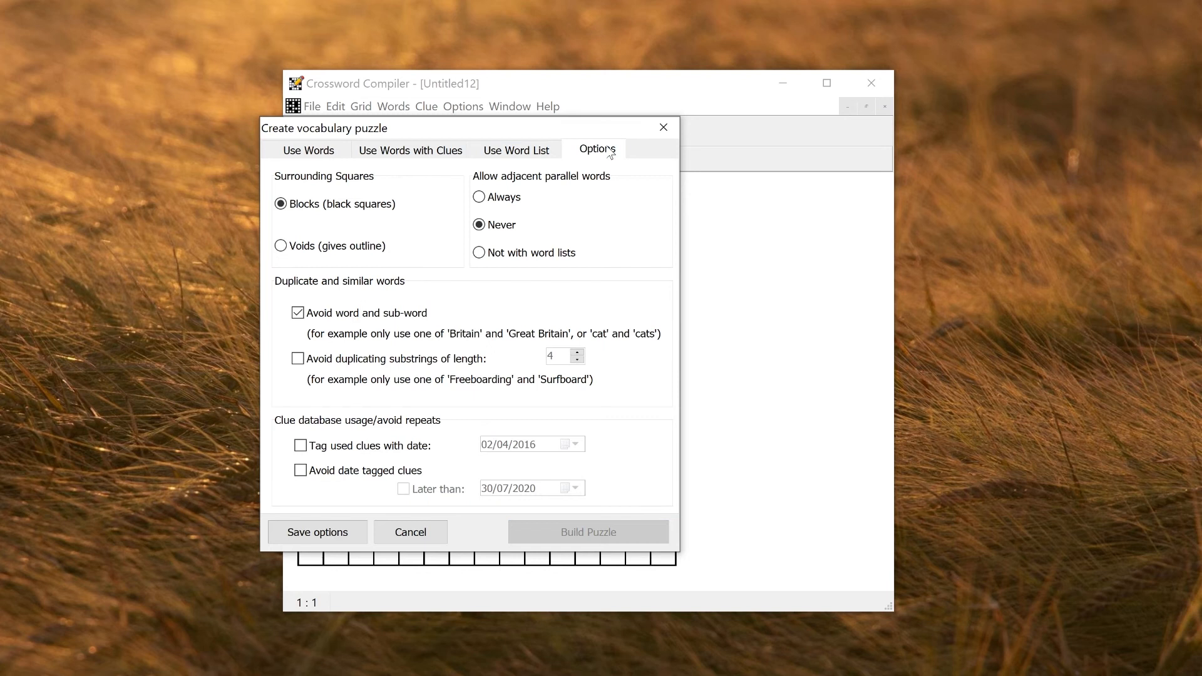
{"action": "mouse_move", "coordinate": [440, 189]}
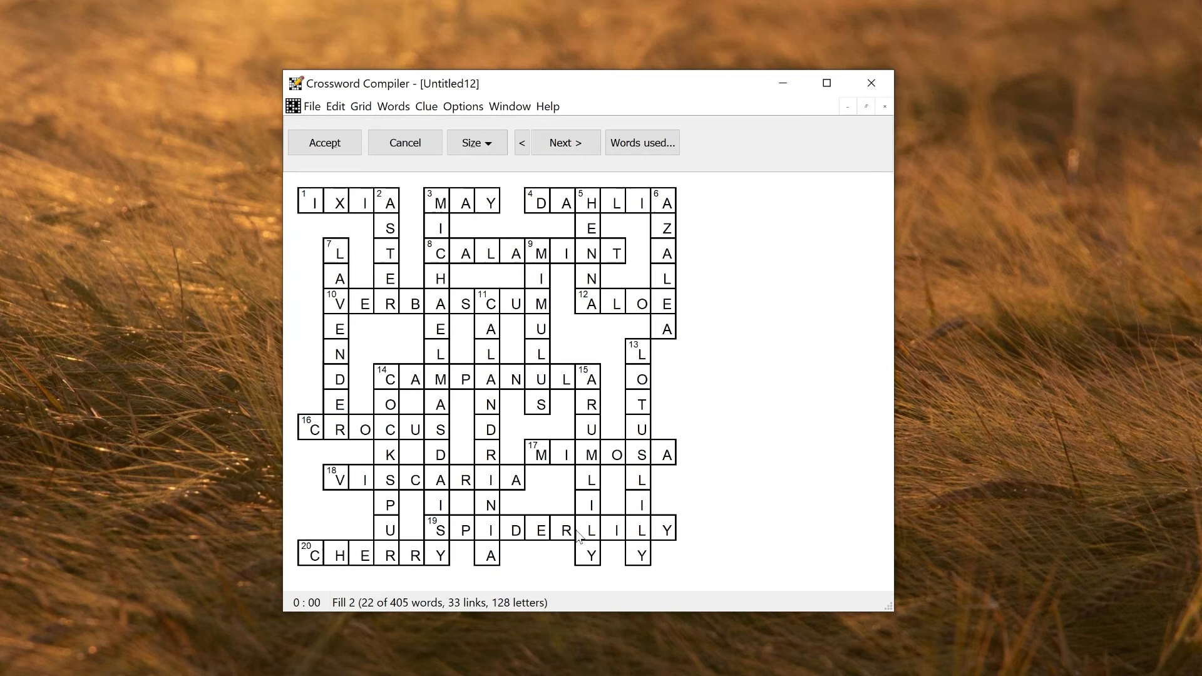
{"action": "left_click", "coordinate": [565, 143]}
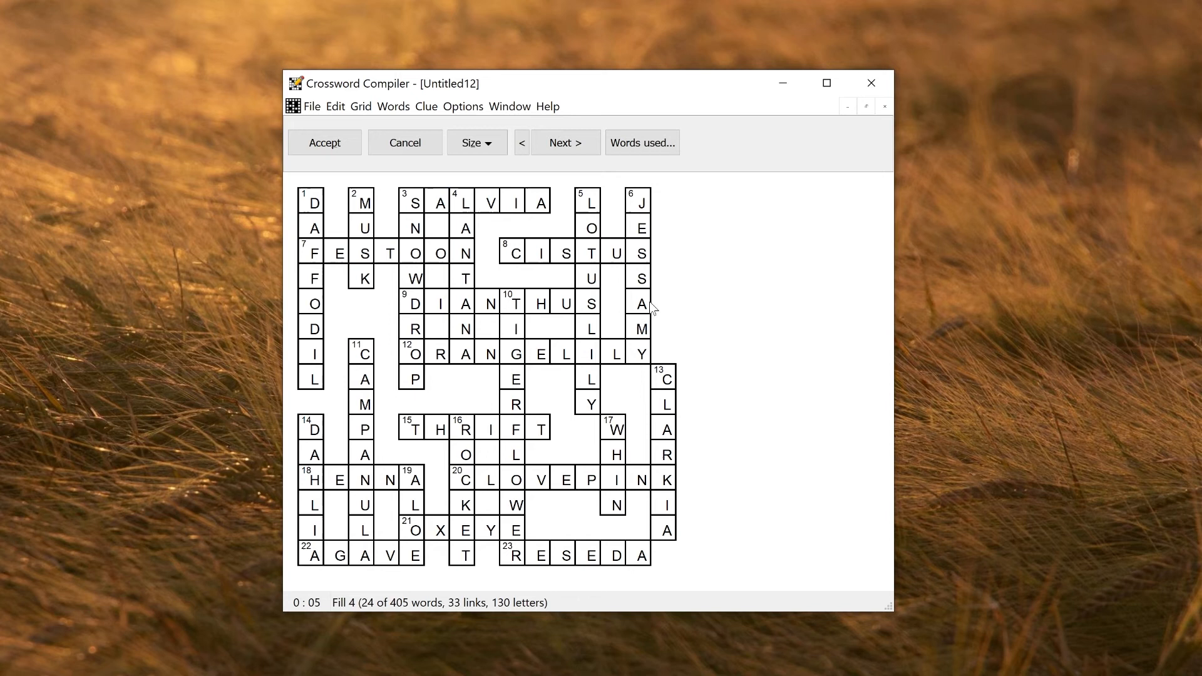
{"action": "left_click", "coordinate": [323, 142]}
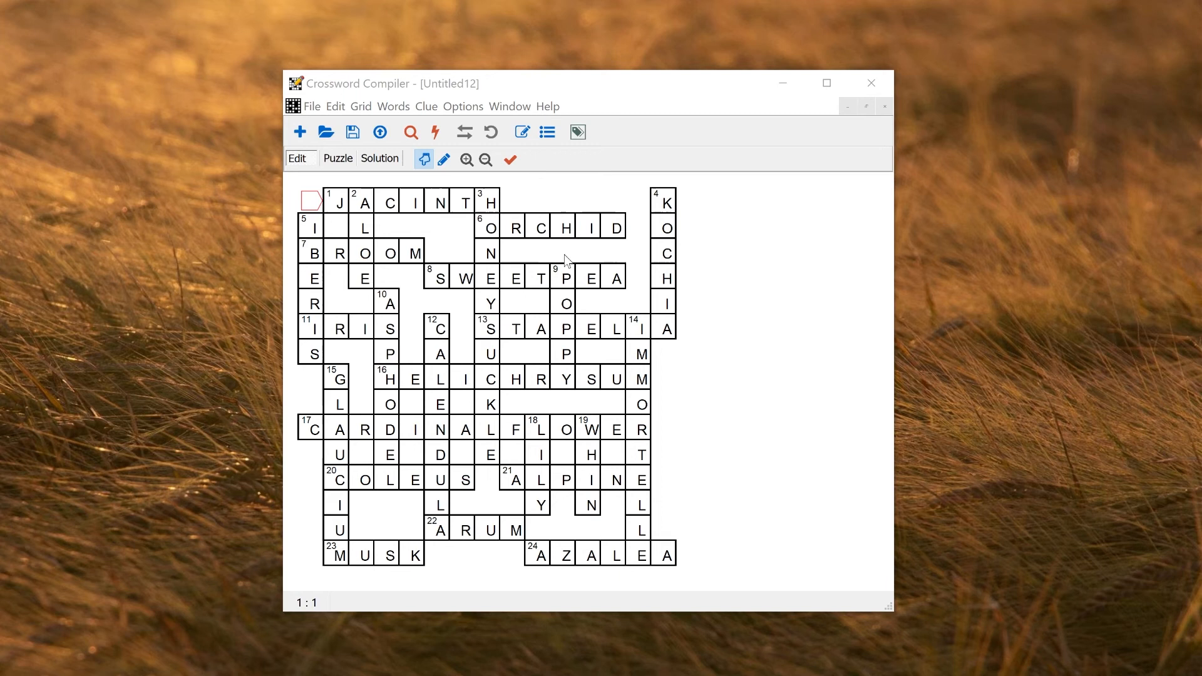
Start a fresh vocabulary puzzle, confirming deletion of the current flower grid.
{"action": "left_click", "coordinate": [392, 106]}
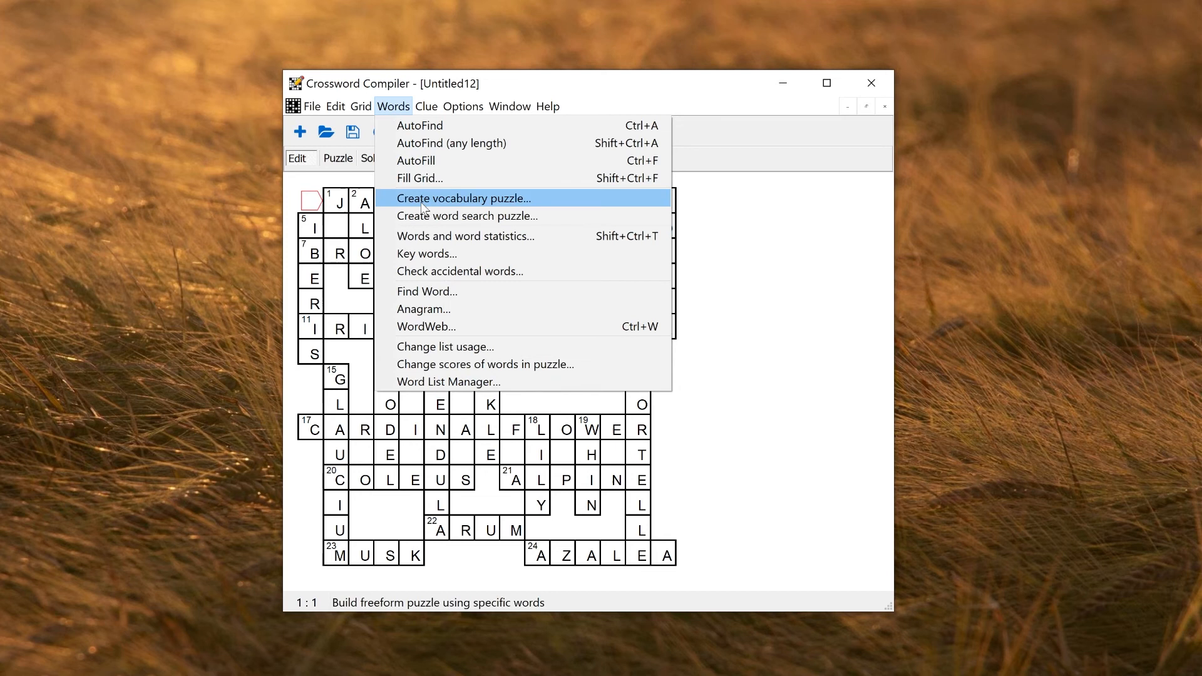
{"action": "left_click", "coordinate": [462, 198]}
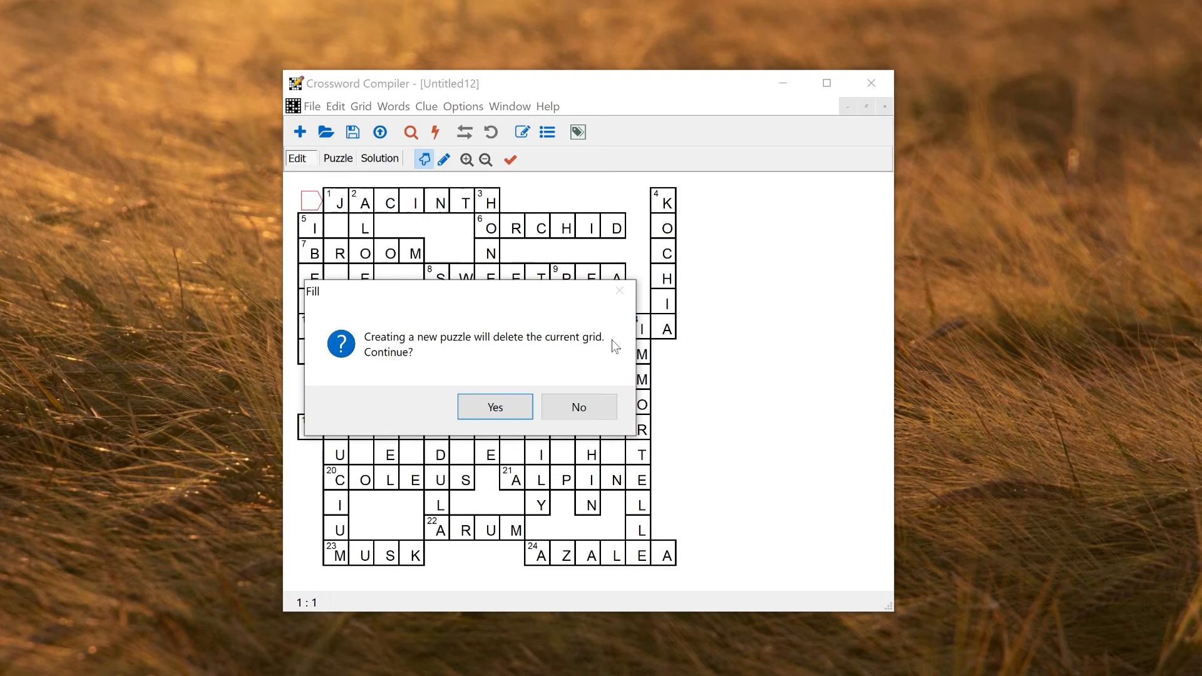
{"action": "left_click", "coordinate": [493, 407]}
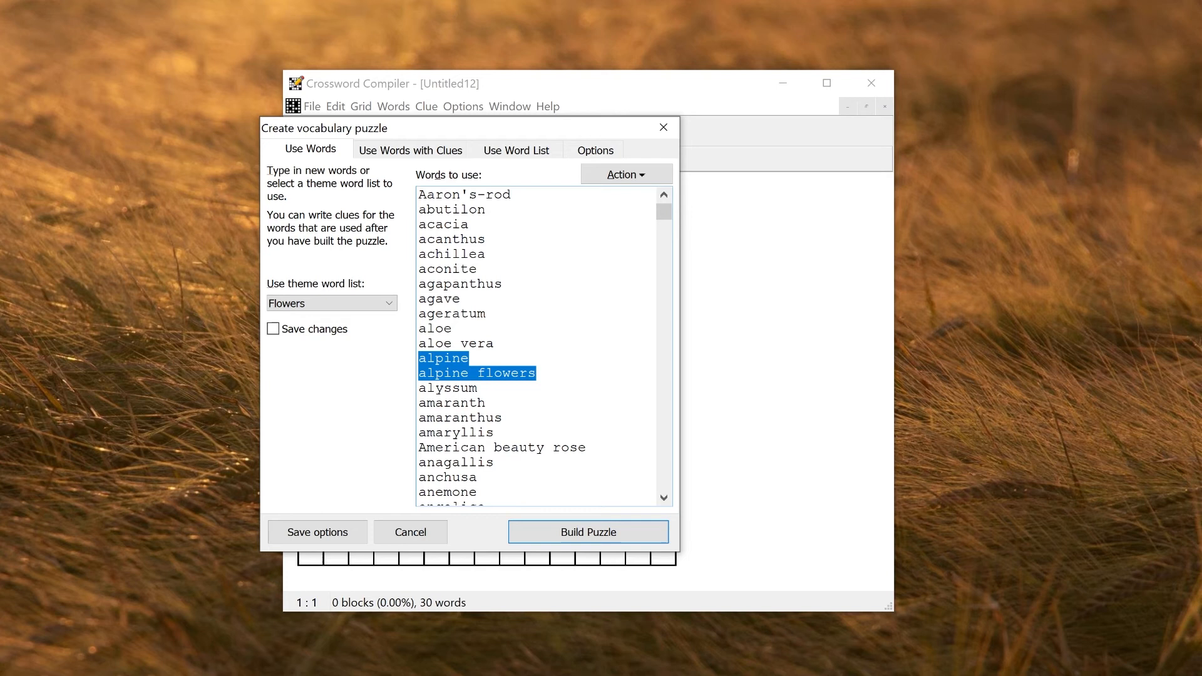
Use outlined voids, always allow adjacent parallel words, and return to an emptied Use Words list.
{"action": "left_click", "coordinate": [596, 149]}
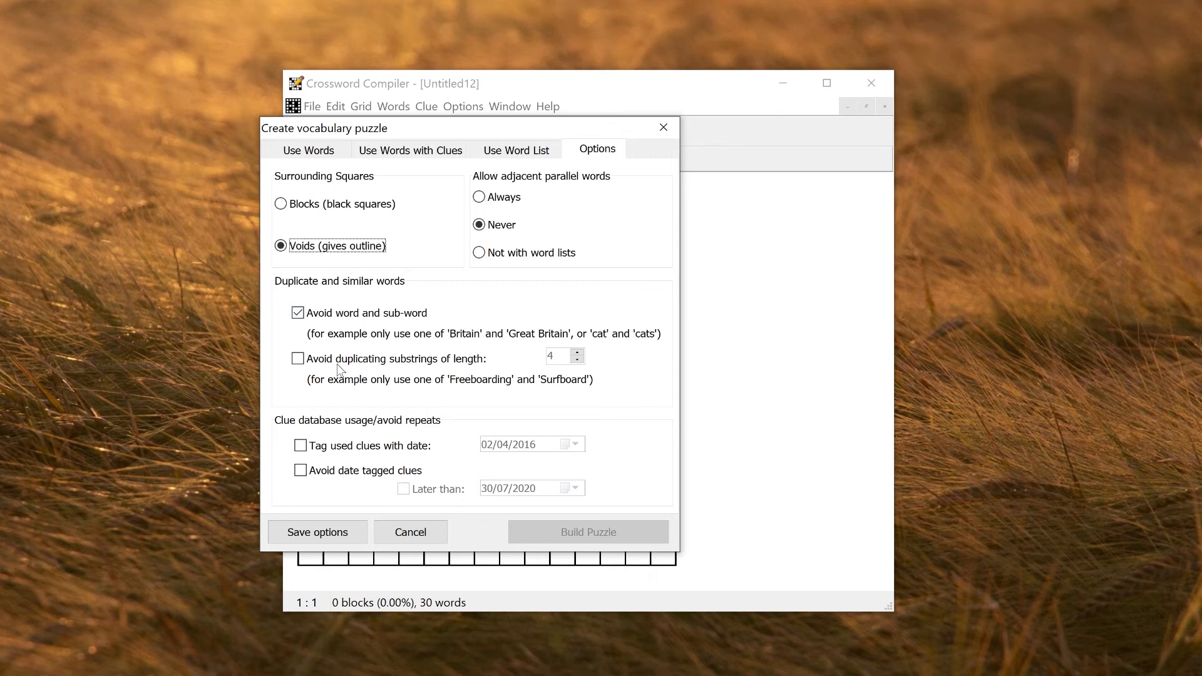
{"action": "mouse_move", "coordinate": [593, 386]}
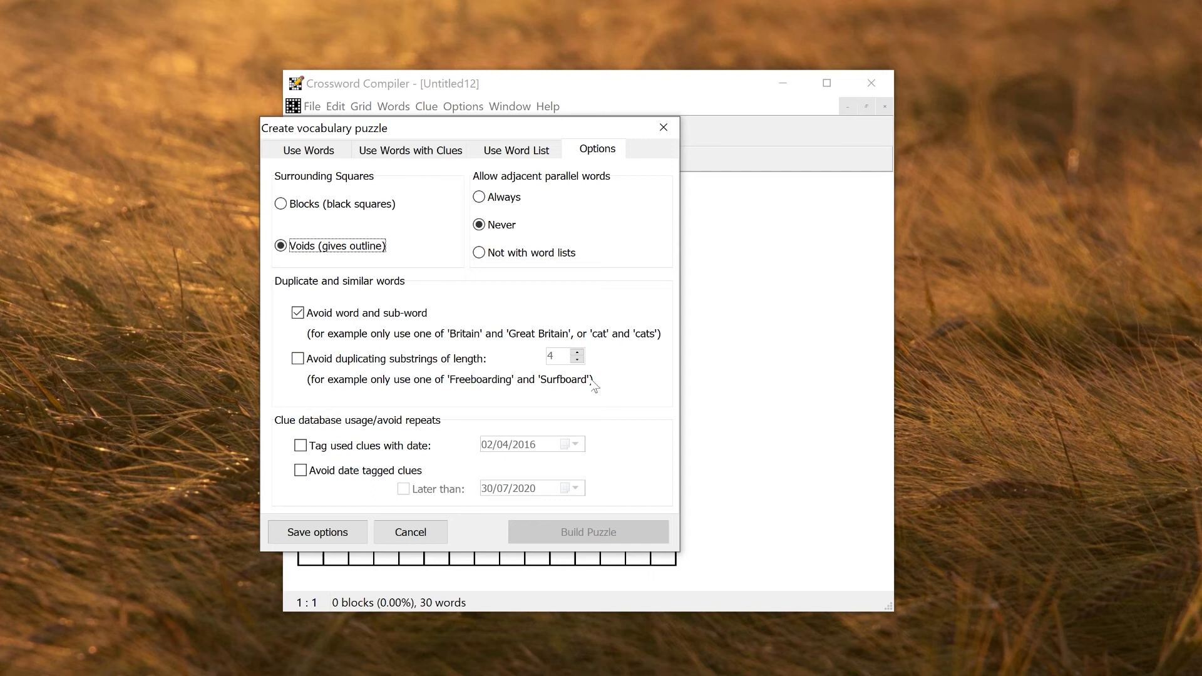
{"action": "left_click", "coordinate": [478, 197]}
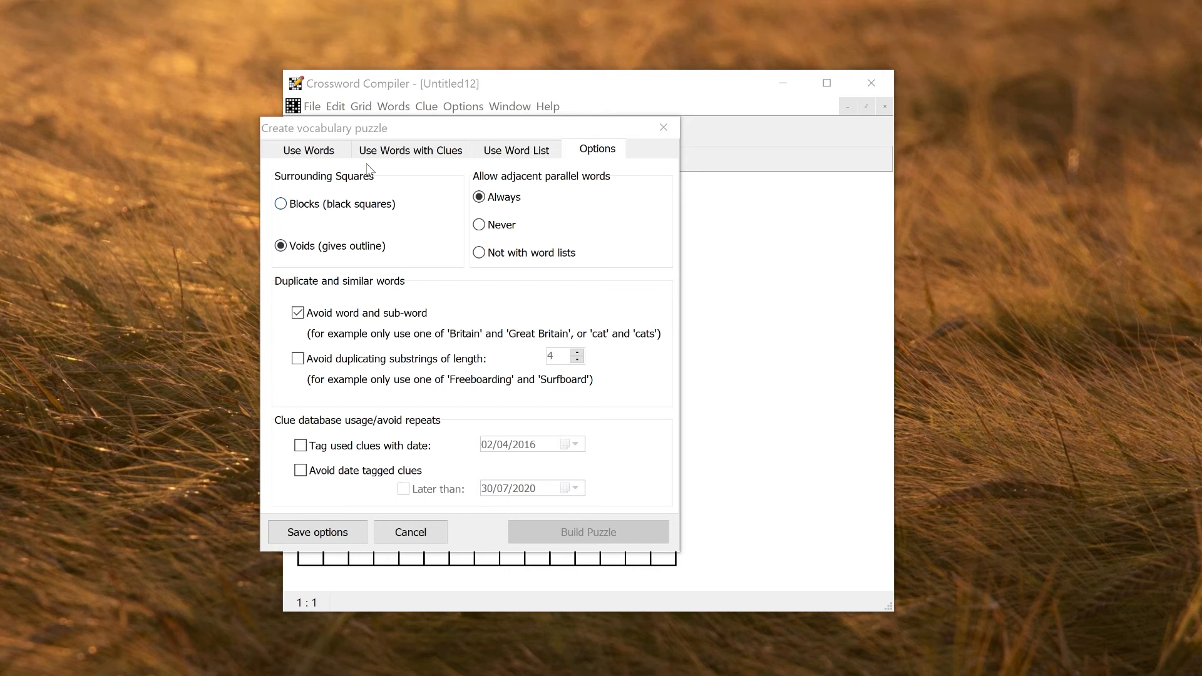
{"action": "left_click", "coordinate": [309, 149]}
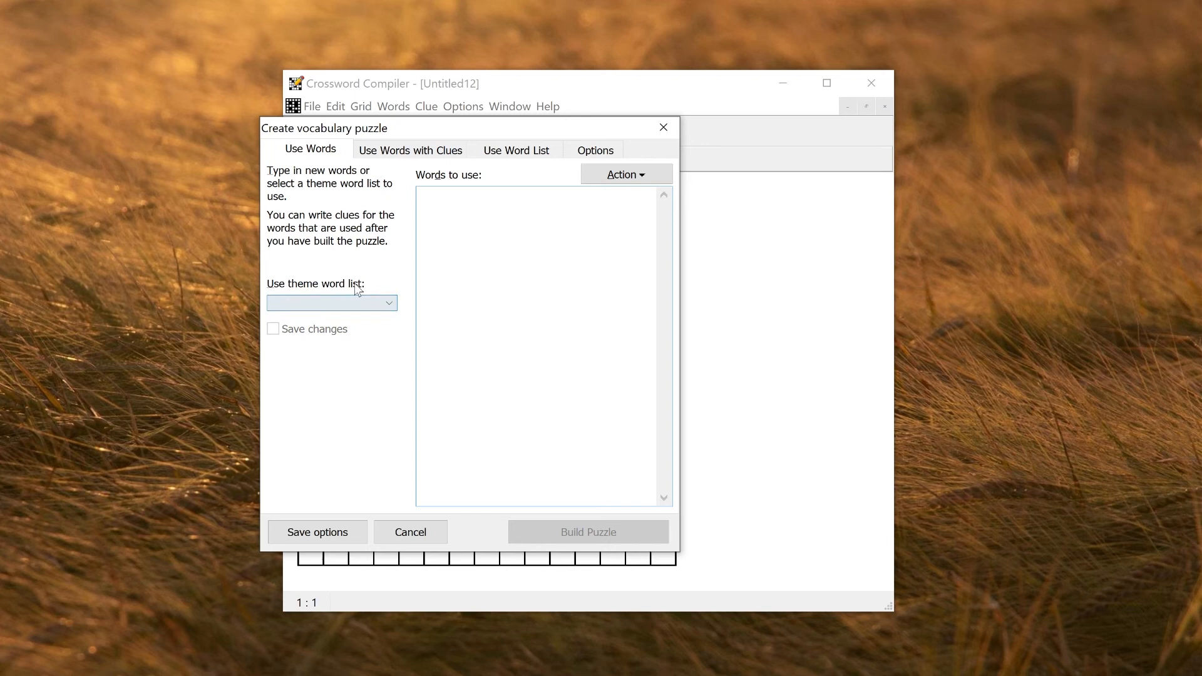
{"action": "left_click", "coordinate": [517, 149]}
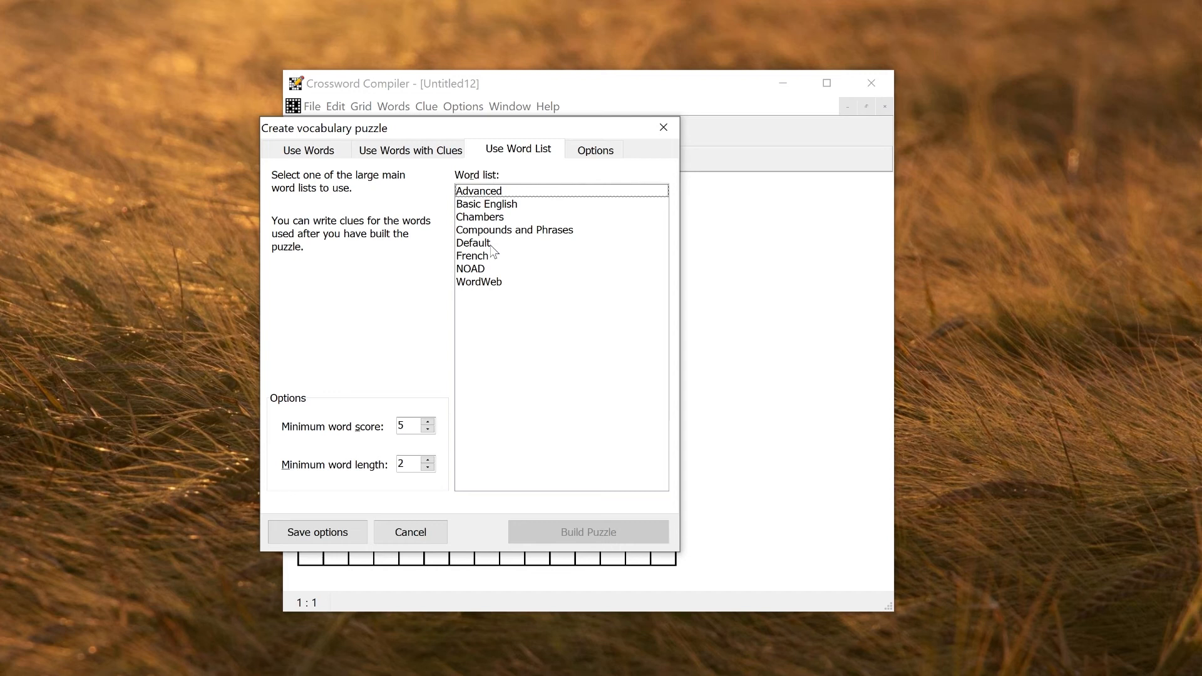
Build a freeform crossword from the TEFL theme word list and accept the fill.
{"action": "left_click", "coordinate": [474, 243]}
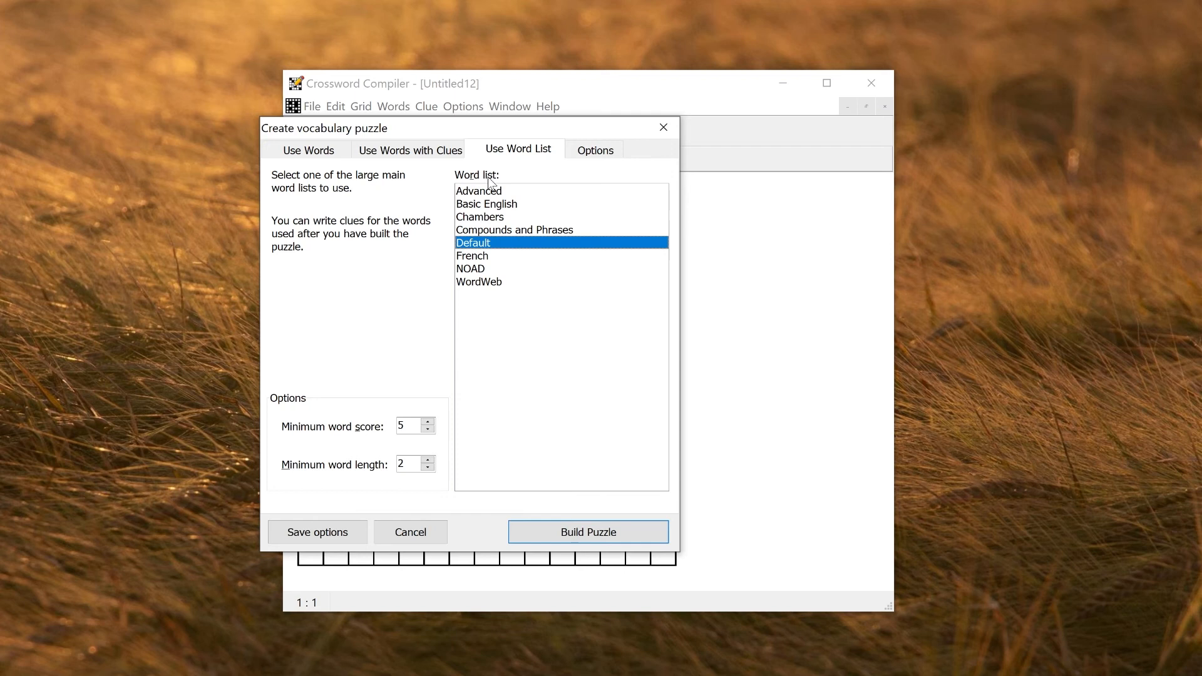
{"action": "mouse_move", "coordinate": [511, 369]}
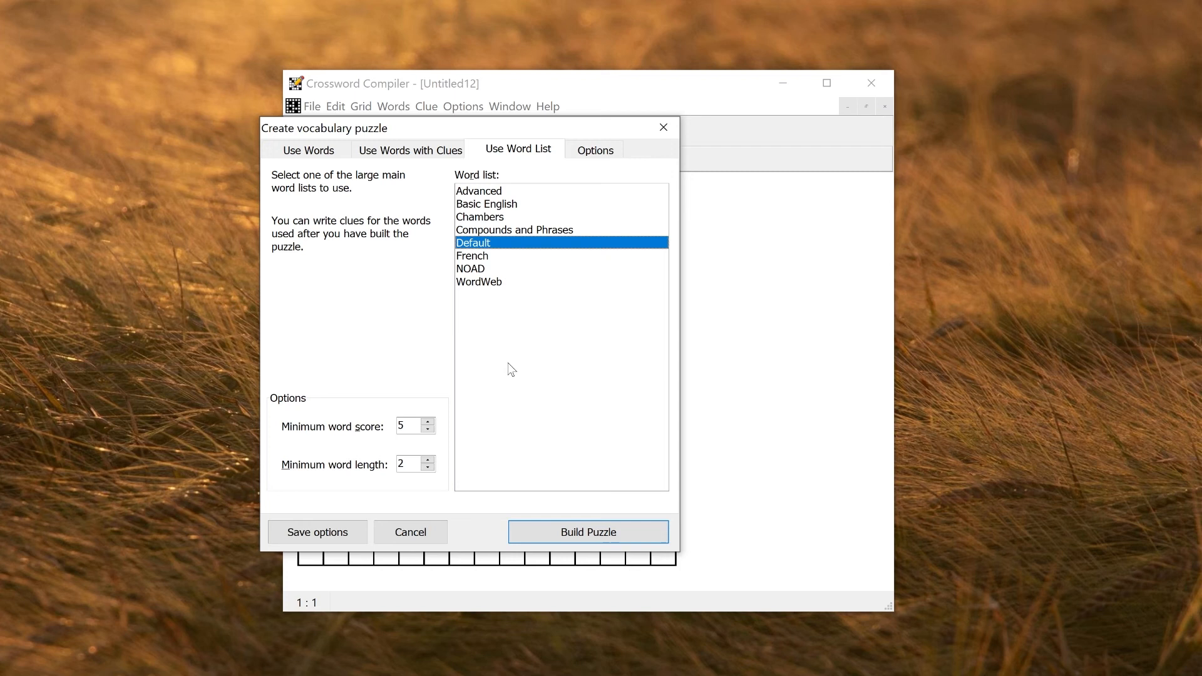
{"action": "left_click", "coordinate": [309, 149]}
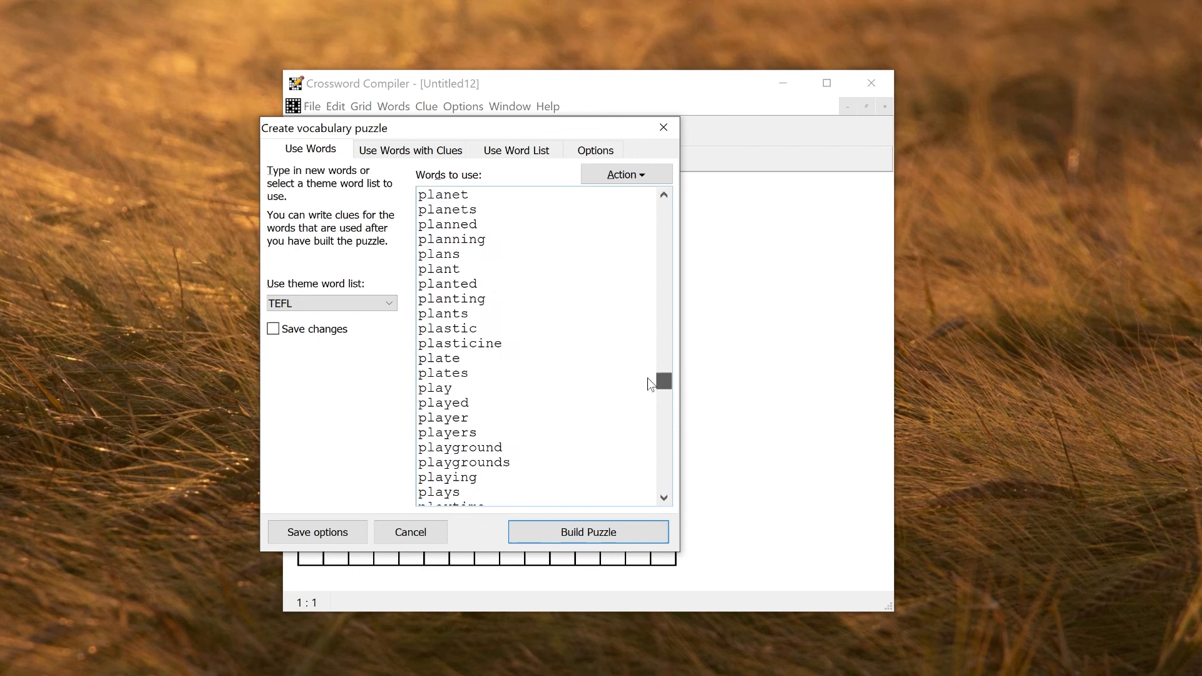
{"action": "left_click", "coordinate": [587, 531]}
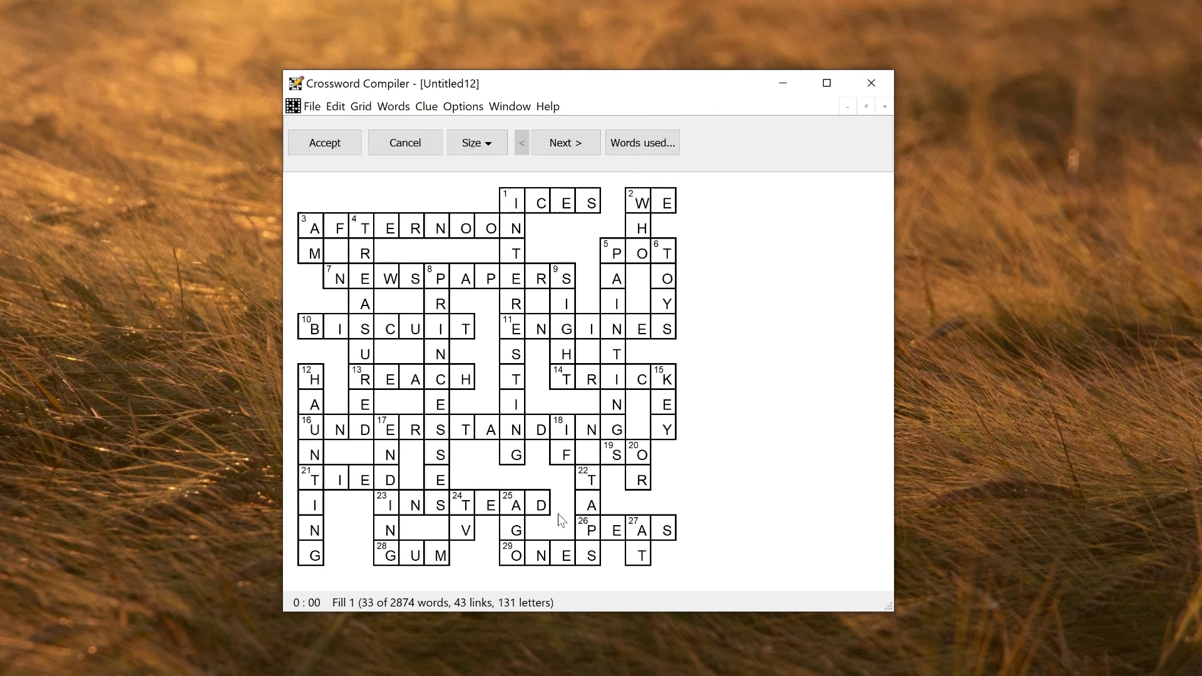
{"action": "left_click", "coordinate": [323, 143]}
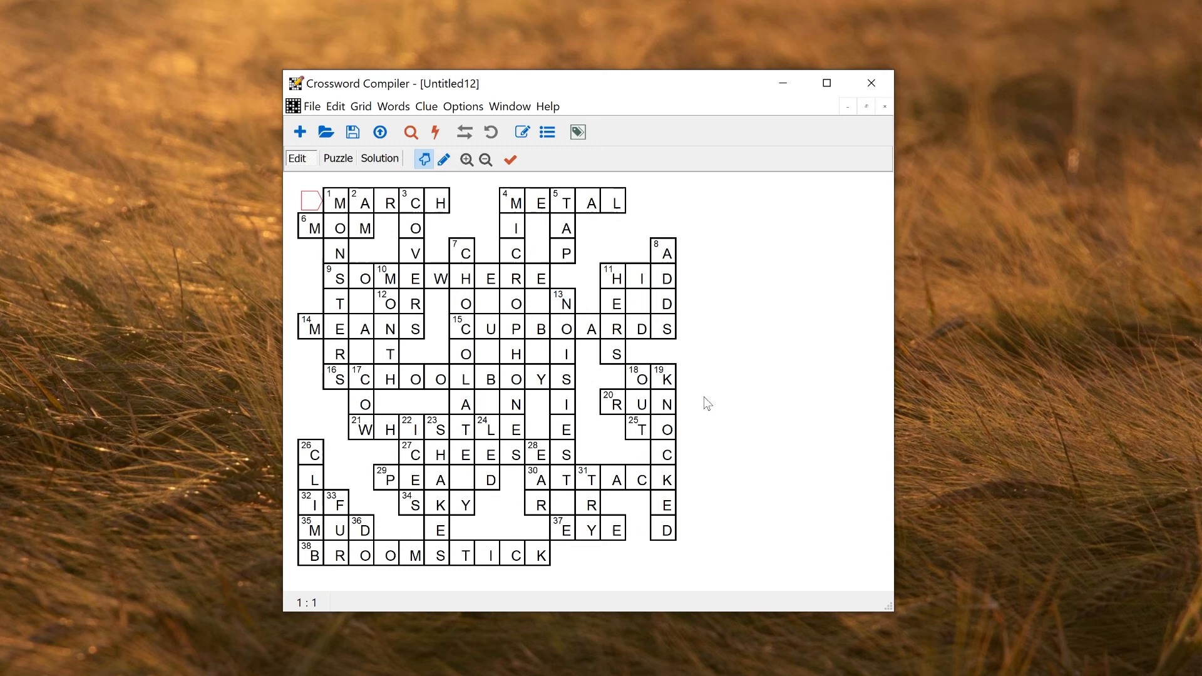
Give MARCH the clue 'Month of the year' and RUN the clue 'Foot race'.
{"action": "left_click", "coordinate": [546, 132]}
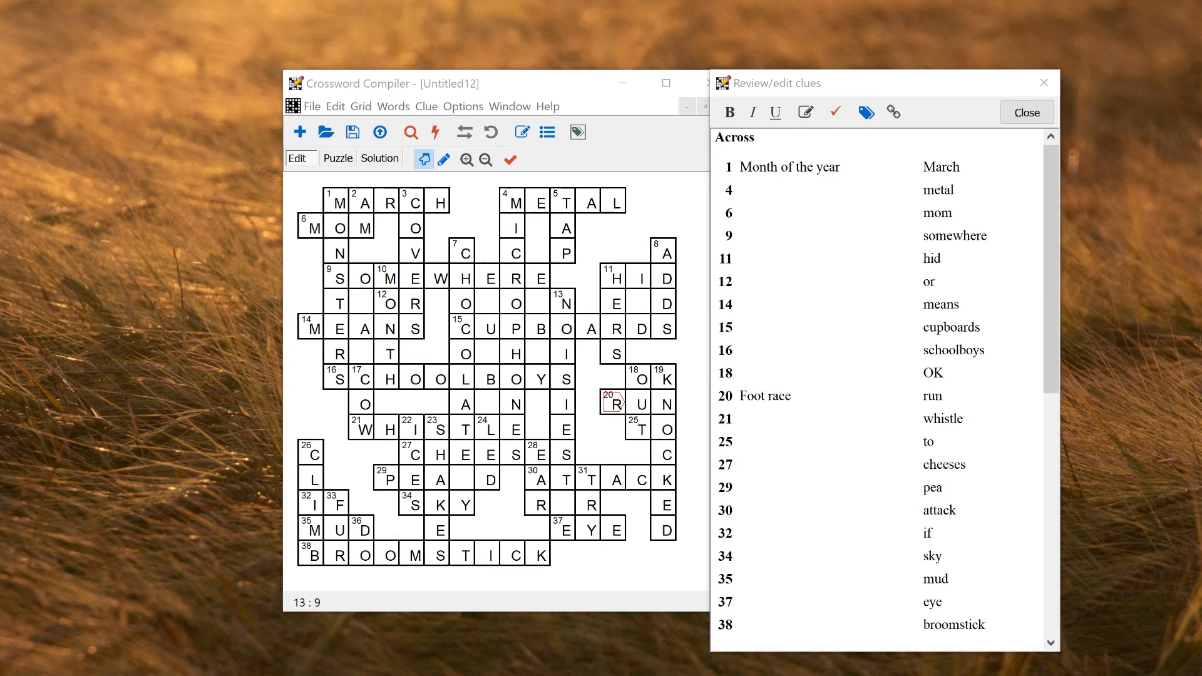
{"action": "left_click", "coordinate": [393, 105]}
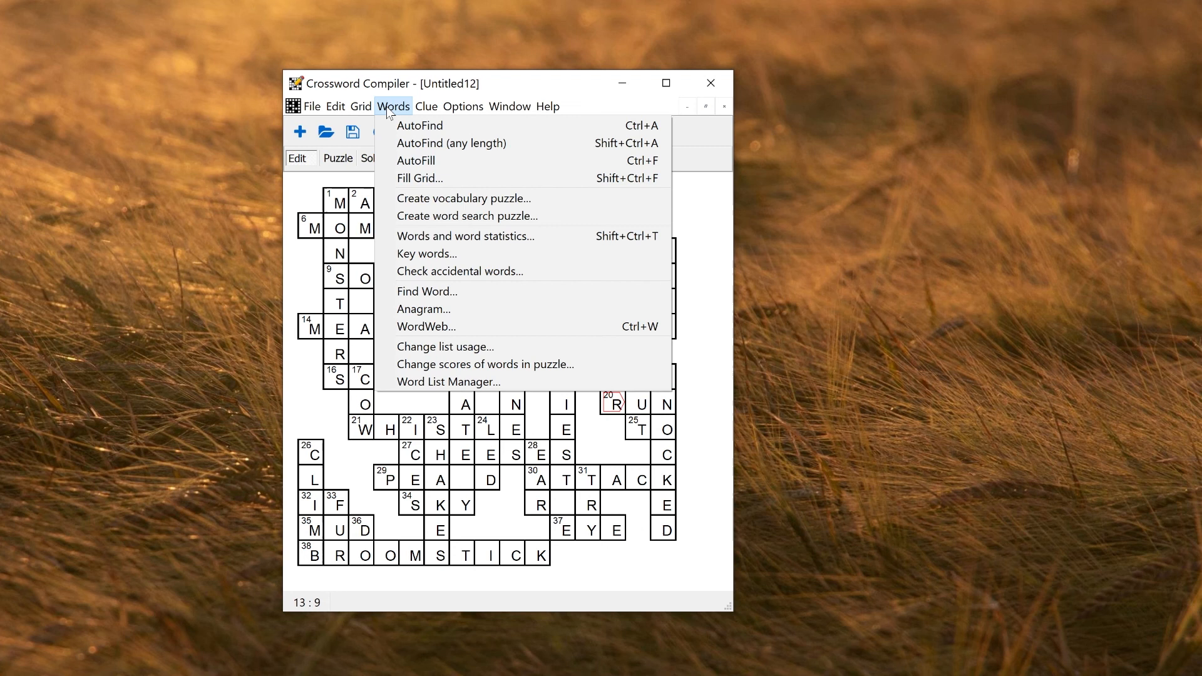
{"action": "left_click", "coordinate": [448, 382]}
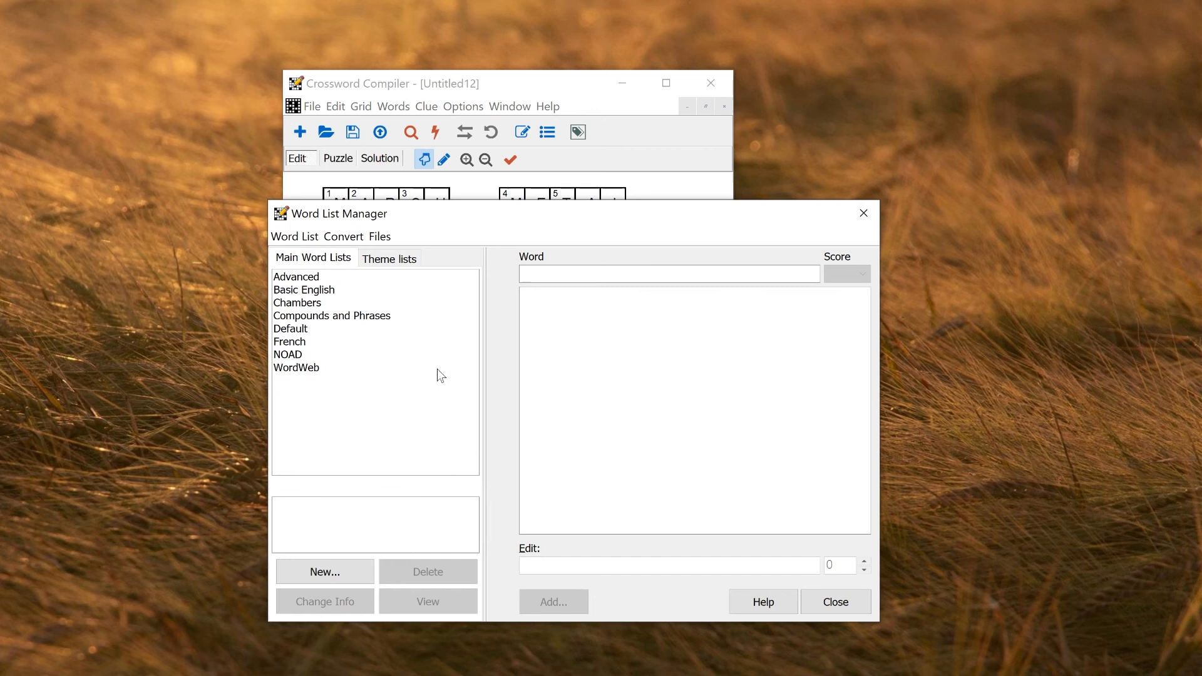
{"action": "left_click", "coordinate": [388, 258]}
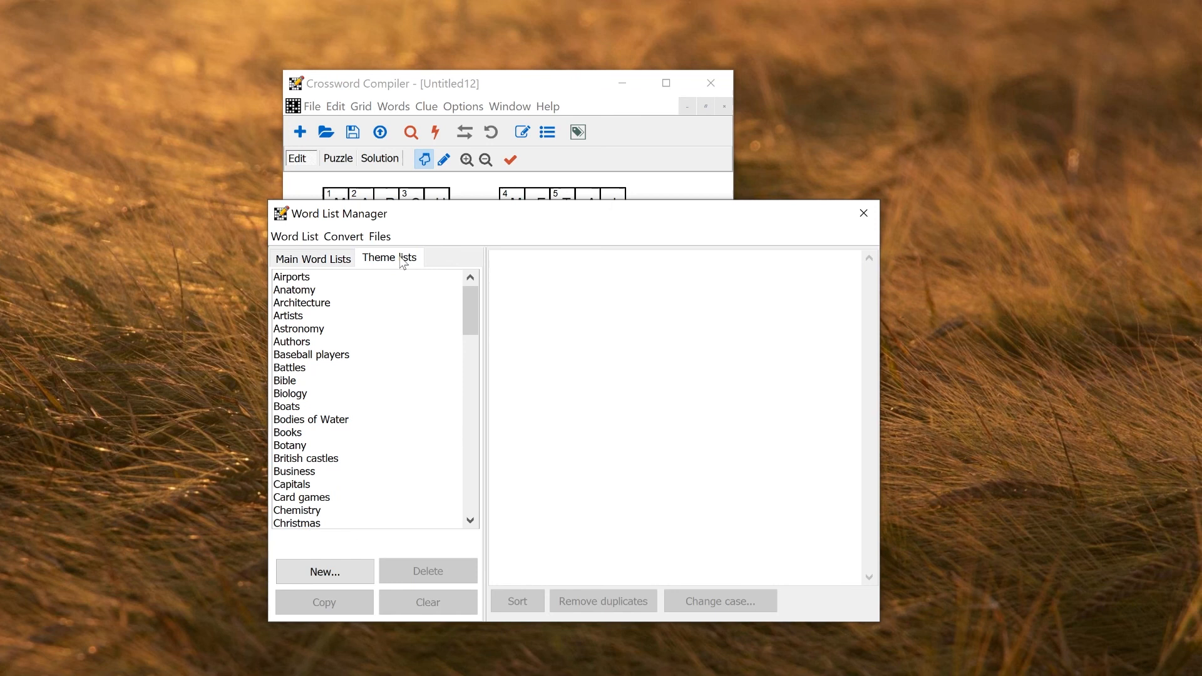
{"action": "left_click", "coordinate": [287, 405]}
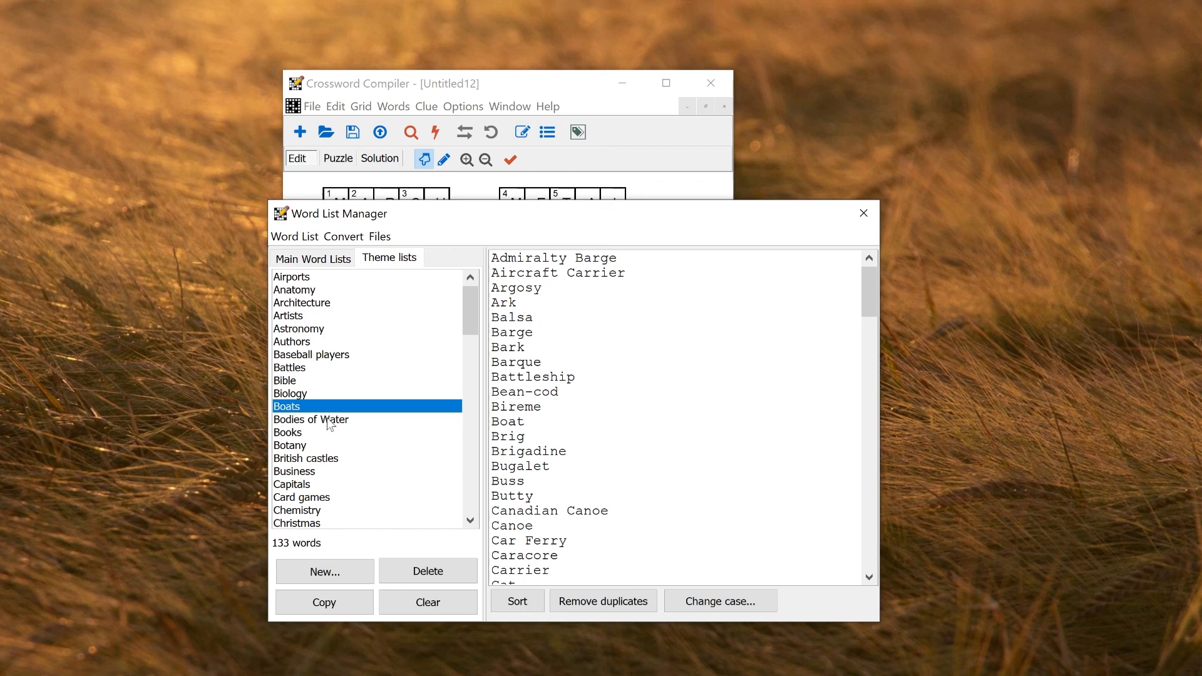
{"action": "mouse_move", "coordinate": [321, 343]}
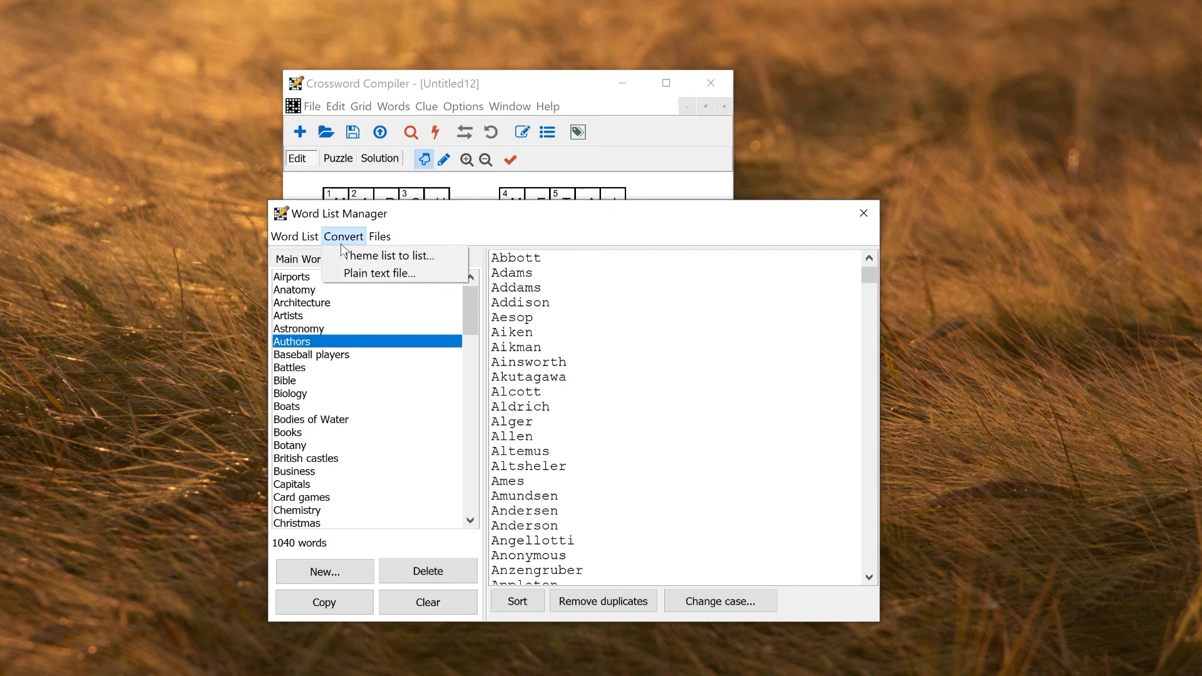
{"action": "left_click", "coordinate": [862, 213]}
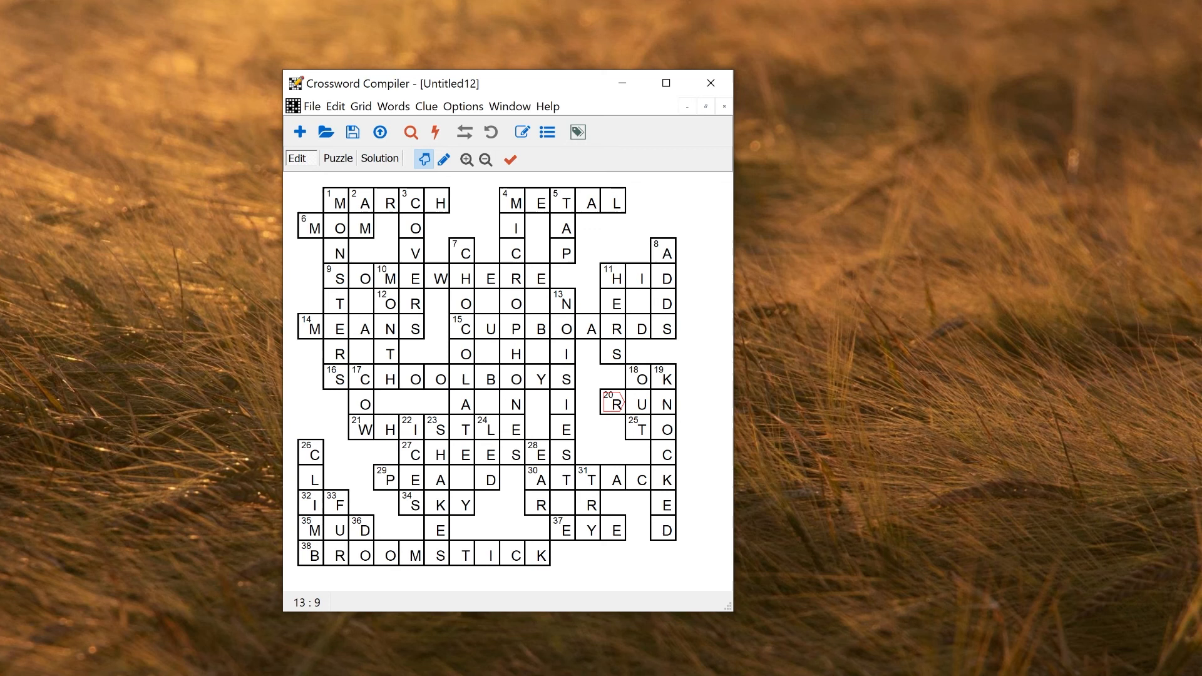
Build a new word search from the Astronomy theme list (PERIAPSIS, MILKY WAY, EUROPA) and accept it.
{"action": "left_click", "coordinate": [299, 131]}
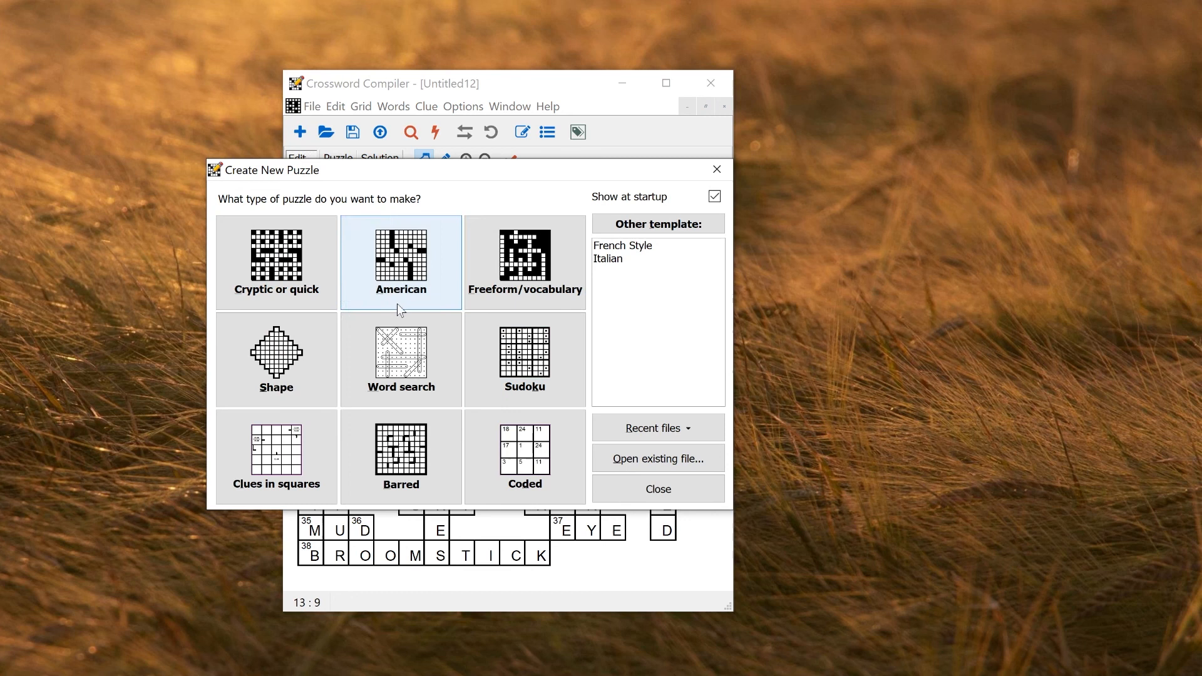
{"action": "left_click", "coordinate": [400, 357]}
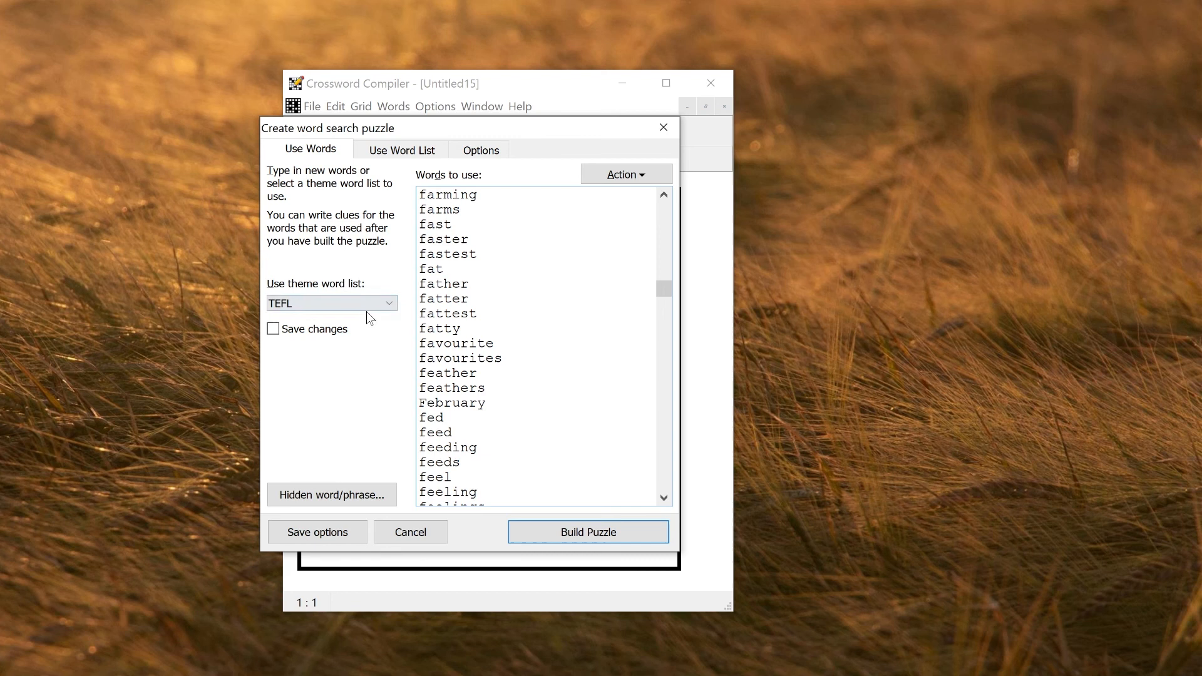
{"action": "left_click", "coordinate": [331, 303]}
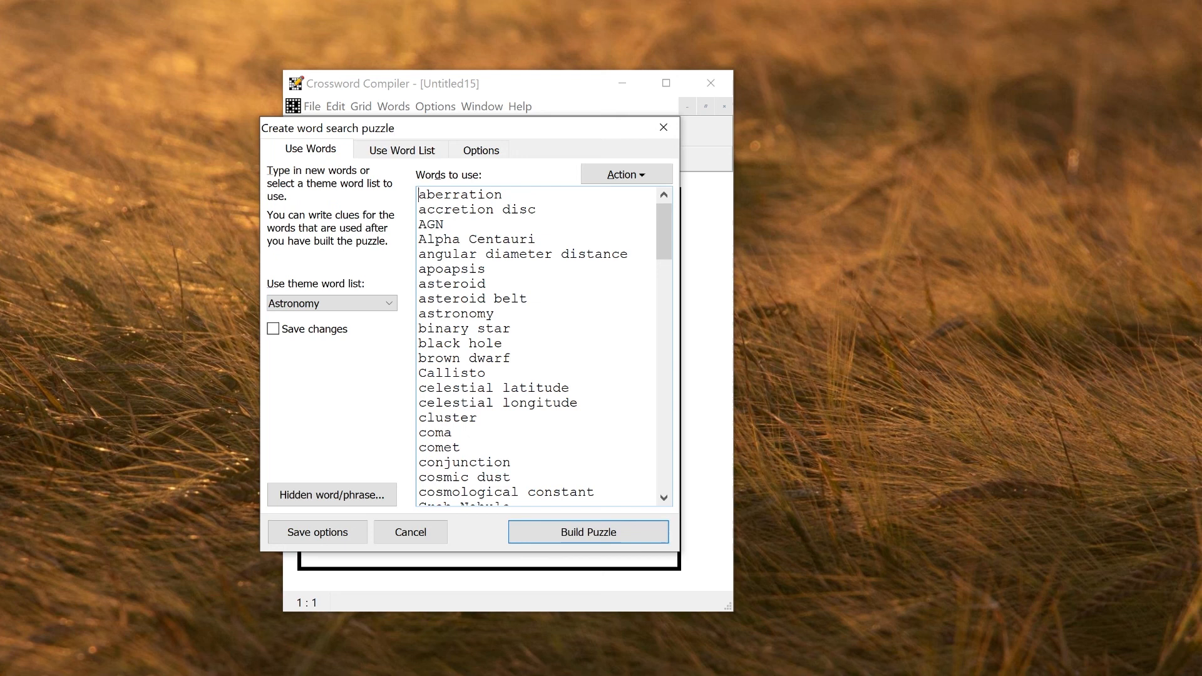
{"action": "left_click", "coordinate": [587, 531]}
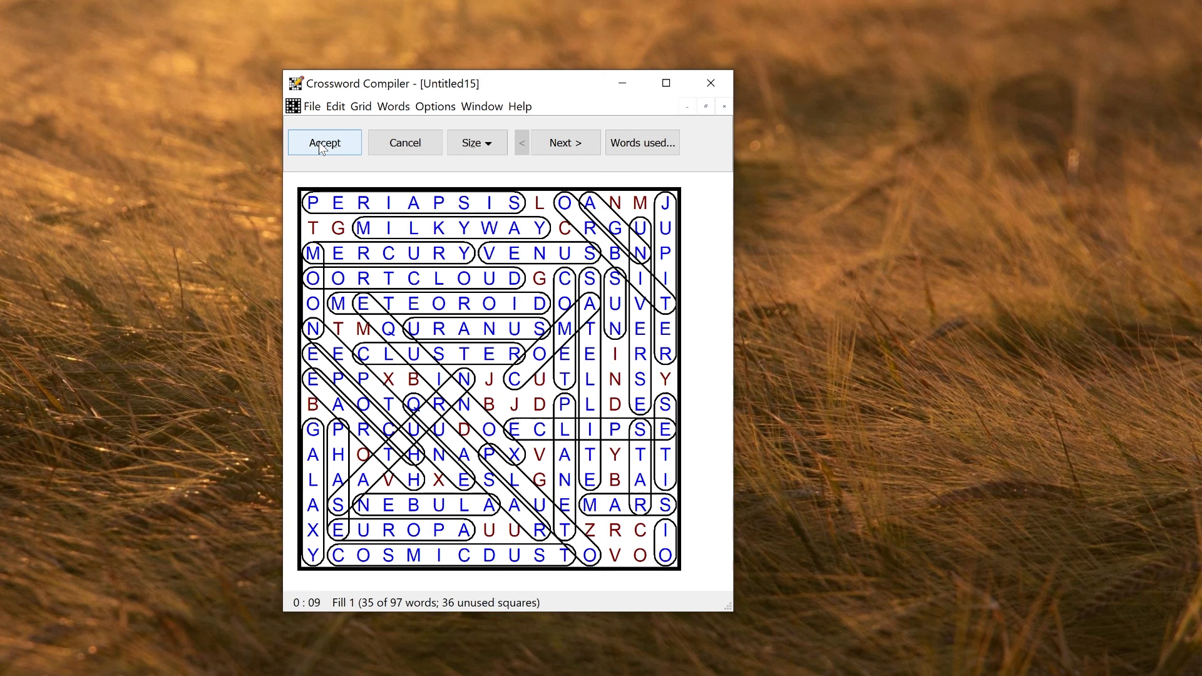
{"action": "left_click", "coordinate": [323, 142]}
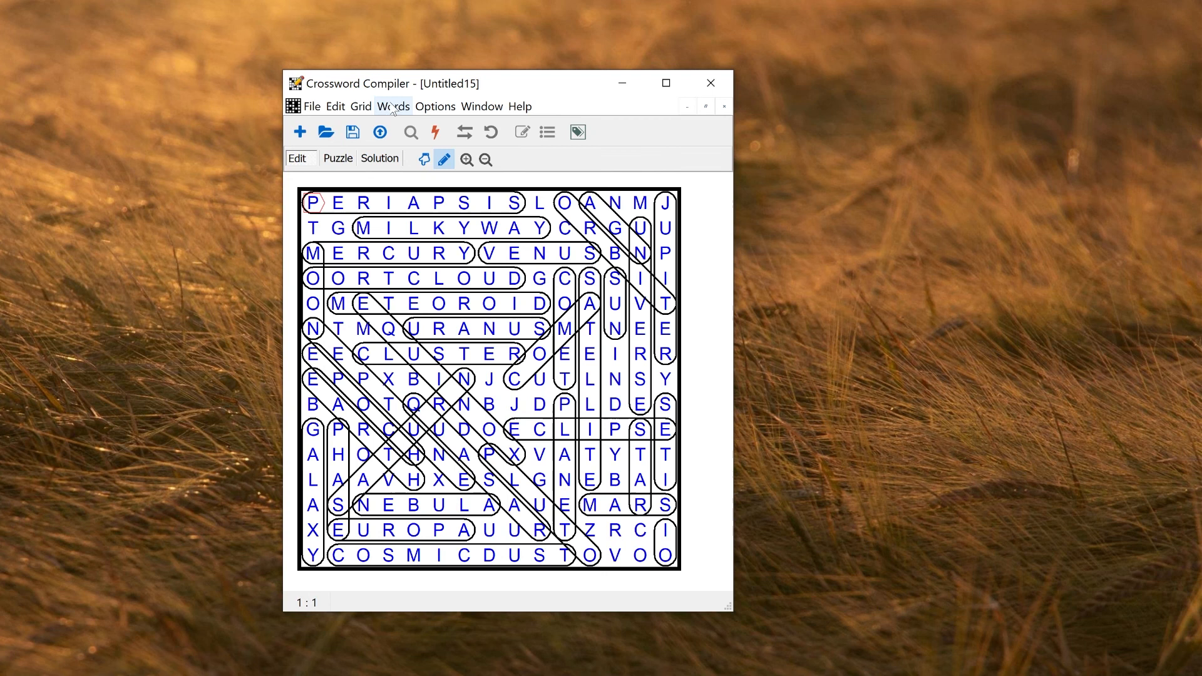
Edit the AGN key word to 'Where you might find a black hole' and close the Key words list.
{"action": "left_click", "coordinate": [392, 105]}
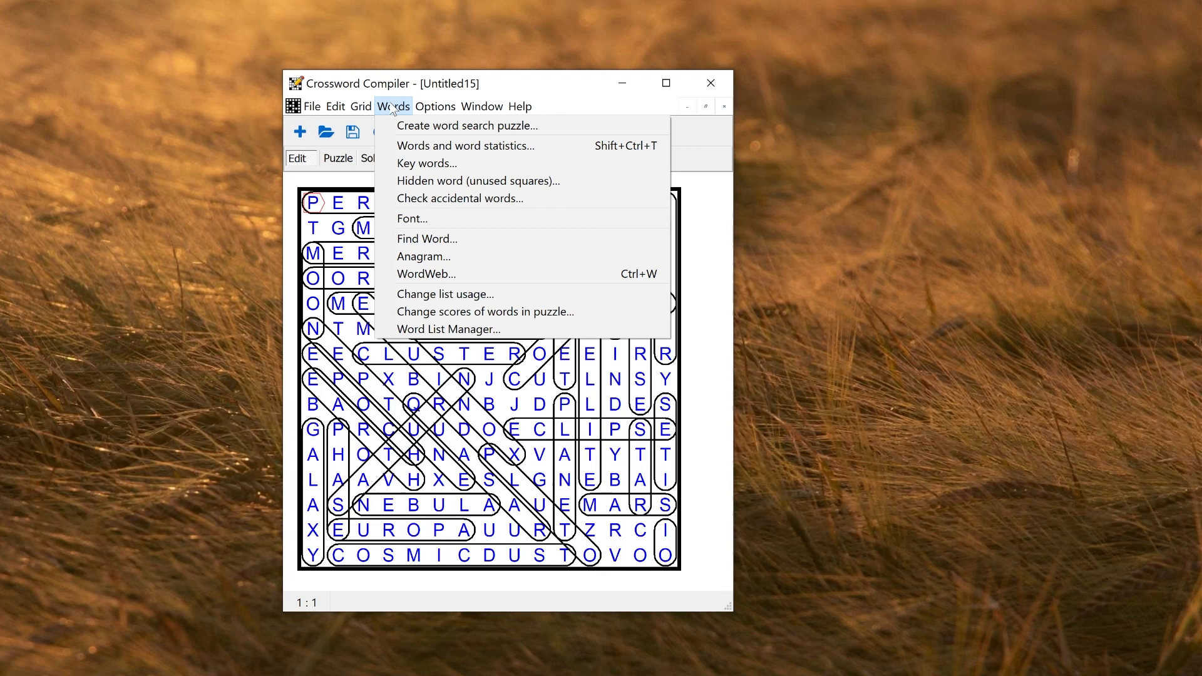
{"action": "left_click", "coordinate": [426, 162]}
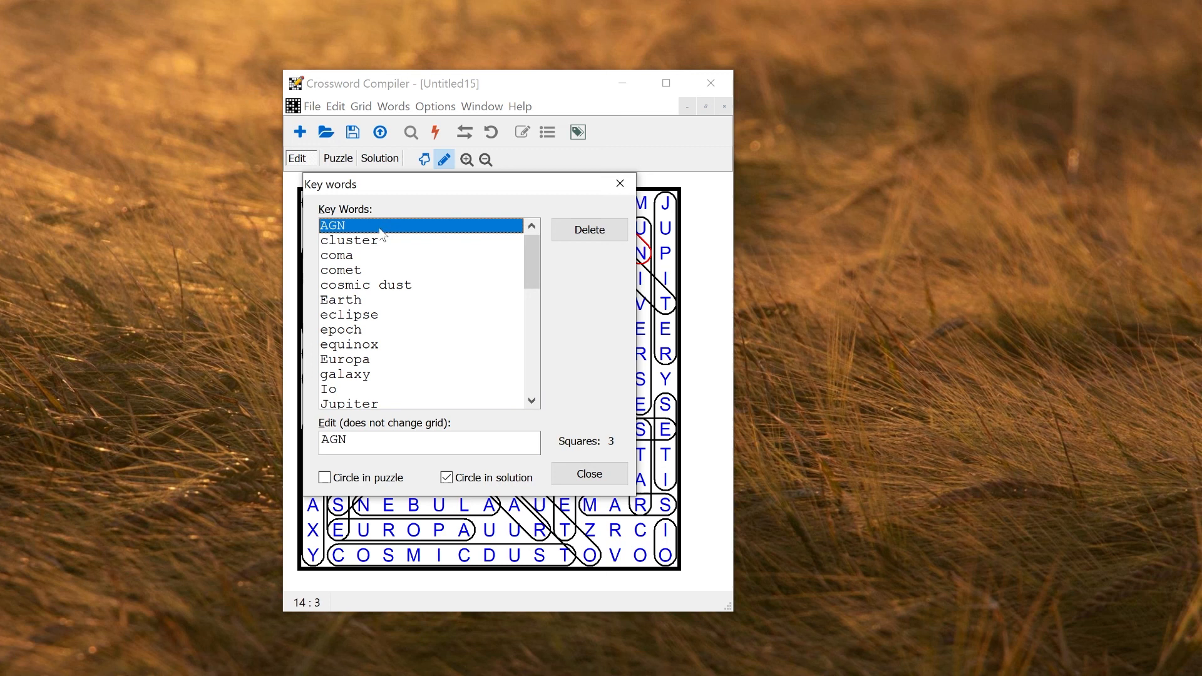
{"action": "left_click", "coordinate": [349, 240]}
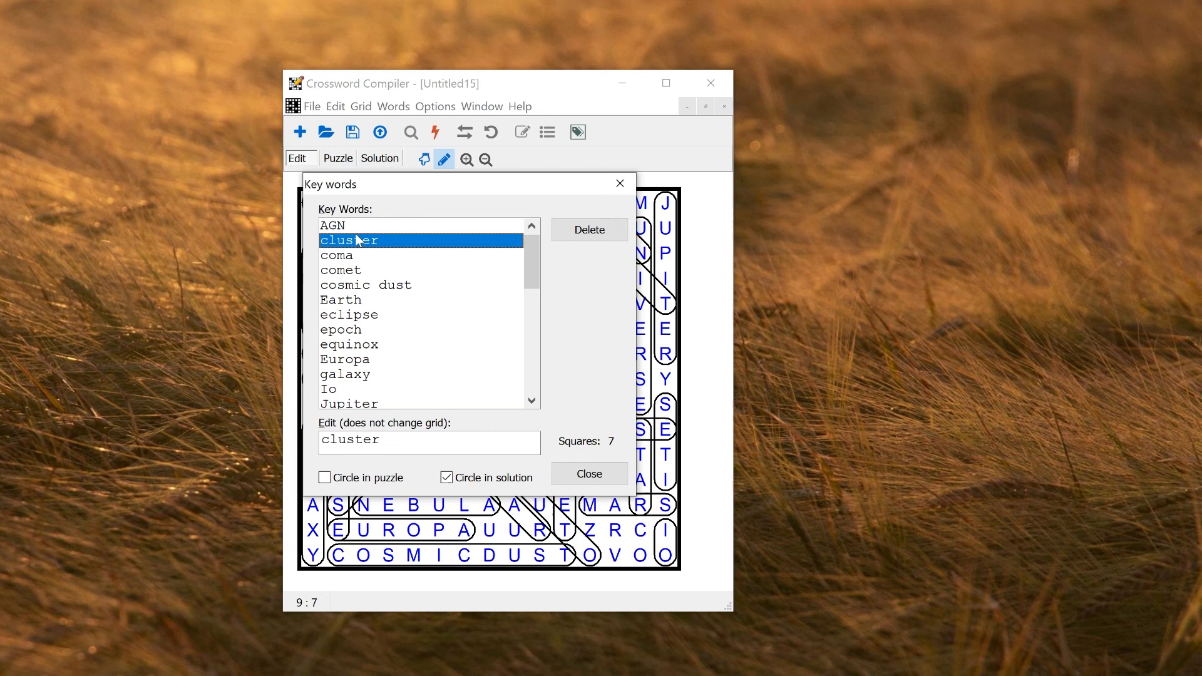
{"action": "type", "text": "Where yo"}
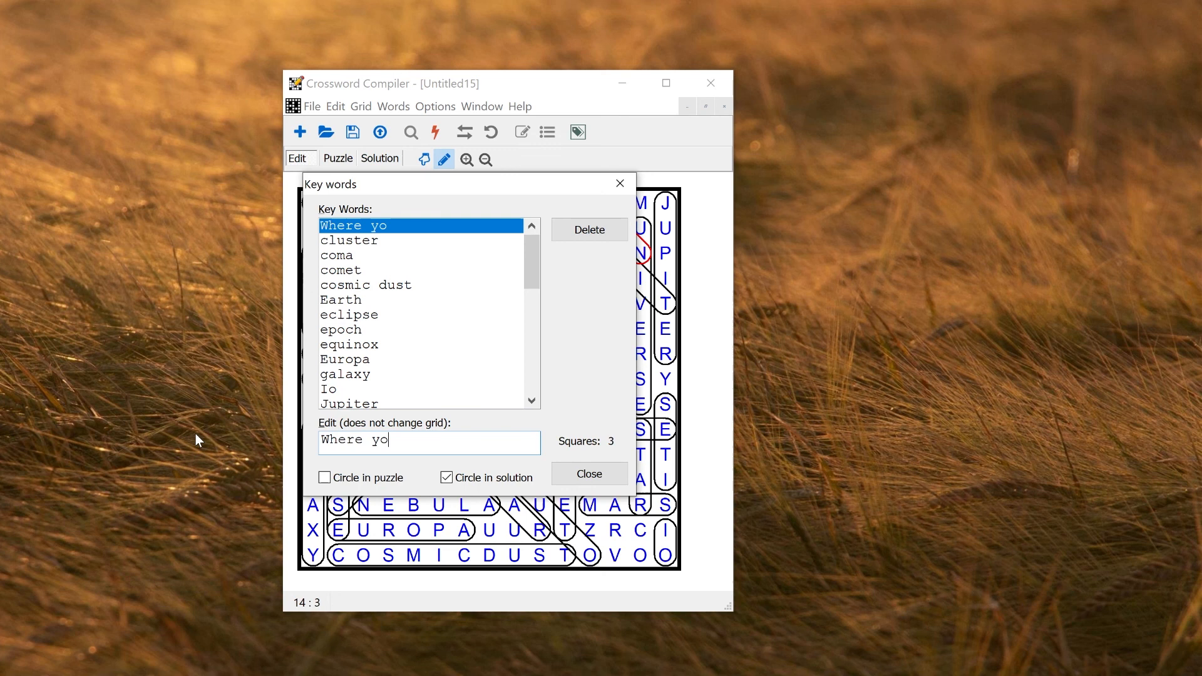
{"action": "type", "text": "u might find a black hole"}
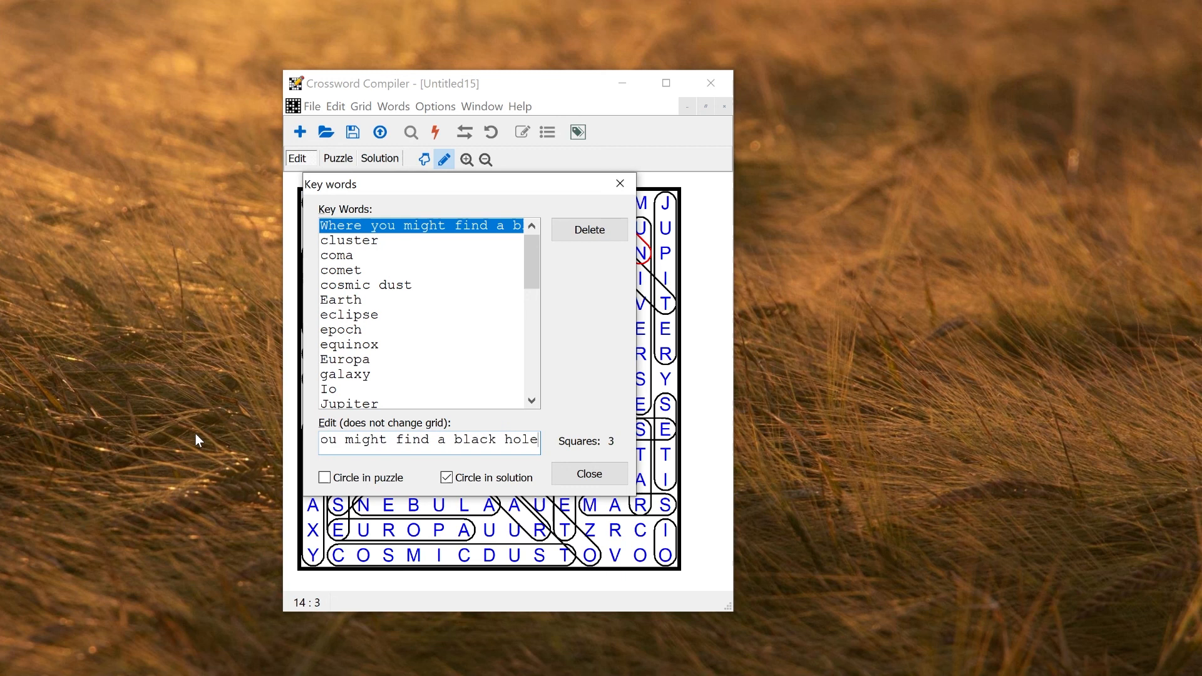
{"action": "mouse_move", "coordinate": [589, 474]}
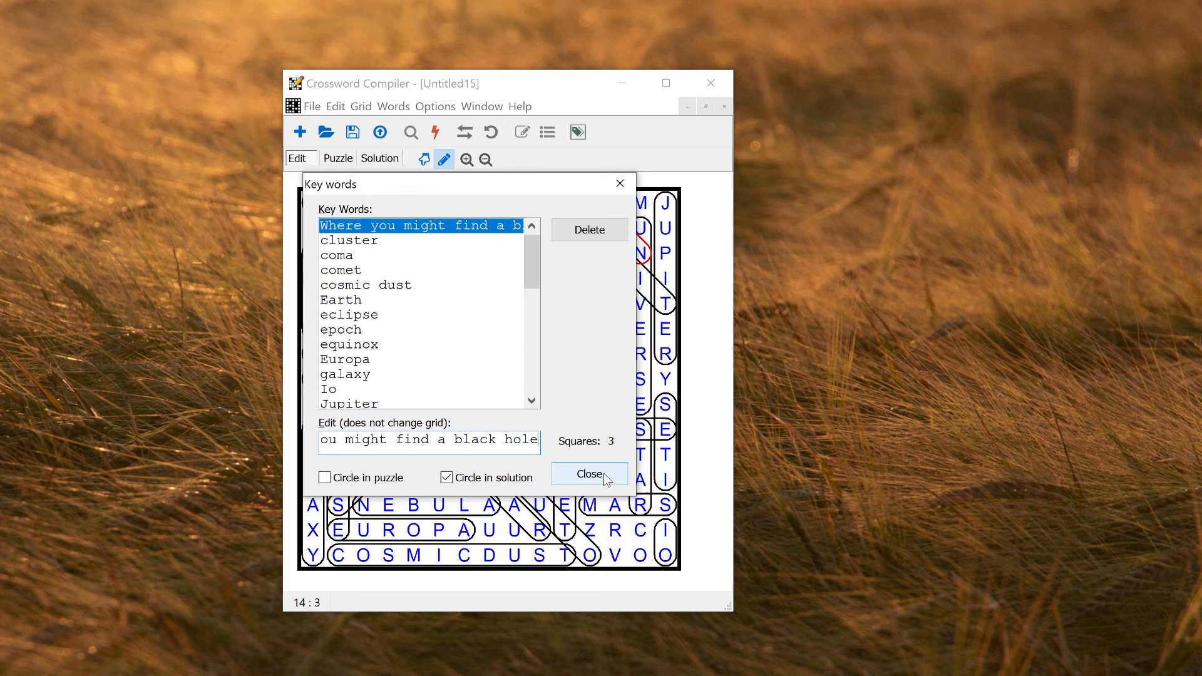
{"action": "left_click", "coordinate": [588, 473]}
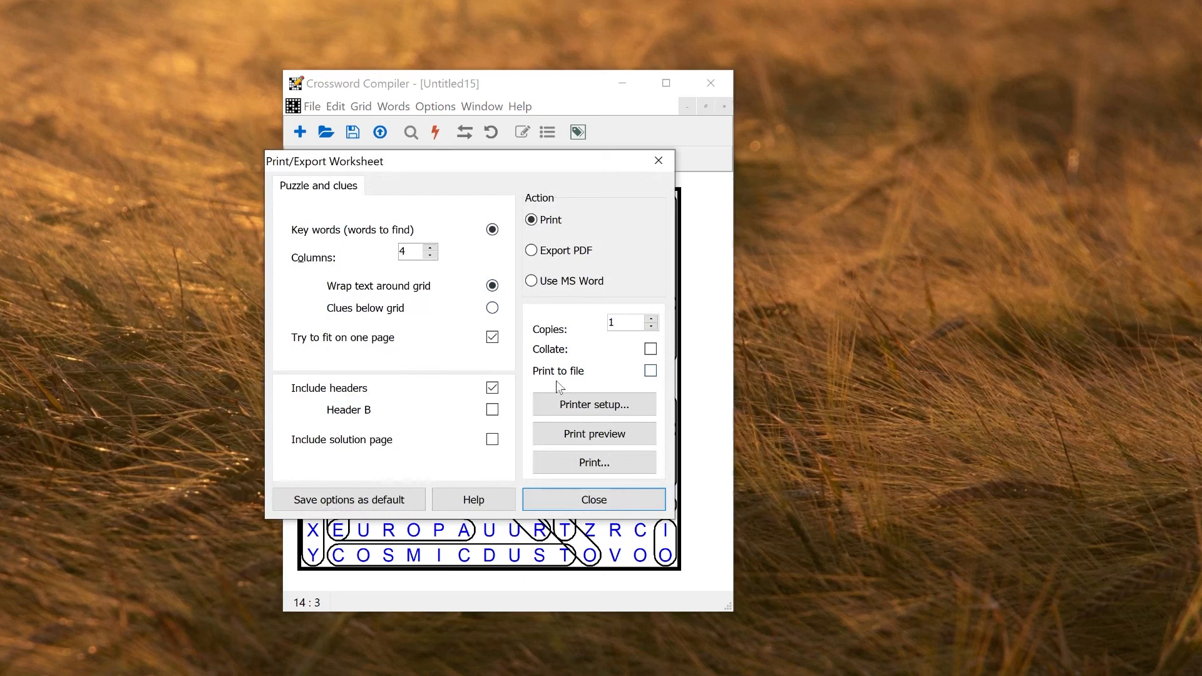
Preview the printed worksheet with the edited clue, then start a new puzzle.
{"action": "left_click", "coordinate": [593, 434]}
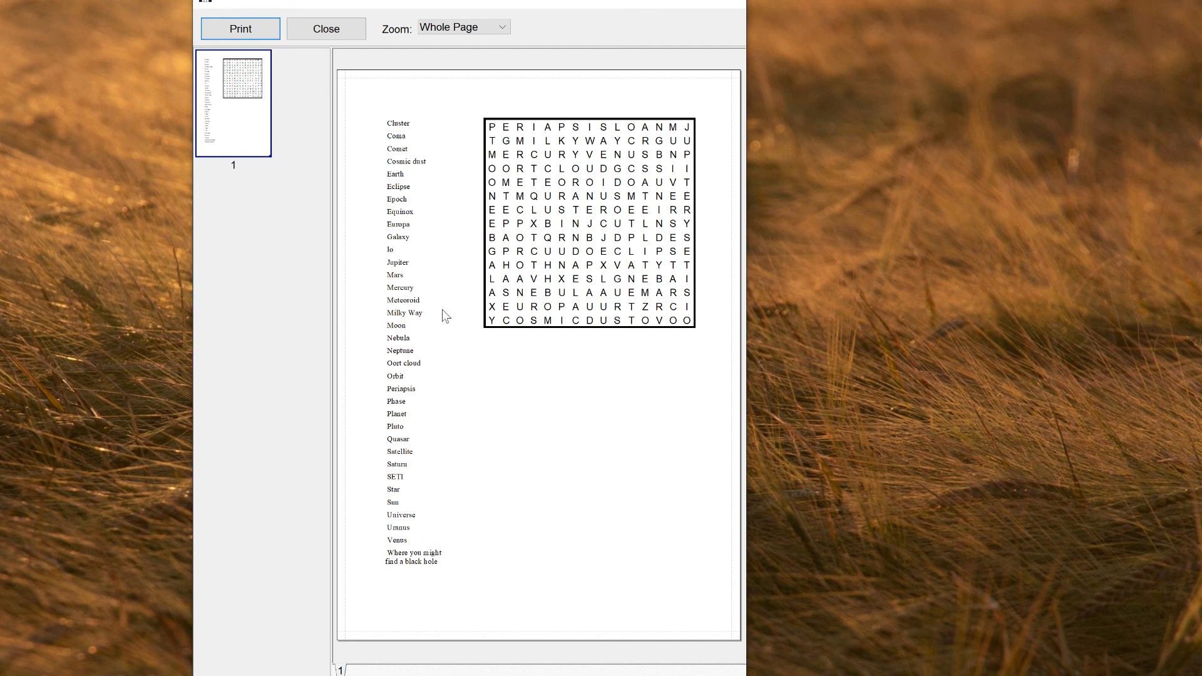
{"action": "mouse_move", "coordinate": [434, 142]}
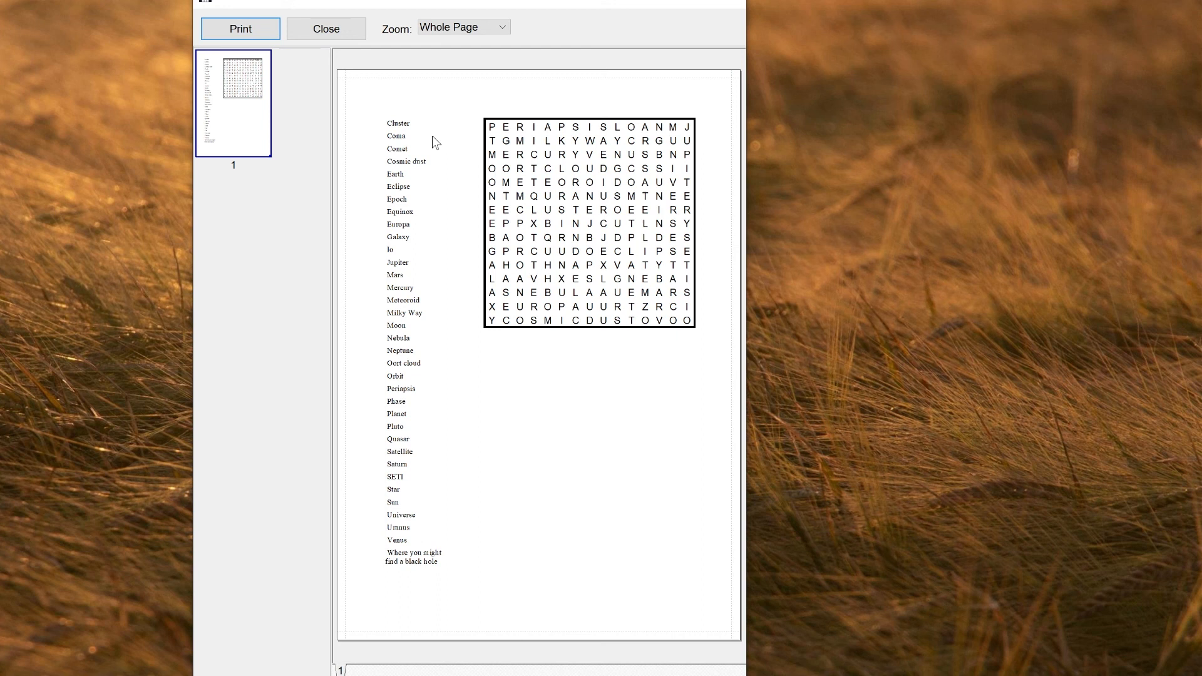
{"action": "mouse_move", "coordinate": [718, 293]}
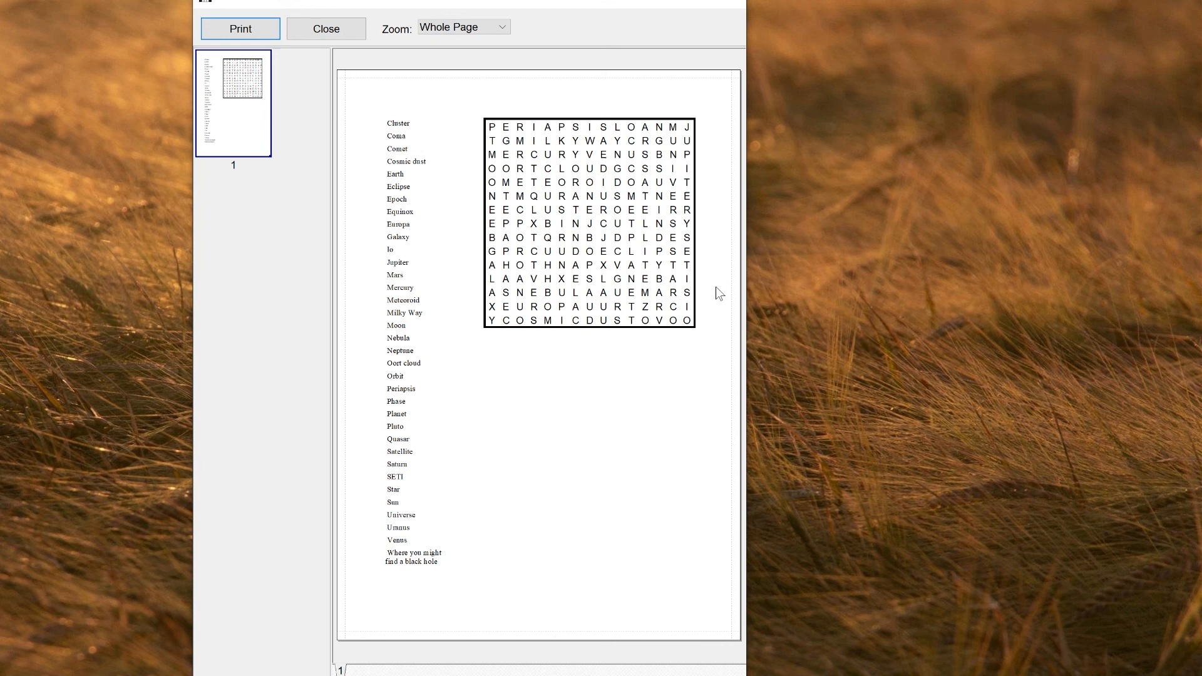
{"action": "left_click", "coordinate": [325, 29]}
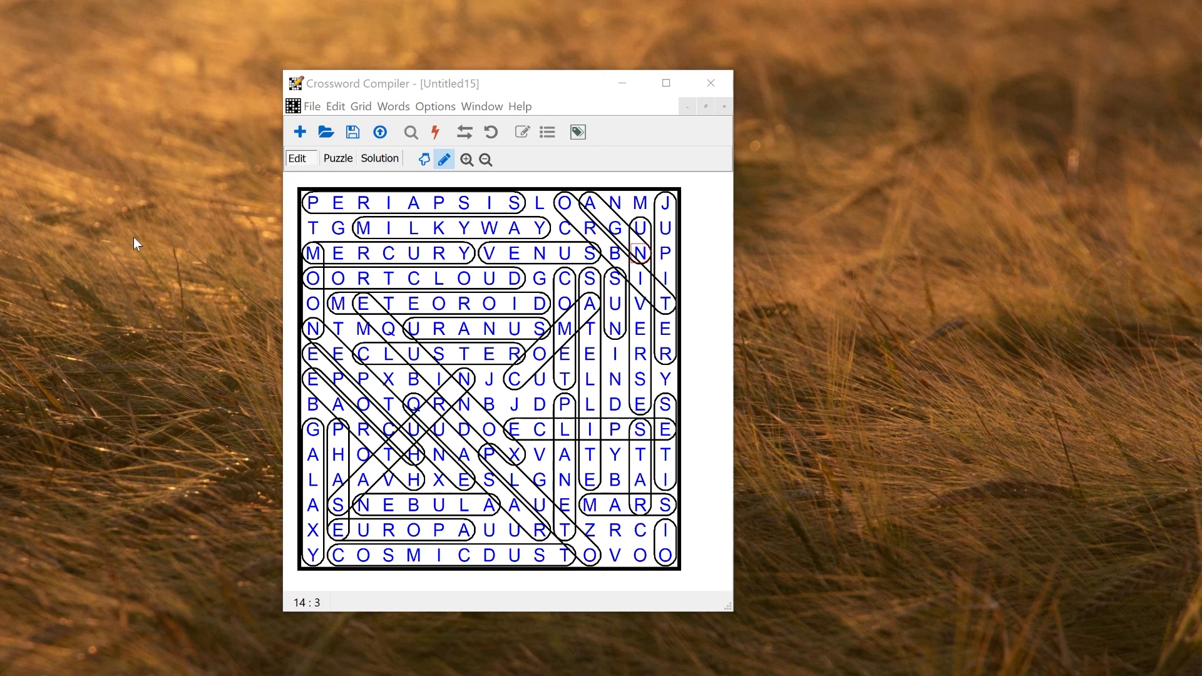
{"action": "left_click", "coordinate": [300, 131]}
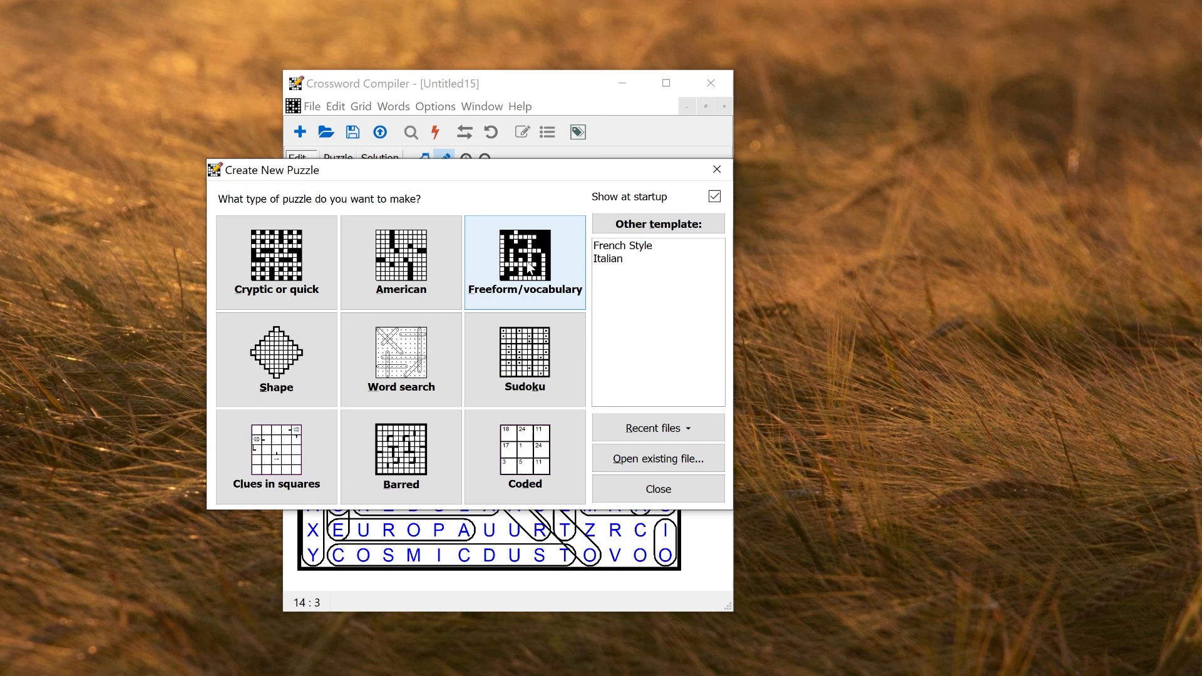